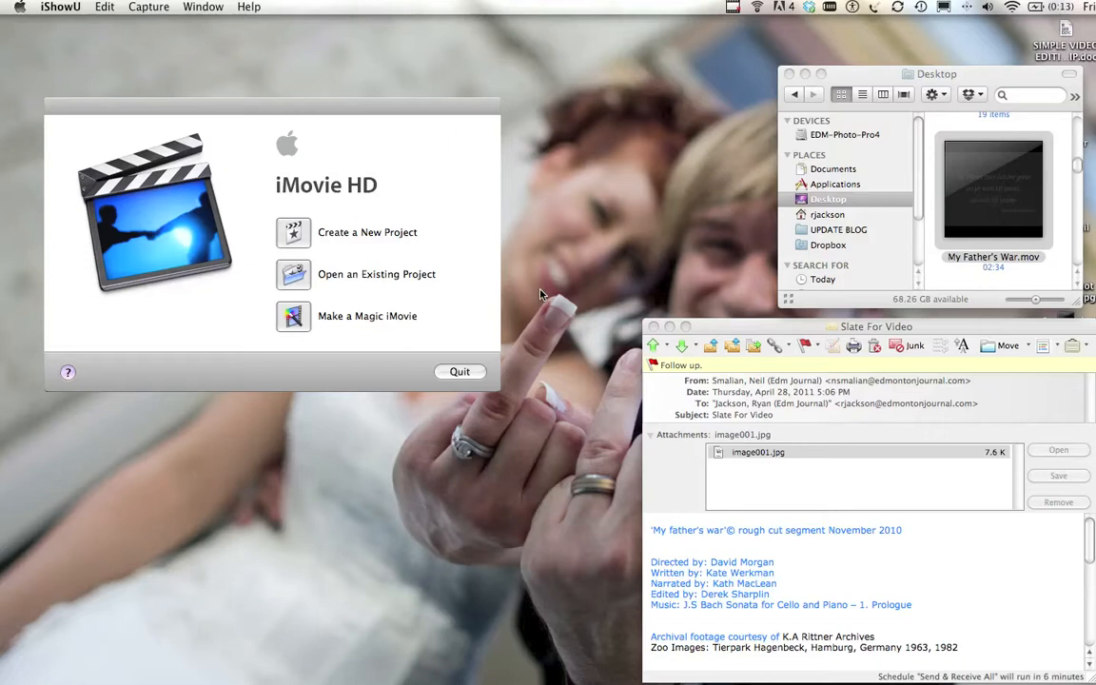
pyautogui.moveTo(599, 307)
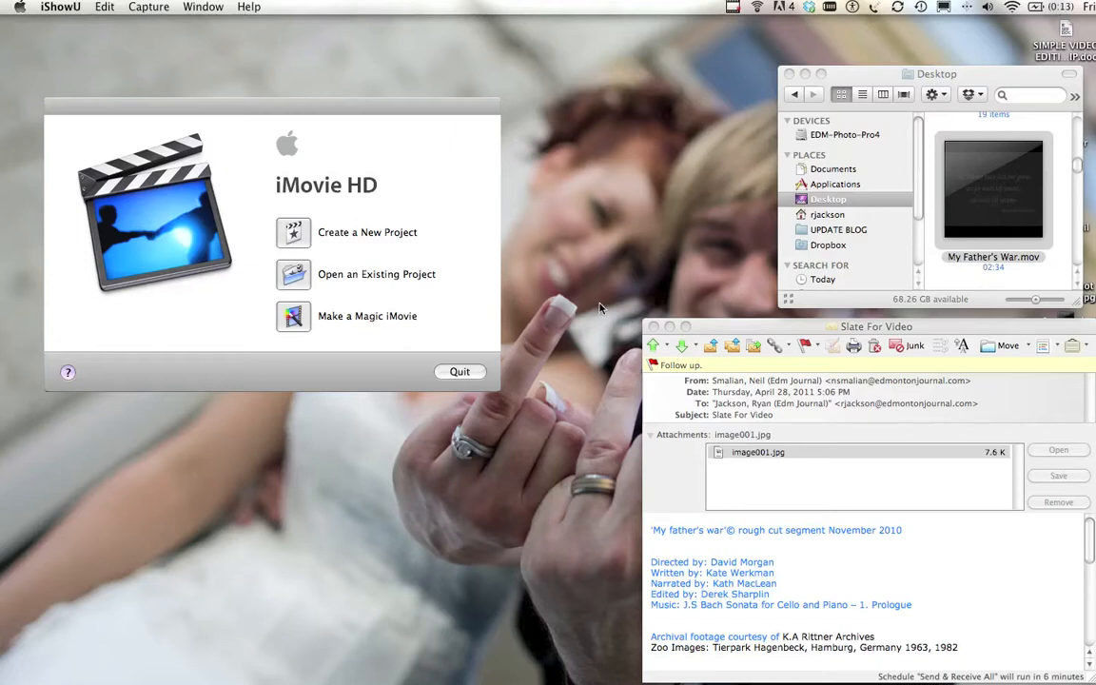
pyautogui.moveTo(404, 223)
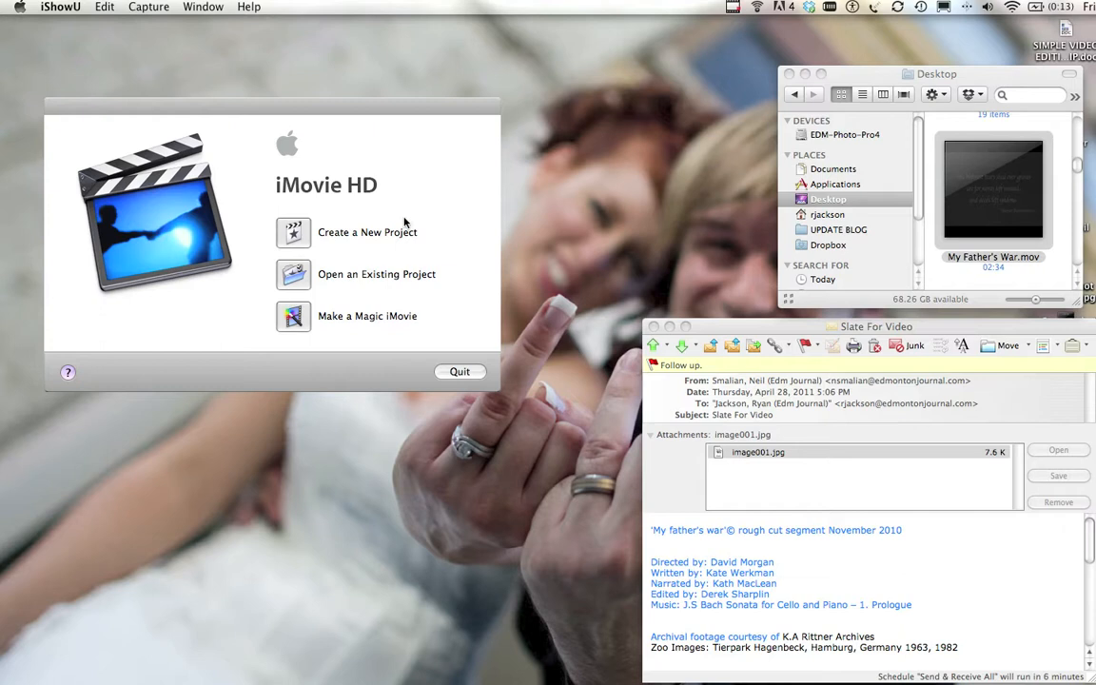
pyautogui.moveTo(267, 166)
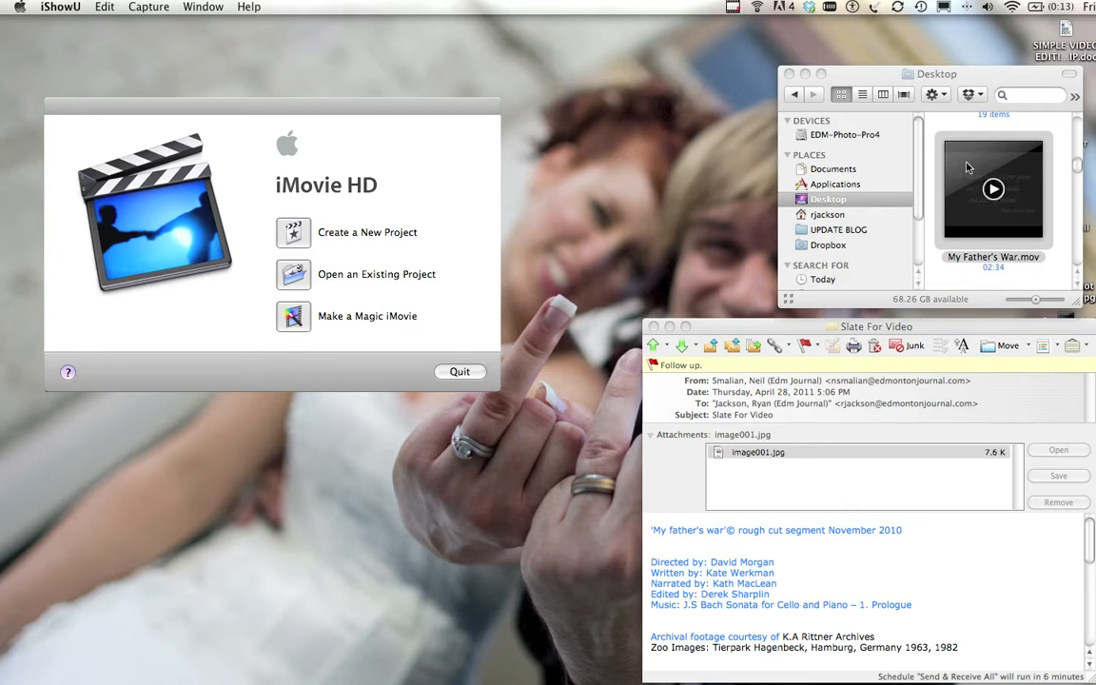
# Preview My Father's War.mov from the desktop in QuickTime Player, scrubbing through the movie
pyautogui.doubleClick(993, 188)
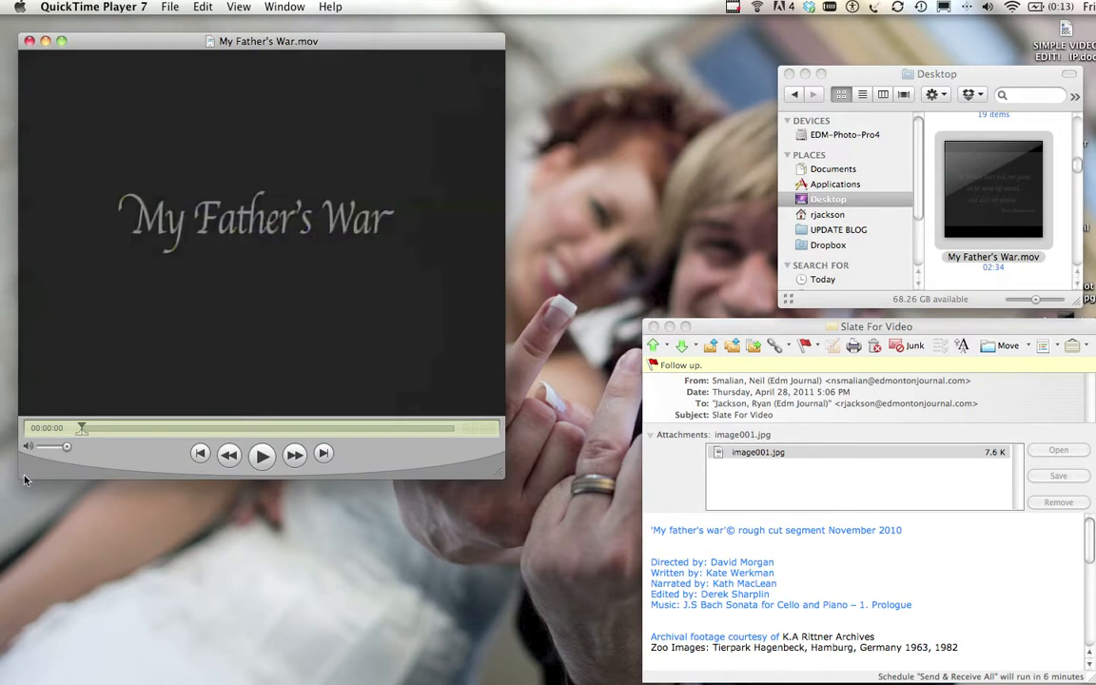
pyautogui.moveTo(82, 428); pyautogui.dragTo(453, 429)
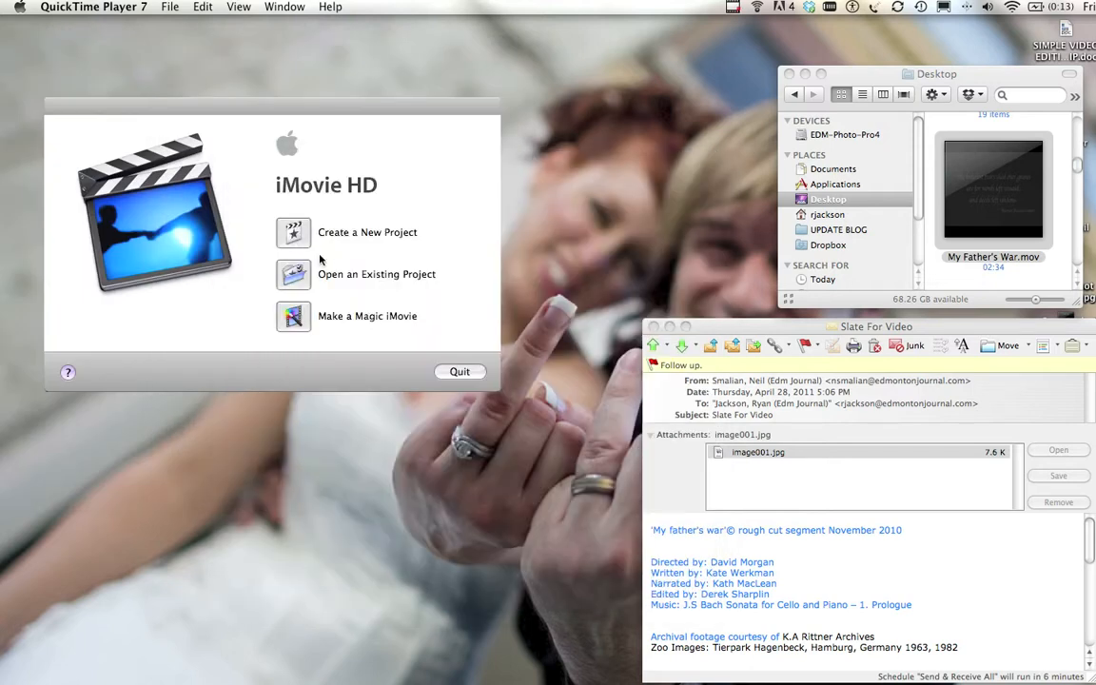
# Start a new iMovie project and inspect the movie: H.264, 640×480, 29.97 fps, 2:33
pyautogui.click(367, 232)
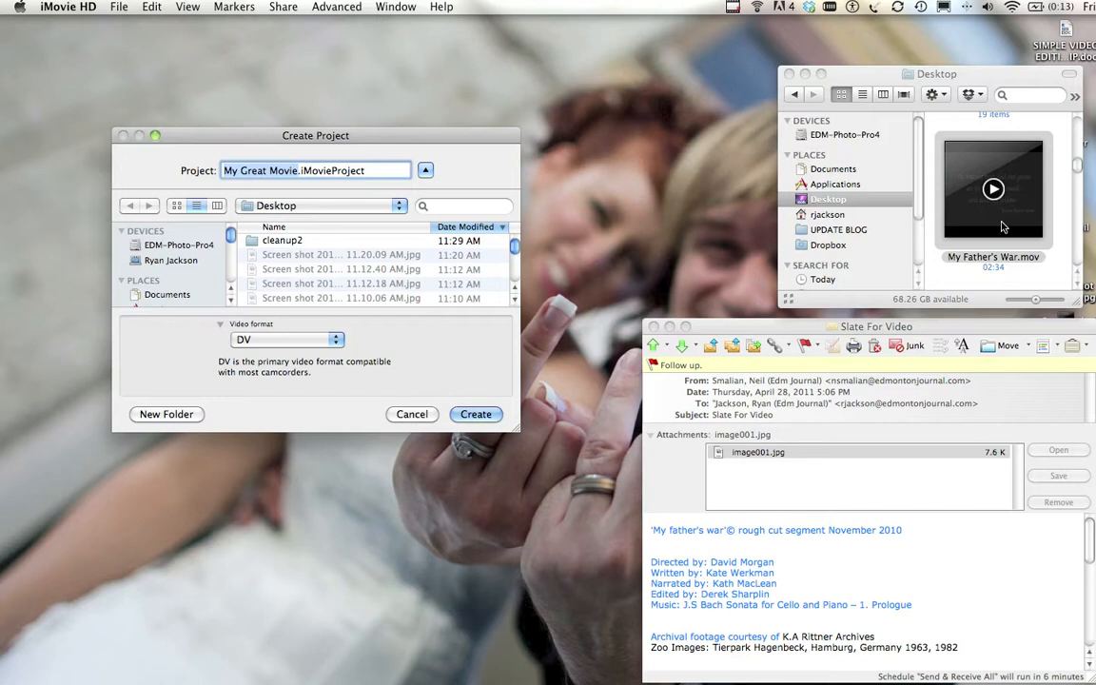
pyautogui.doubleClick(993, 189)
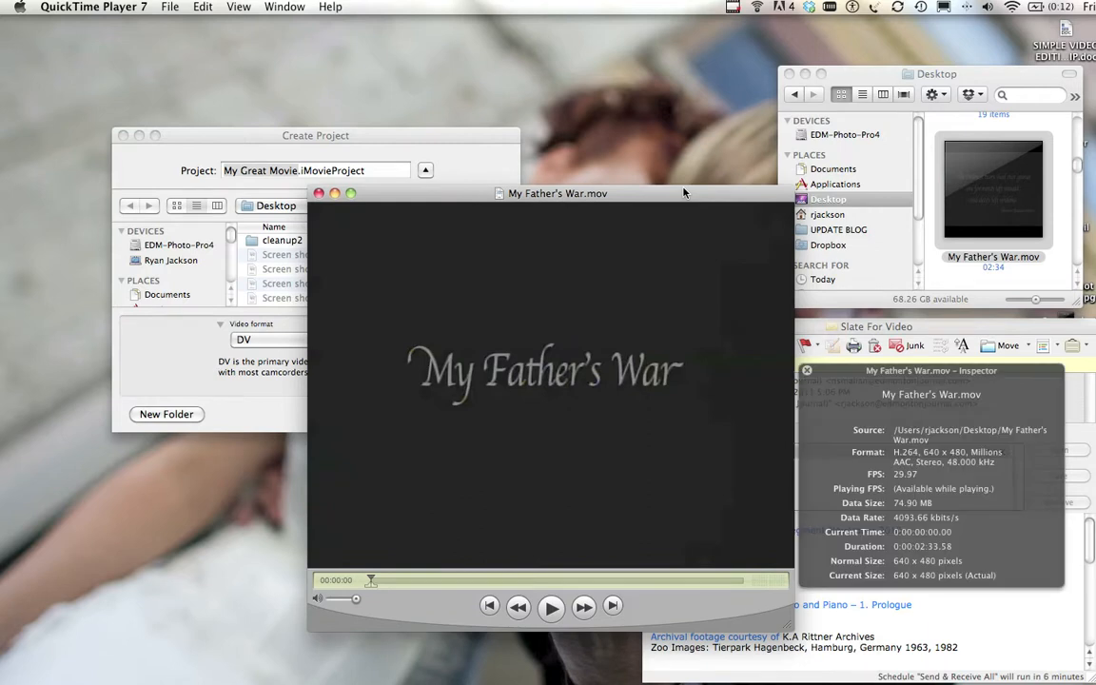
pyautogui.moveTo(932, 370); pyautogui.dragTo(461, 262)
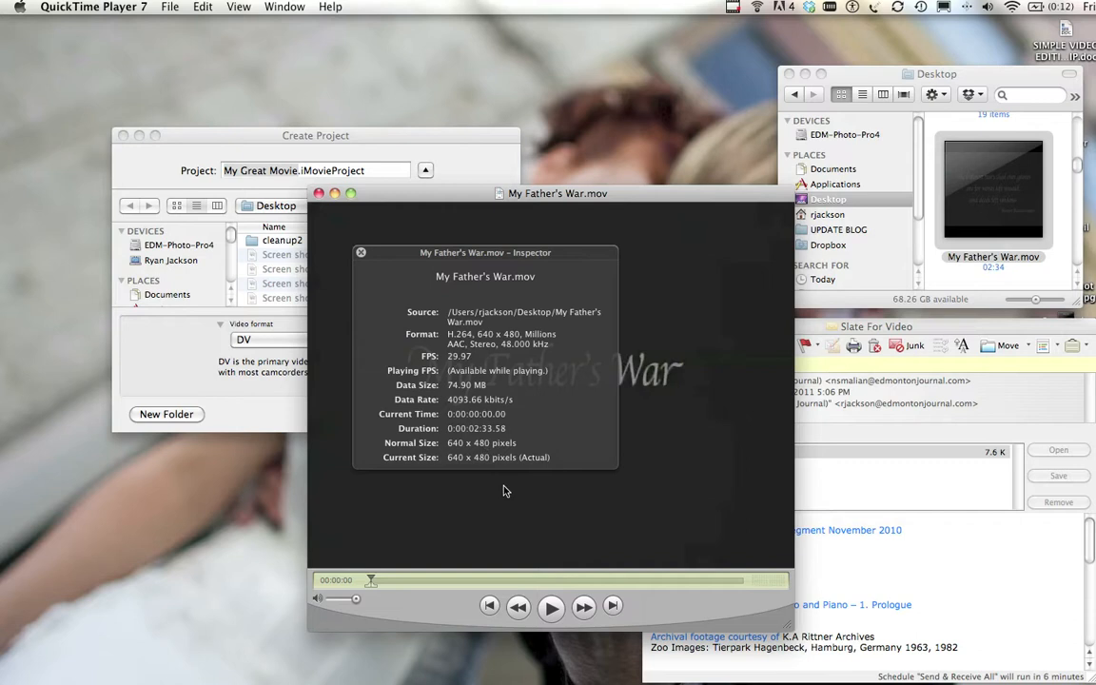
pyautogui.moveTo(517, 472)
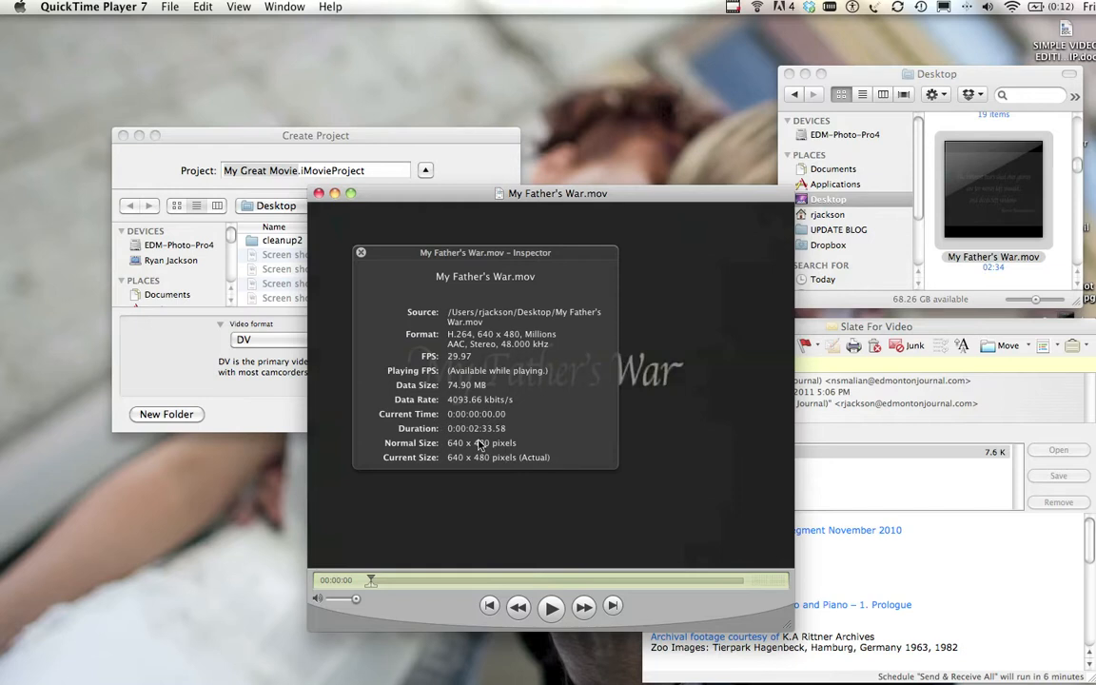
pyautogui.moveTo(488, 444)
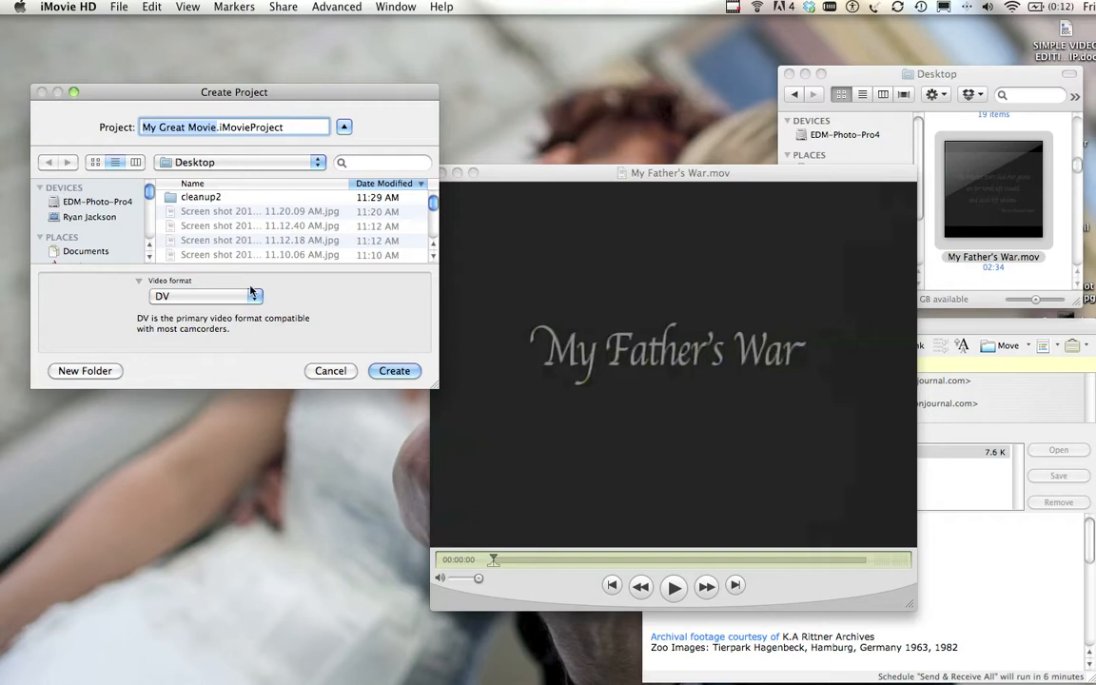
# Keep the DV video format, name the project AddText, and create it
pyautogui.click(204, 296)
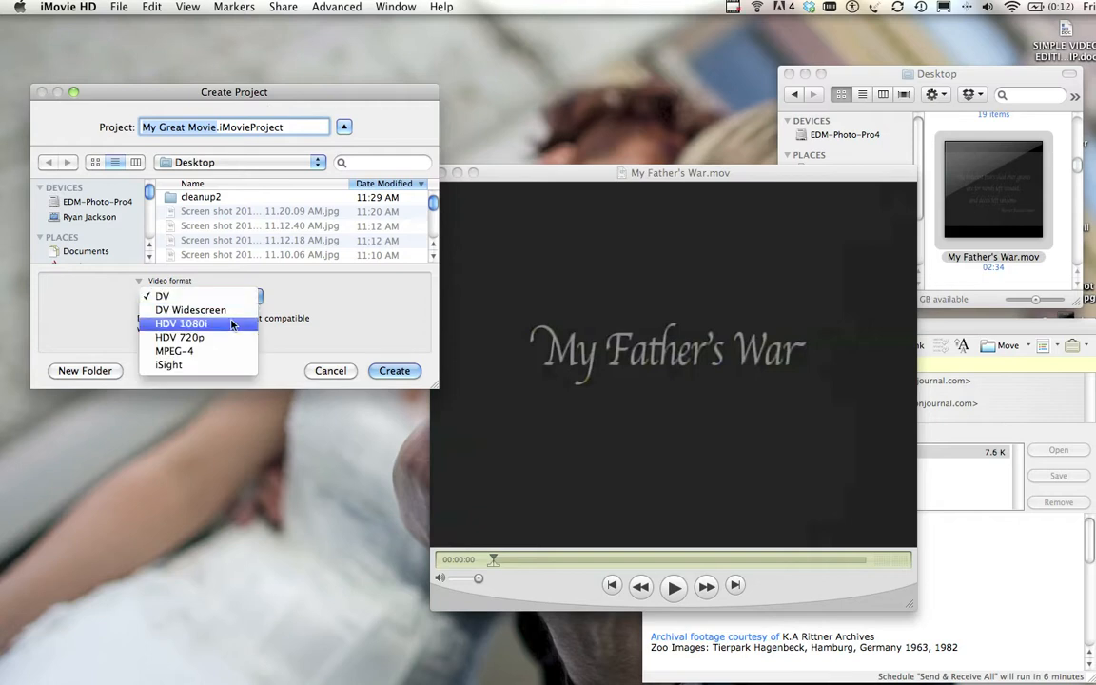
pyautogui.moveTo(227, 332)
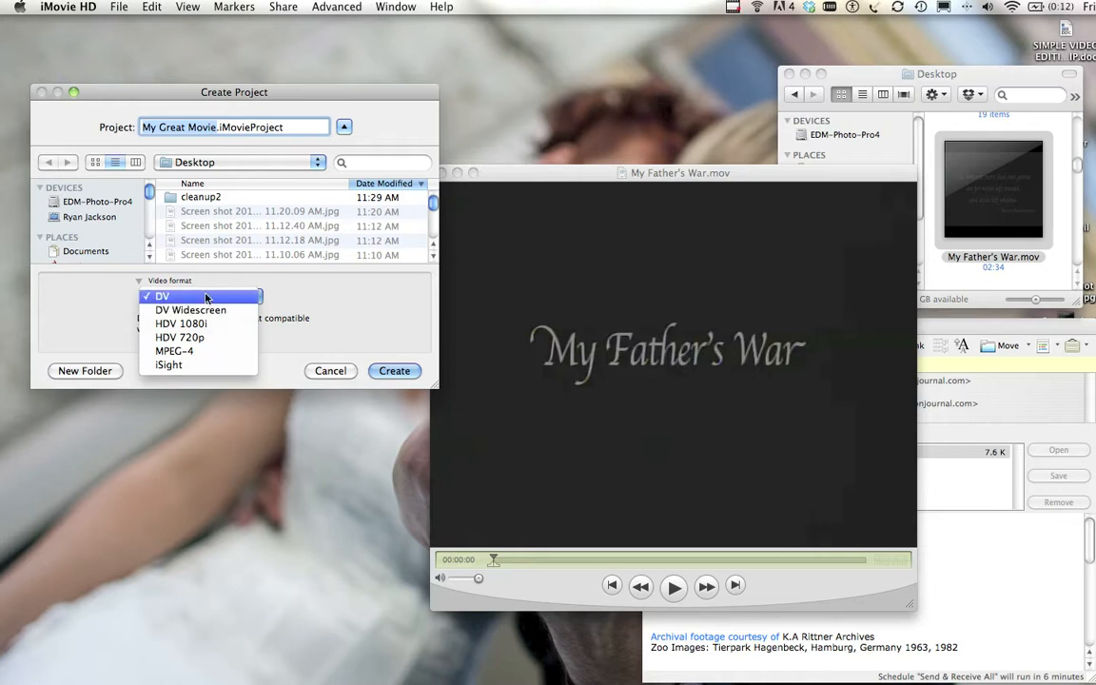
pyautogui.click(162, 296)
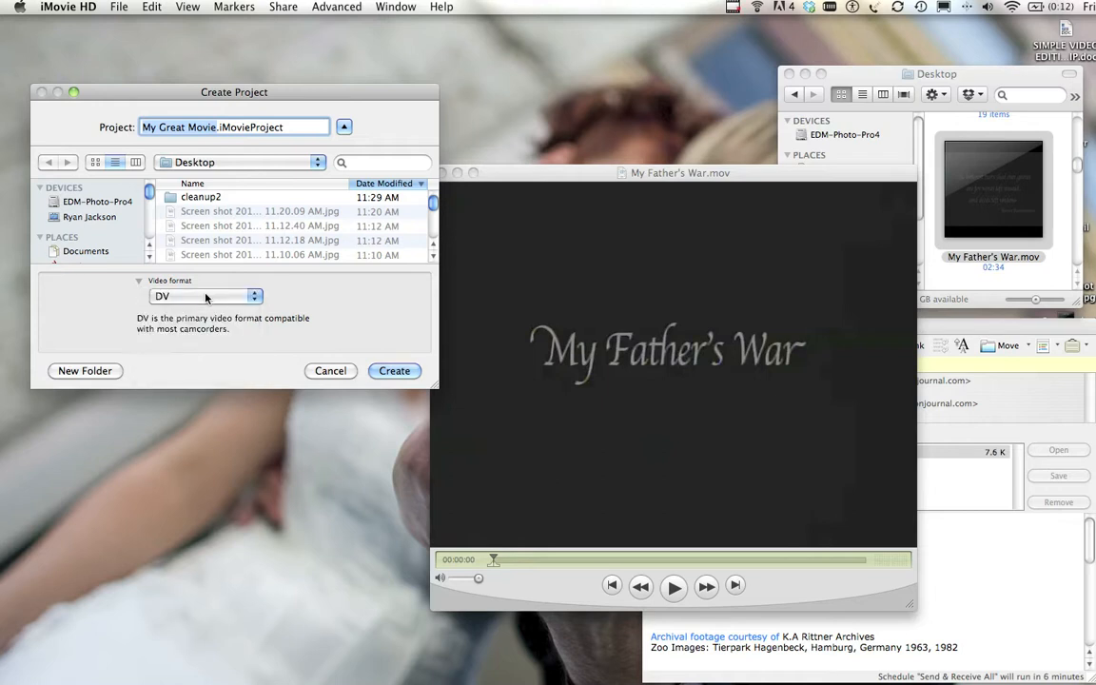
pyautogui.moveTo(441, 226)
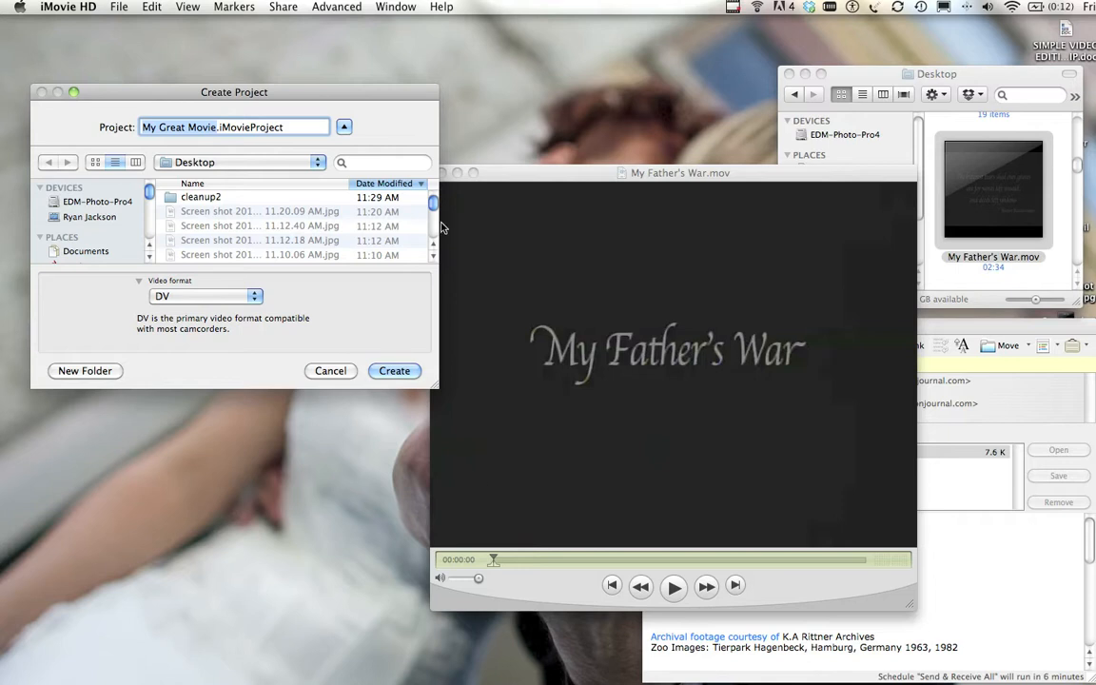
pyautogui.click(205, 296)
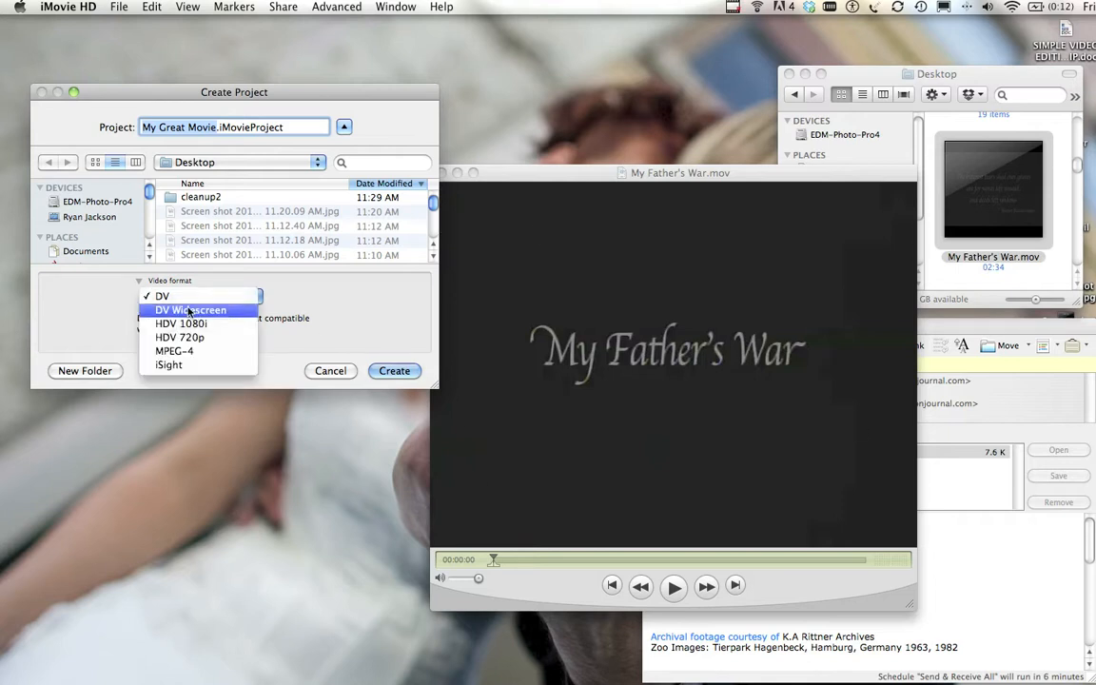
pyautogui.click(162, 295)
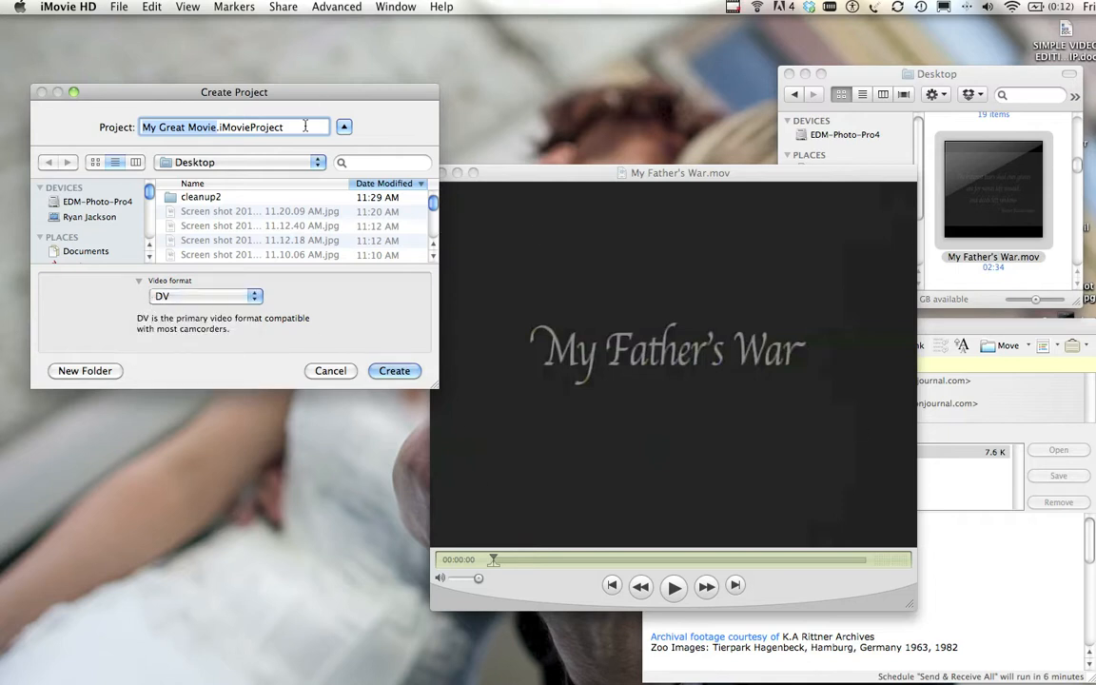
pyautogui.write('AddTex')
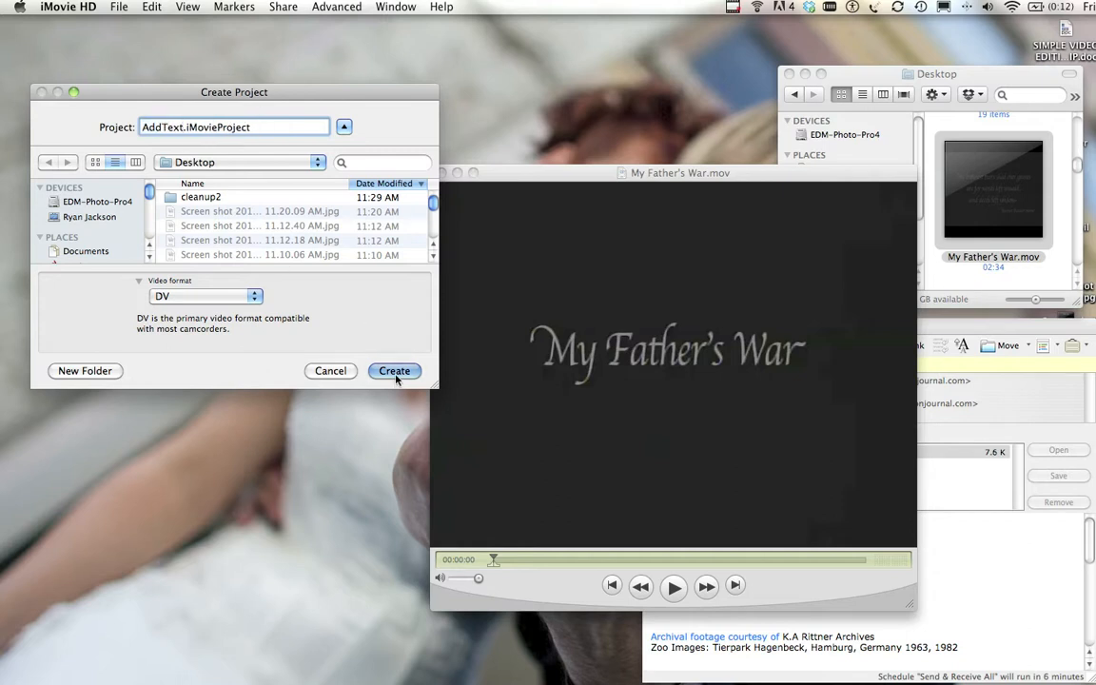
pyautogui.click(393, 370)
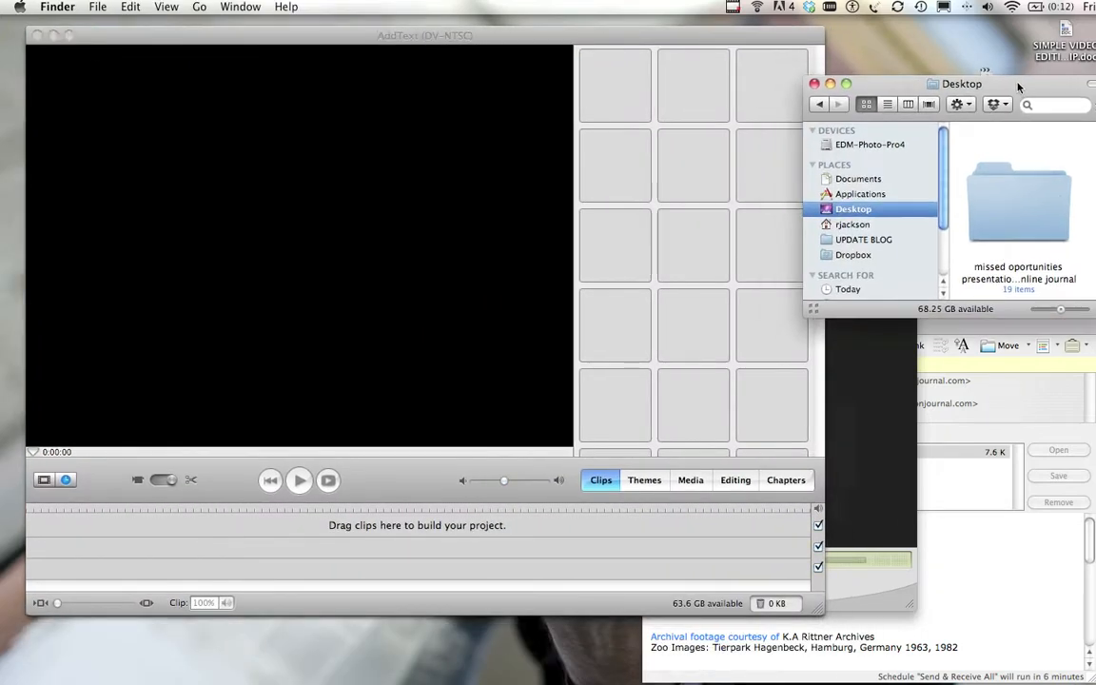
pyautogui.click(68, 7)
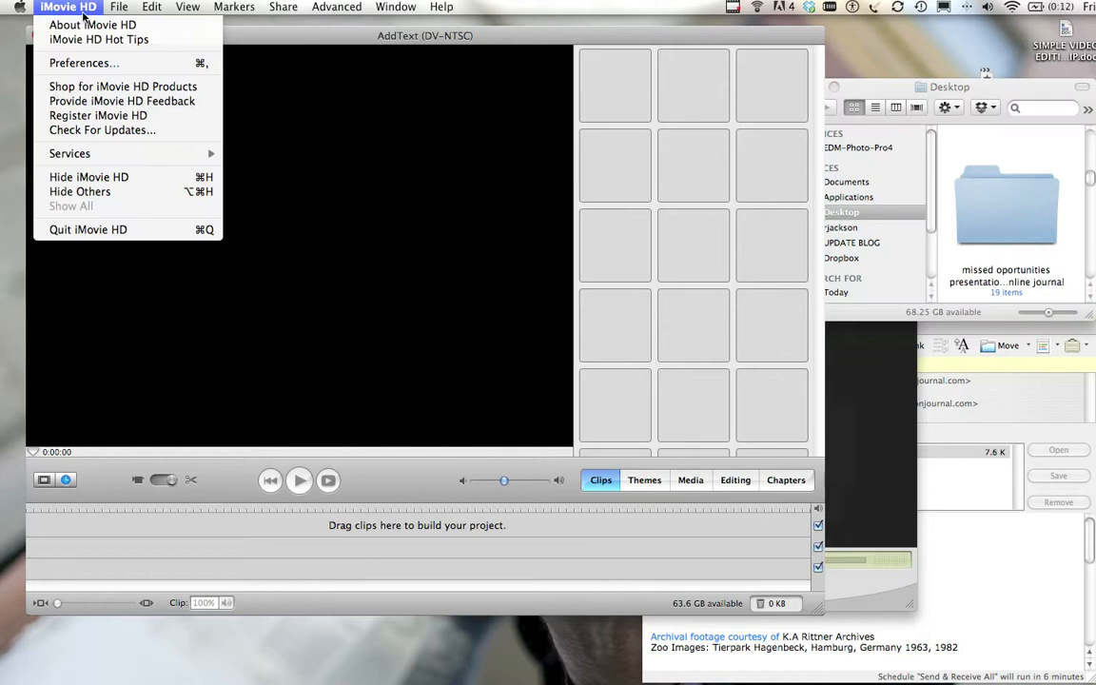
pyautogui.click(84, 63)
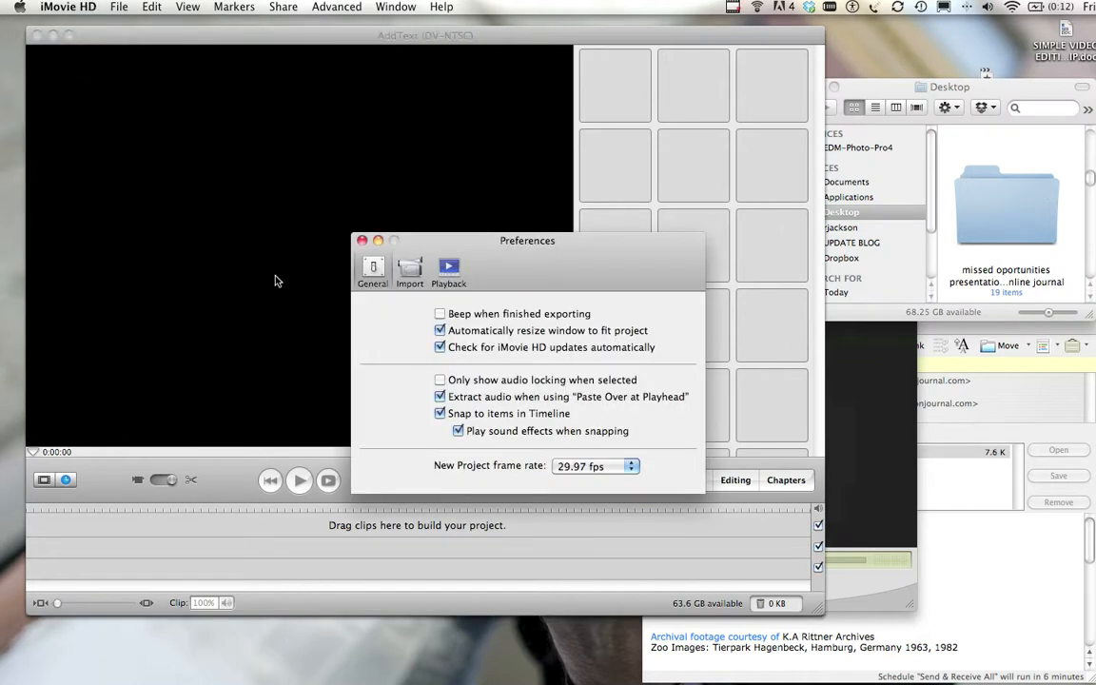
pyautogui.click(409, 271)
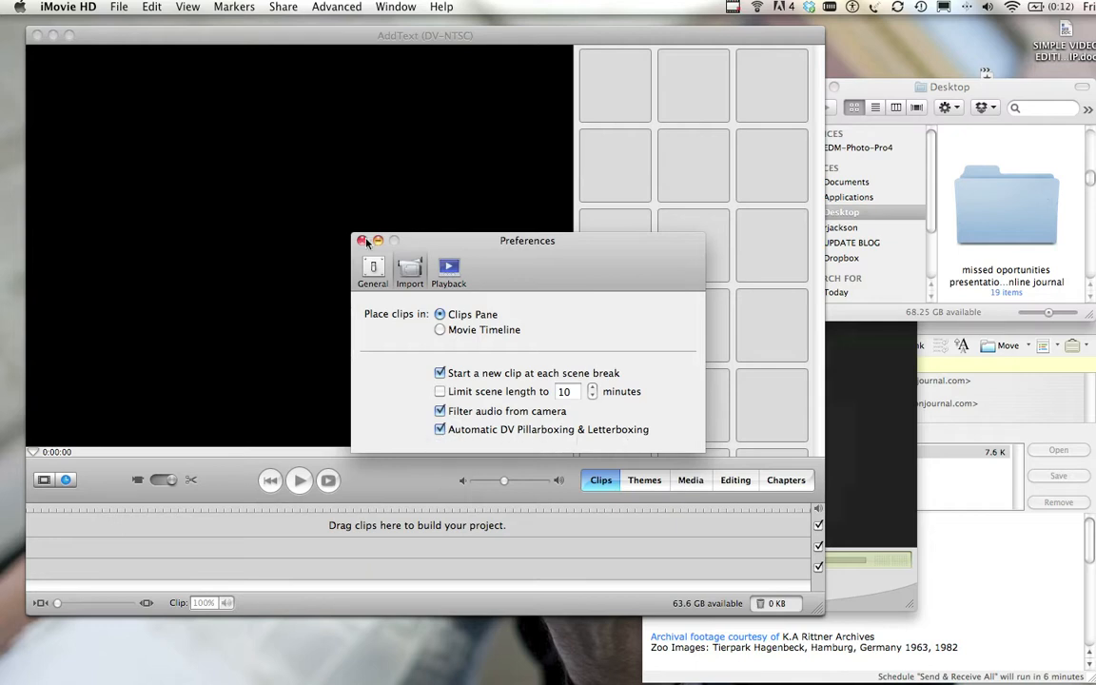
pyautogui.click(361, 239)
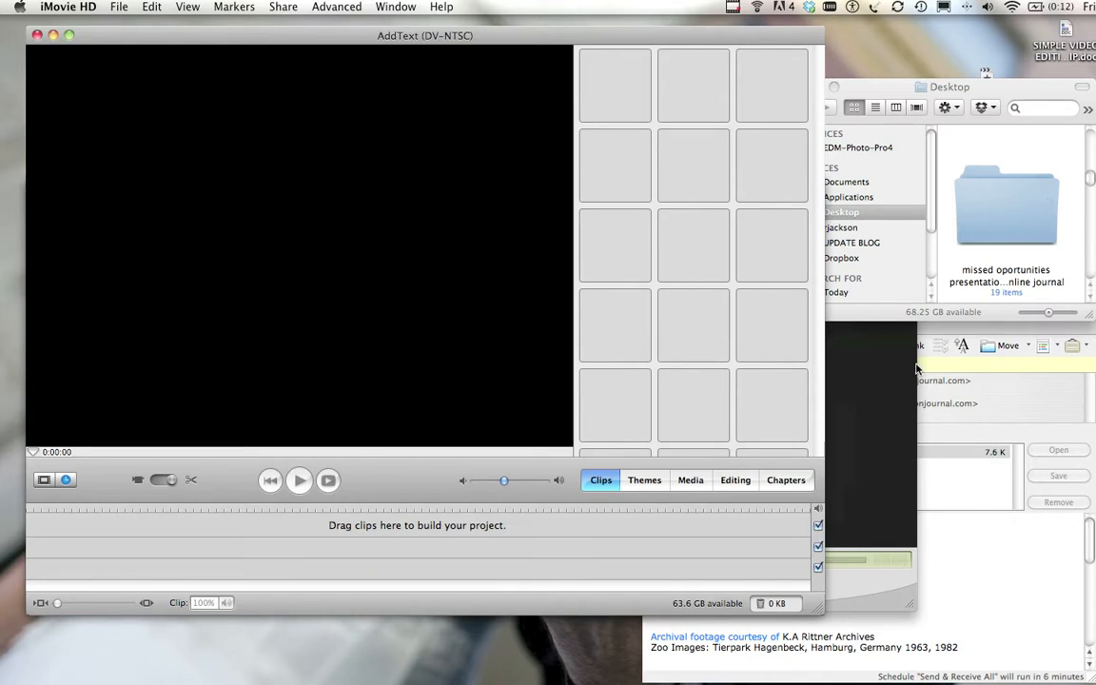
pyautogui.moveTo(187, 411)
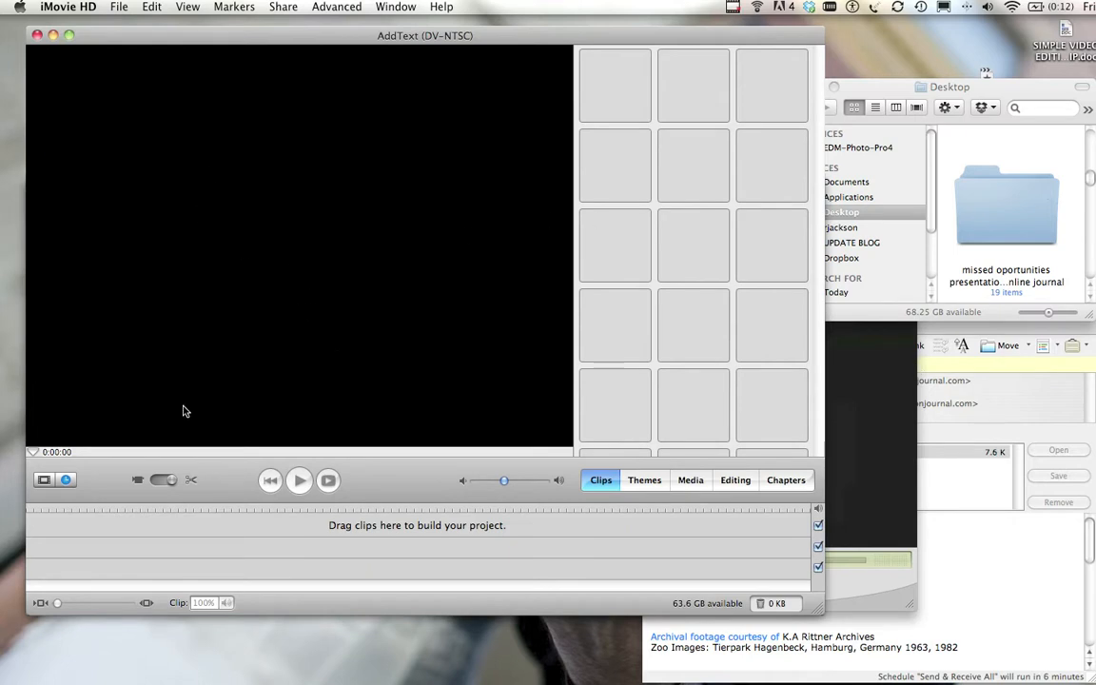
pyautogui.moveTo(140, 127)
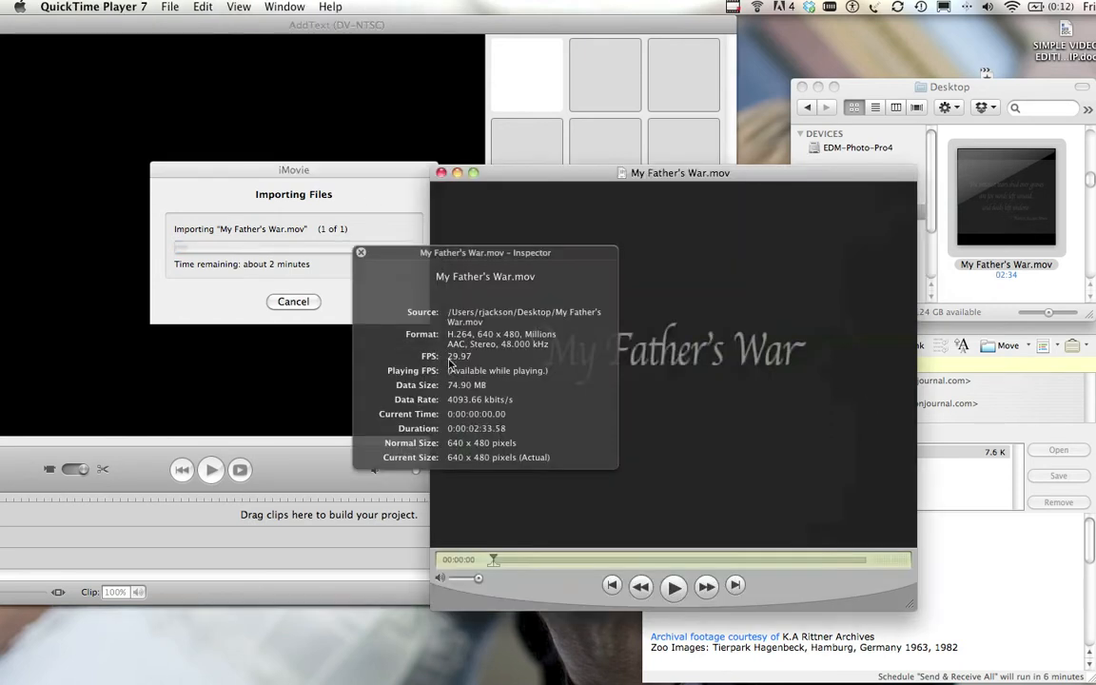
pyautogui.moveTo(359, 250)
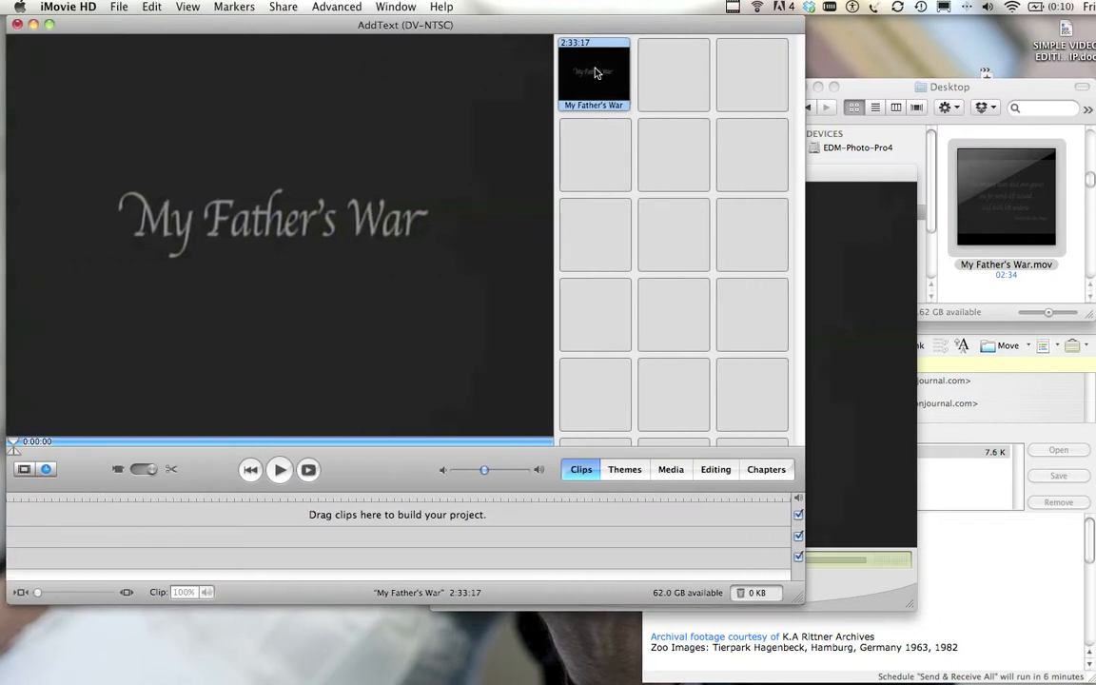
# Drag the My Father's War clip from the Clips pane into the timeline
pyautogui.moveTo(593, 73); pyautogui.dragTo(712, 233)
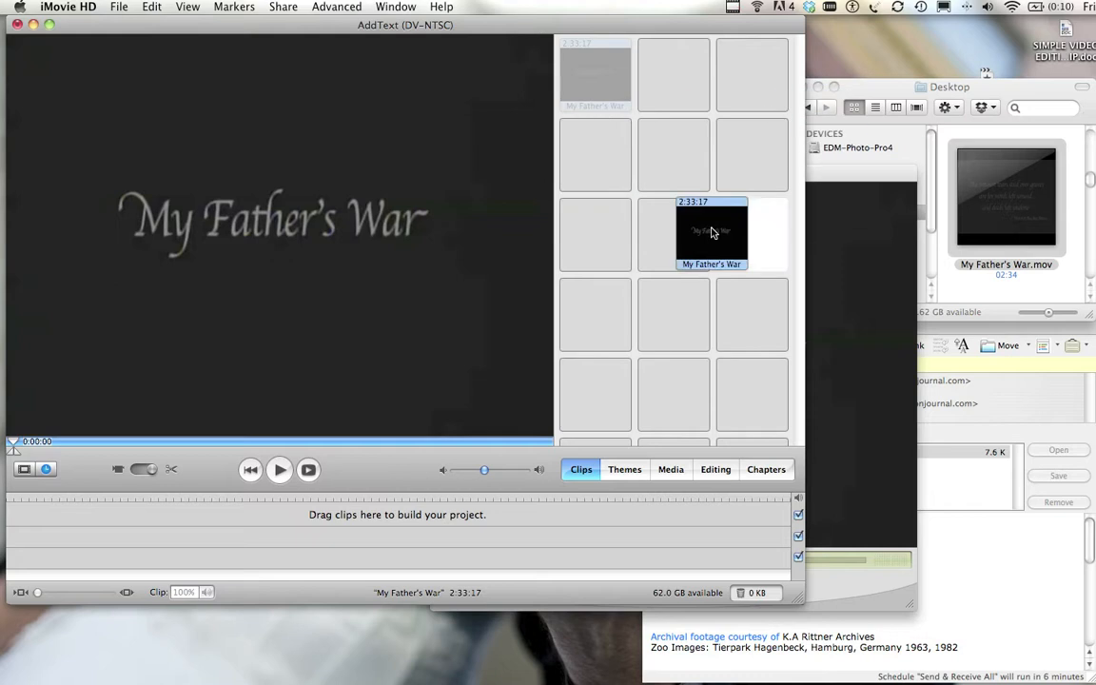
pyautogui.moveTo(711, 233); pyautogui.dragTo(333, 409)
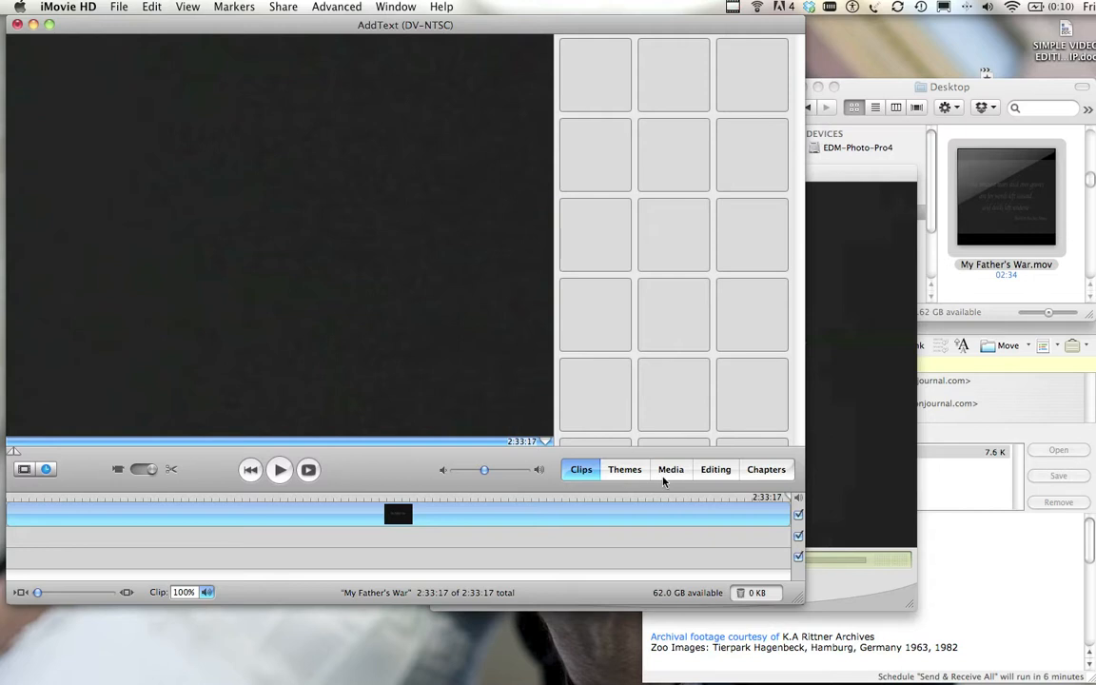
# Choose the Music Video title, paste the credits text, and preview it over black
pyautogui.click(716, 469)
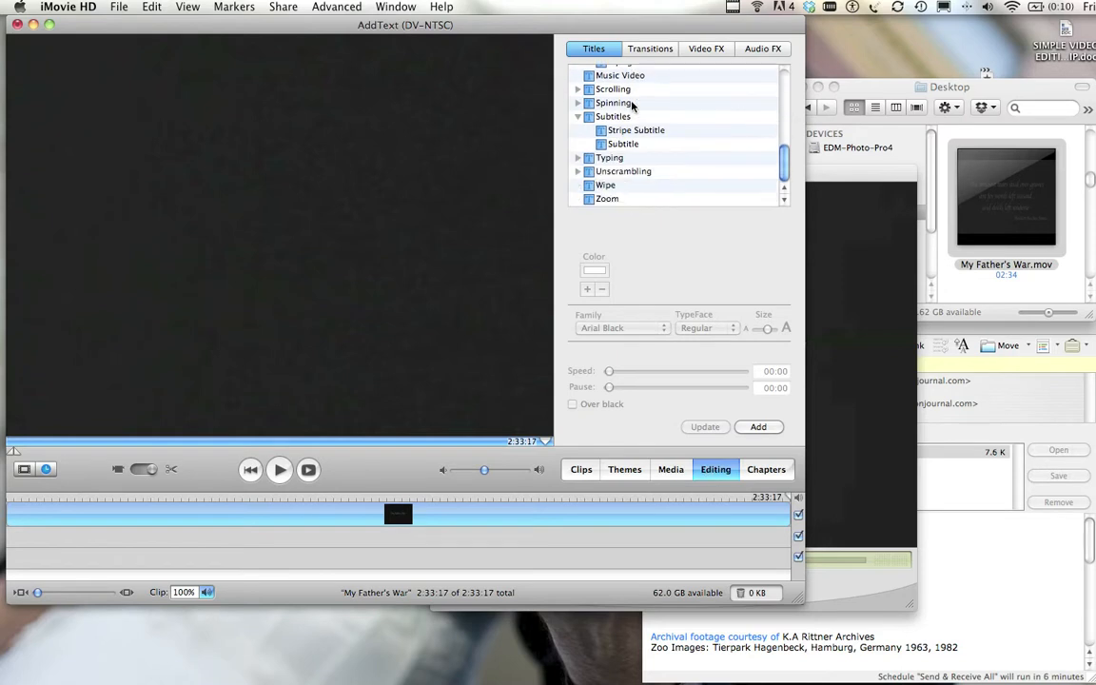
pyautogui.moveTo(618, 188)
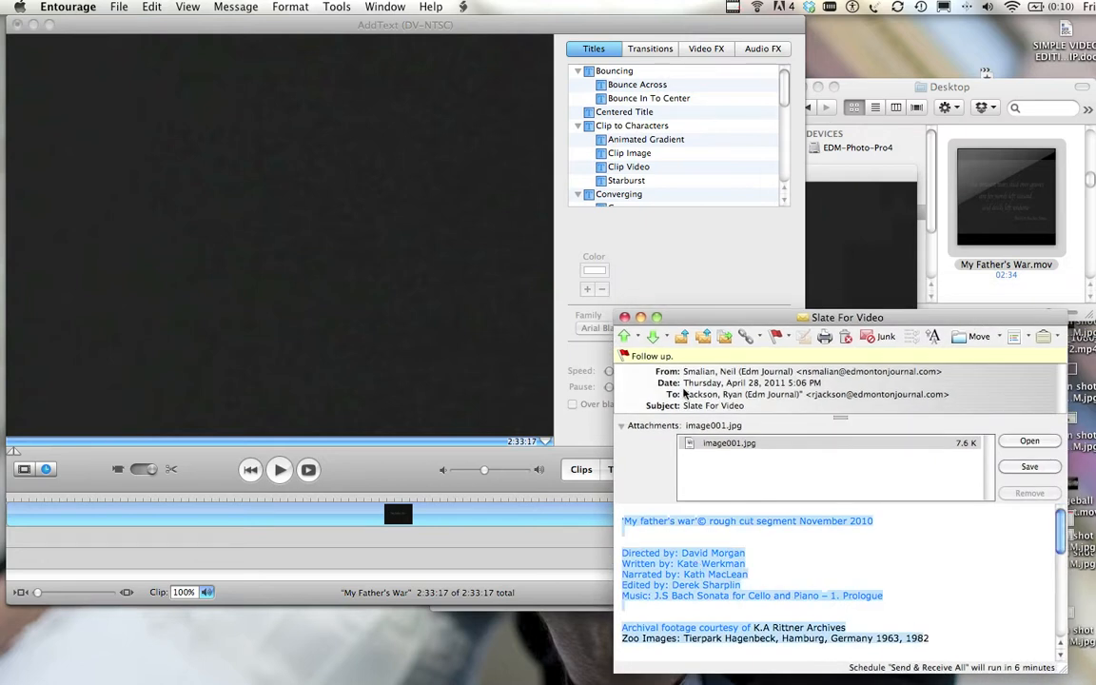
pyautogui.moveTo(501, 28)
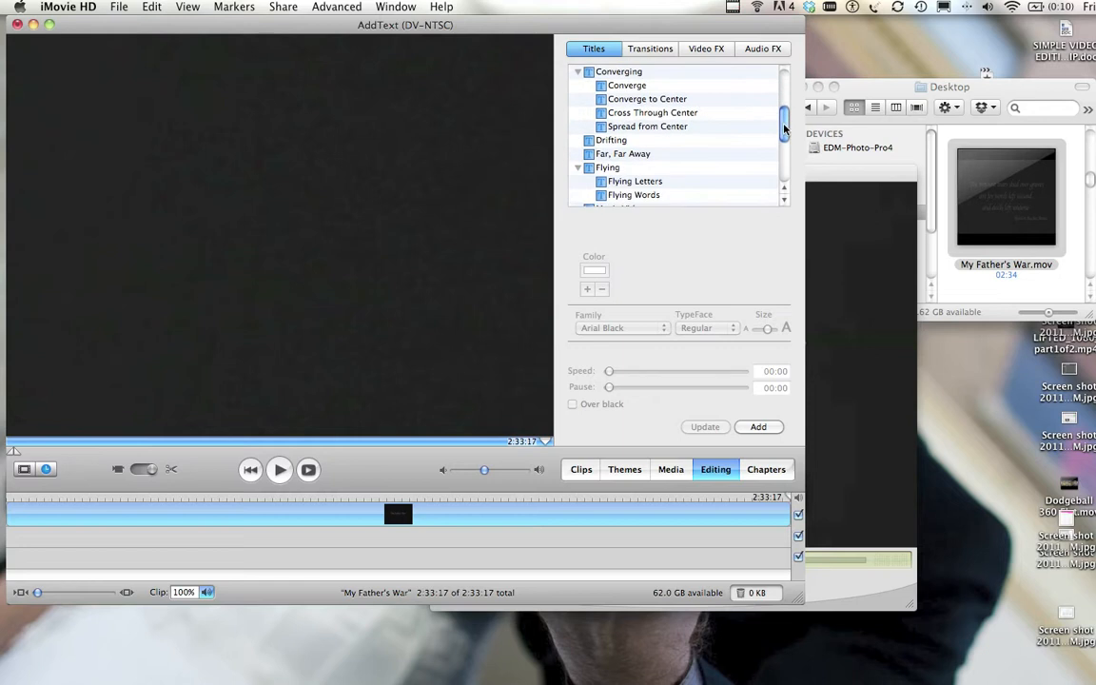
pyautogui.scroll(-3)
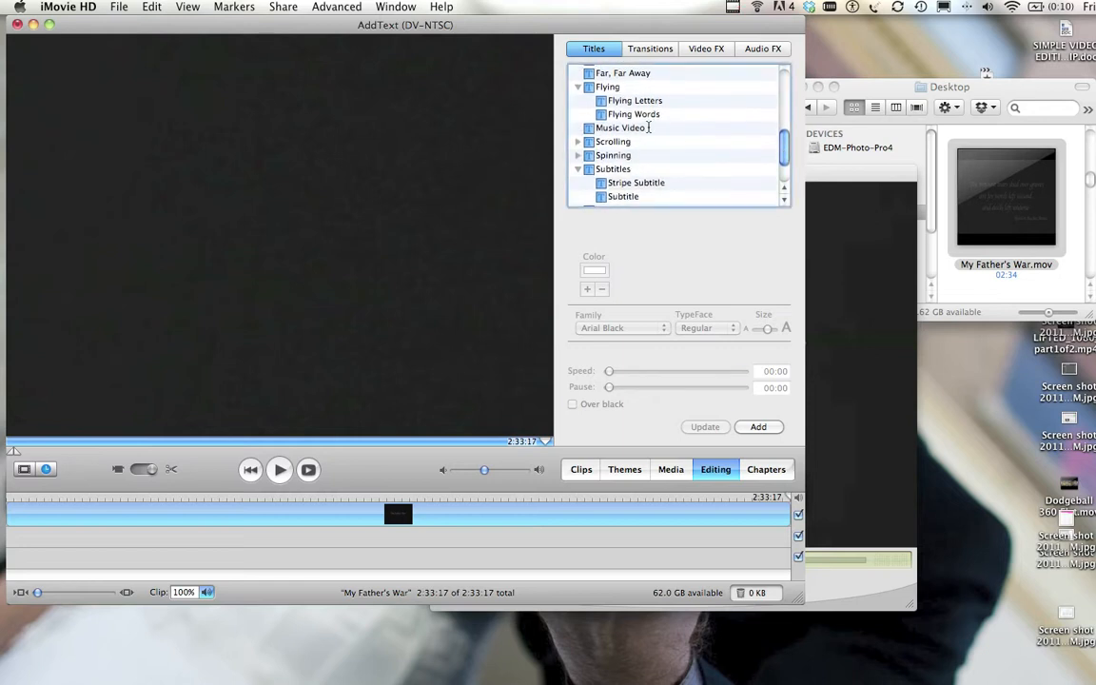
pyautogui.click(619, 128)
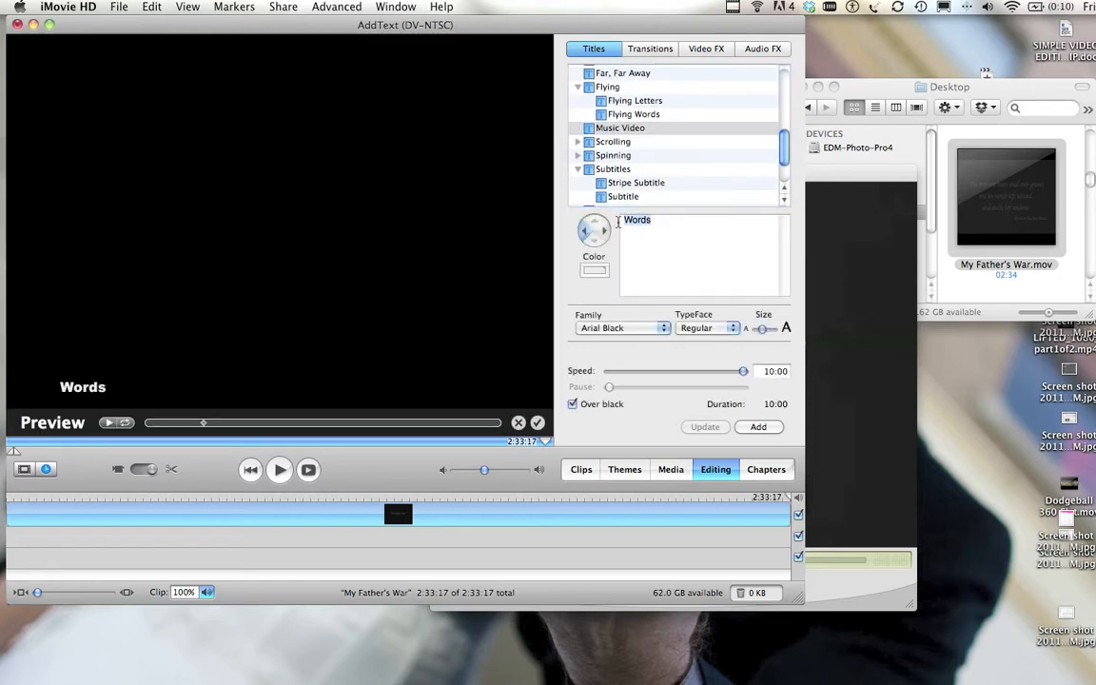
pyautogui.write('Cello and Piano - 1. Prologue')
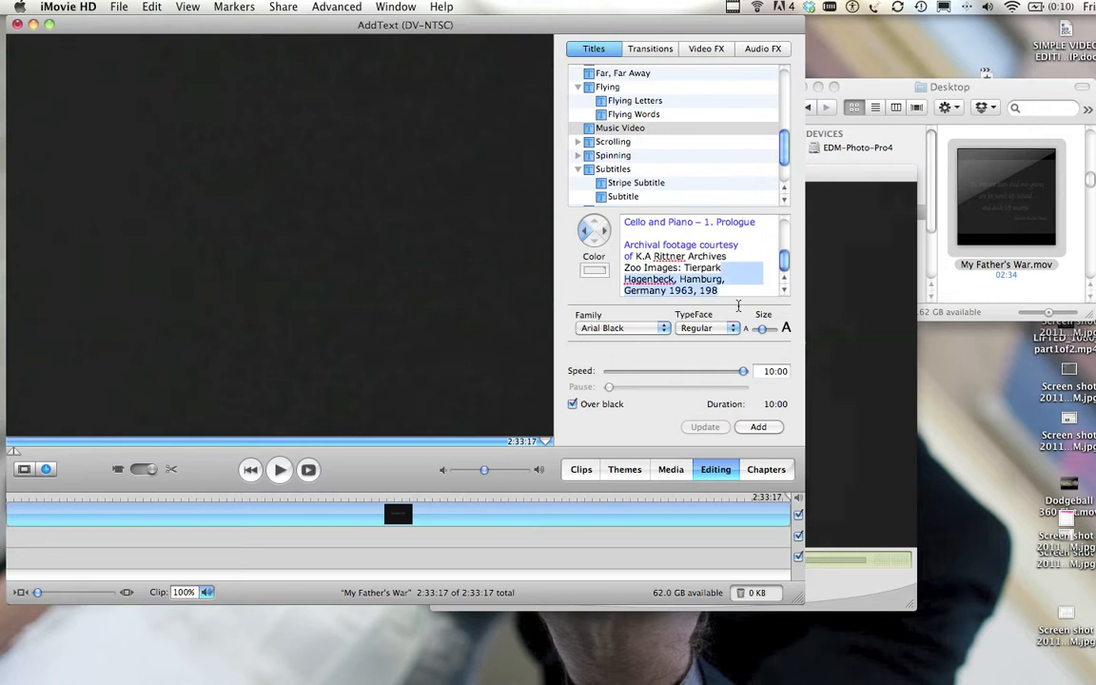
pyautogui.write('2')
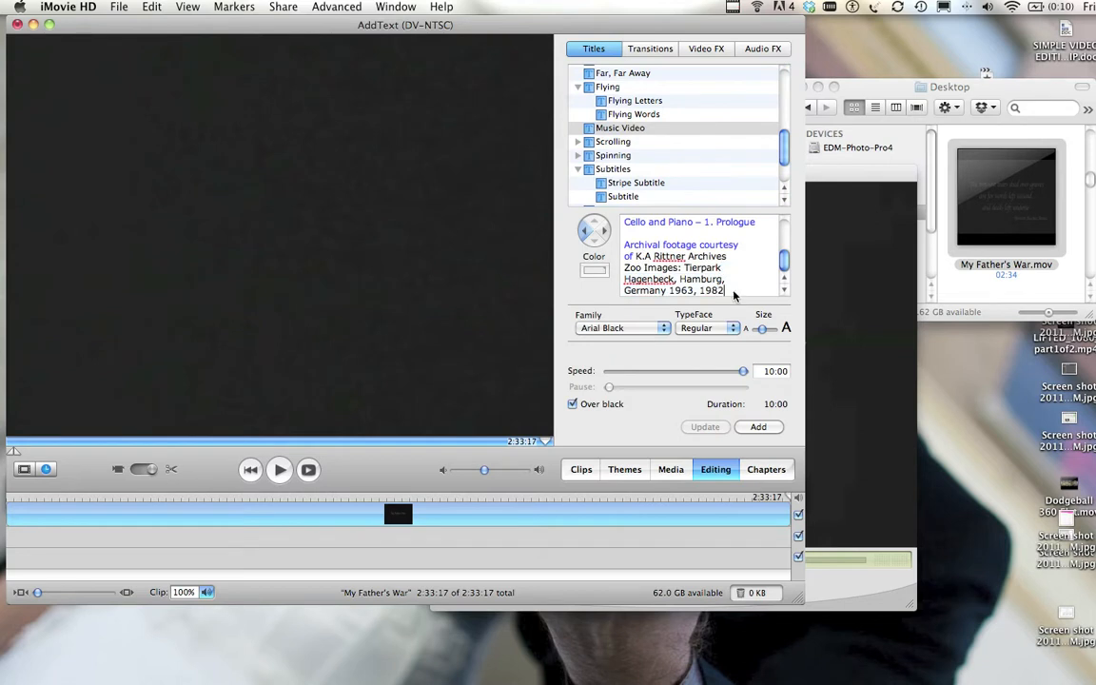
pyautogui.moveTo(461, 258)
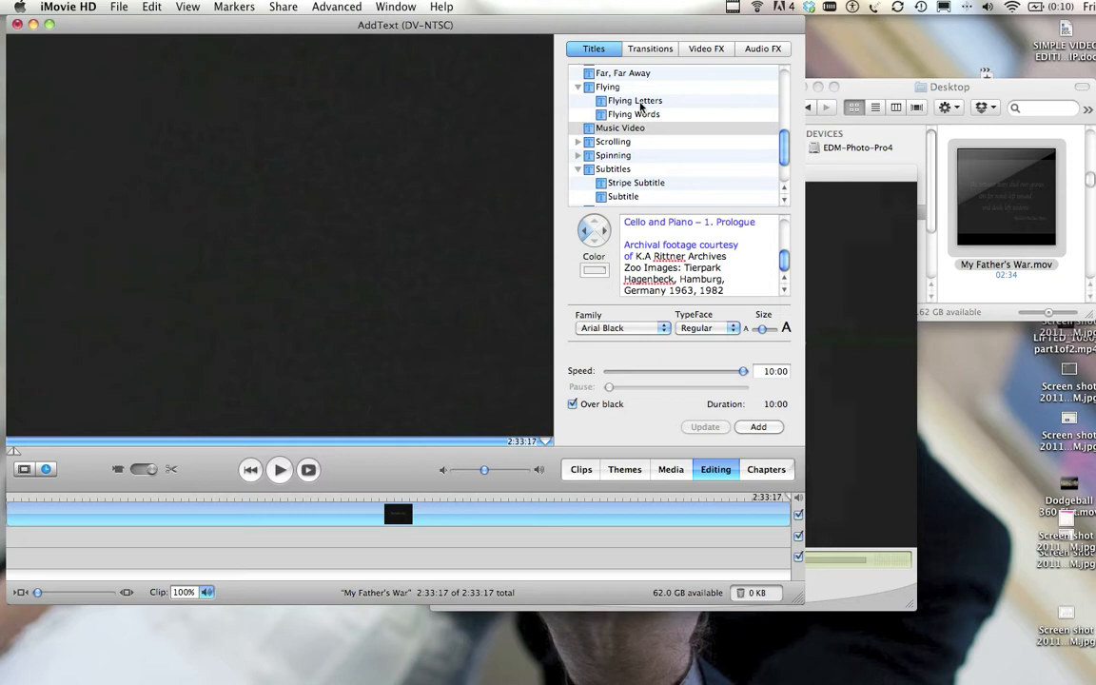
pyautogui.click(619, 127)
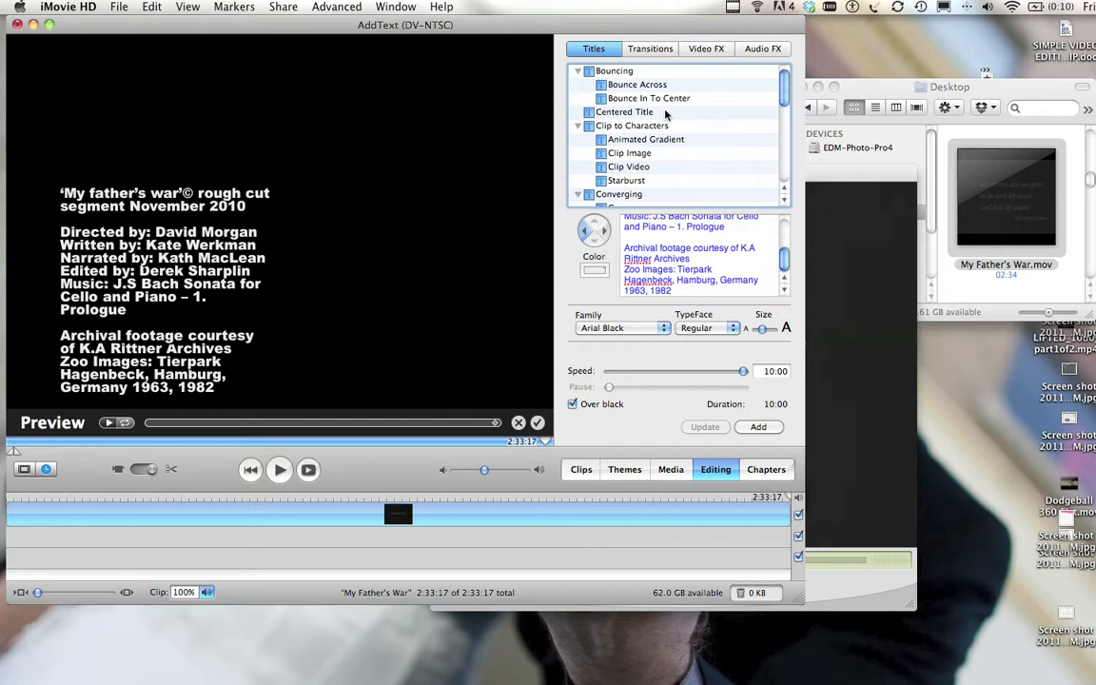
# Try the Centered Title style, then return to Music Video for the credits
pyautogui.click(624, 111)
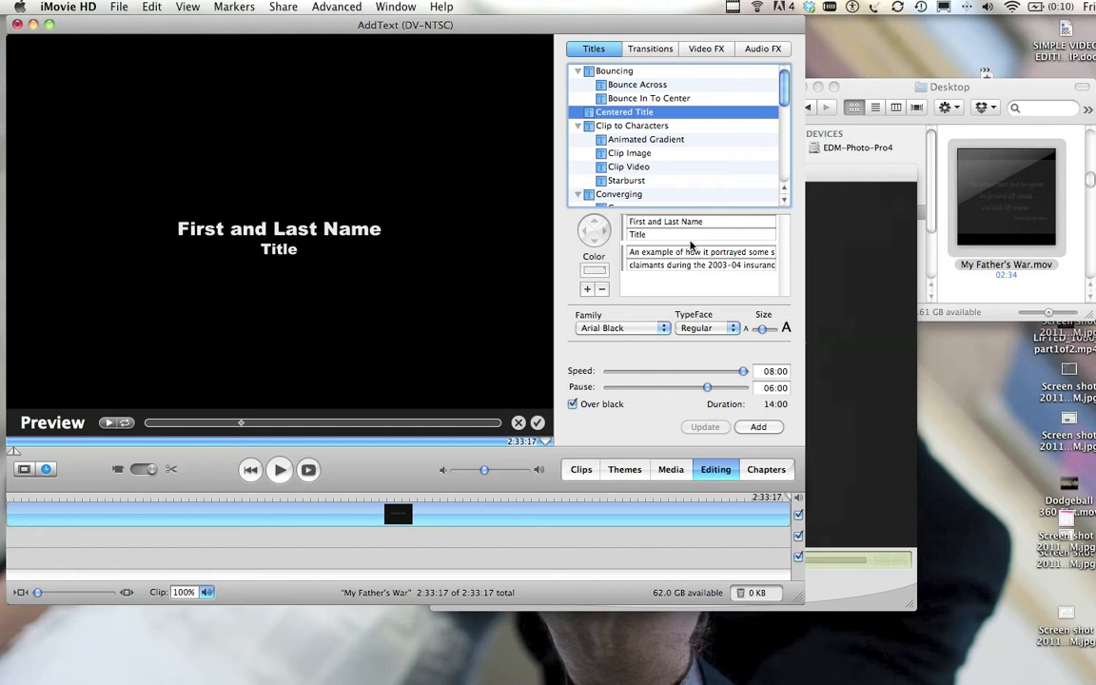
pyautogui.scroll(-3)
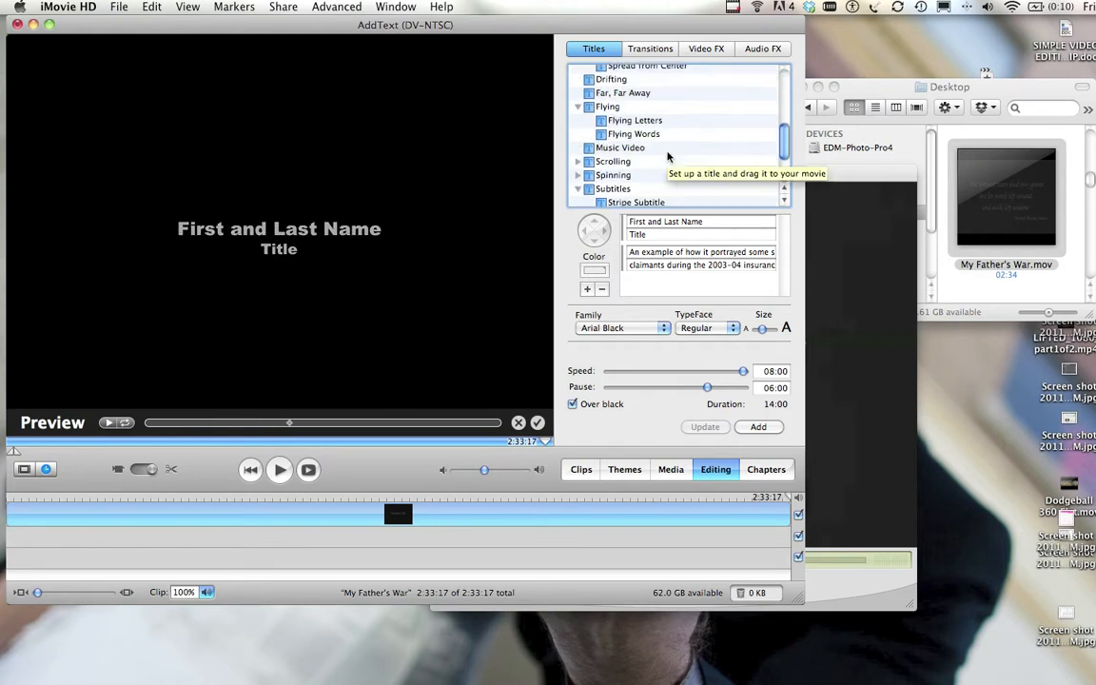
pyautogui.click(620, 148)
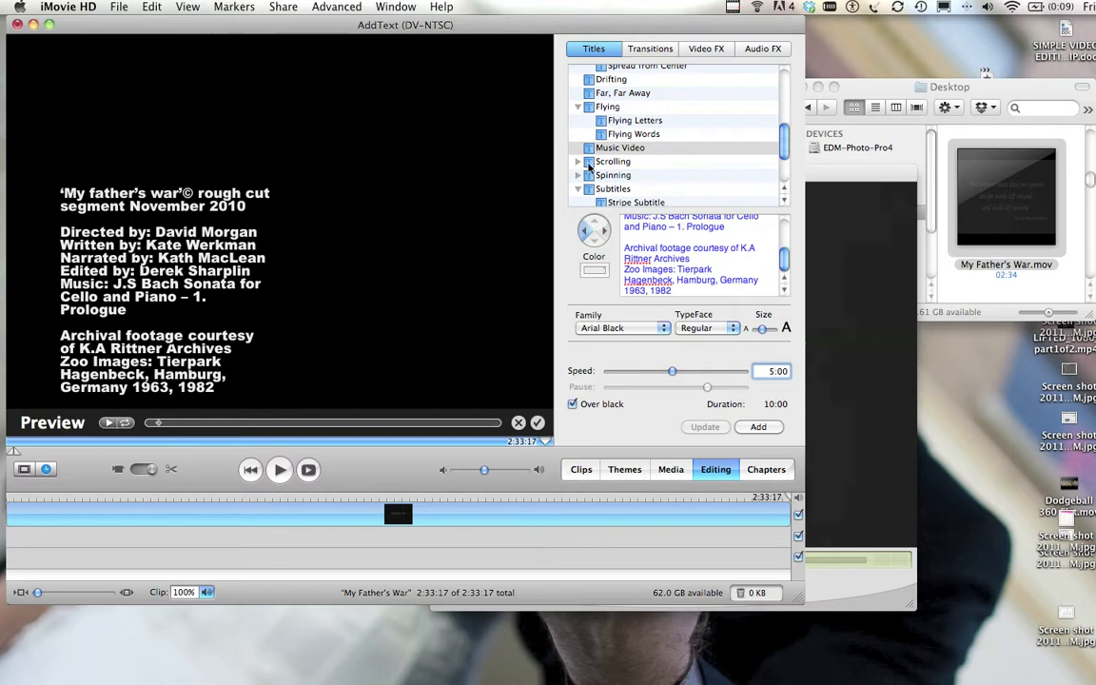
pyautogui.moveTo(591, 160)
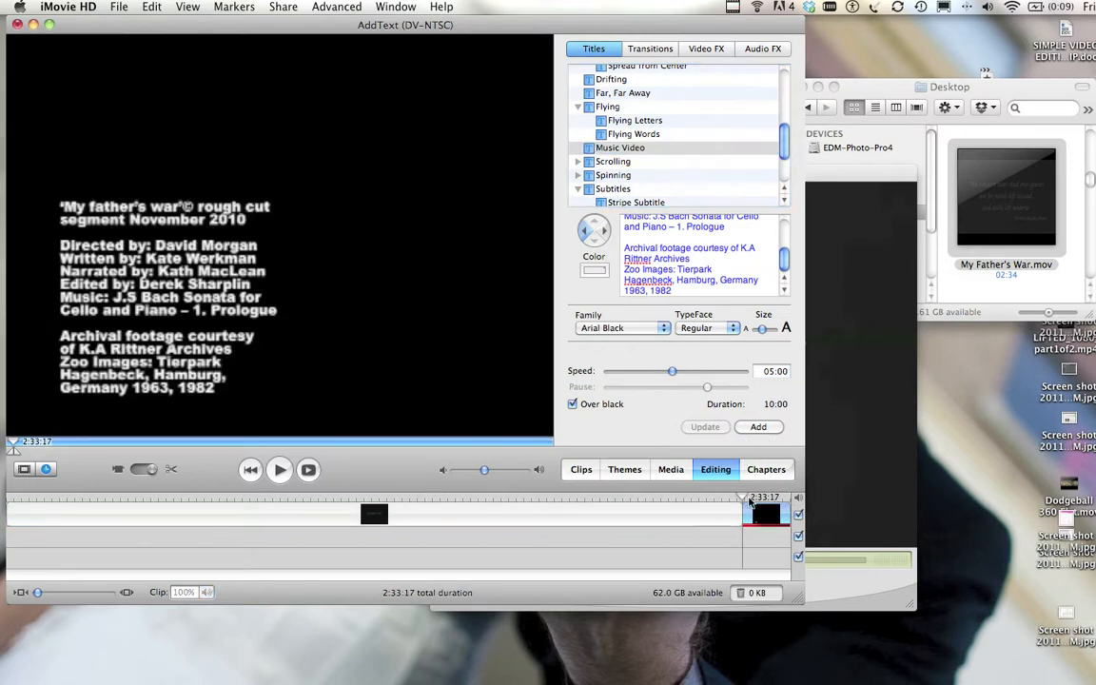
pyautogui.moveTo(699, 501)
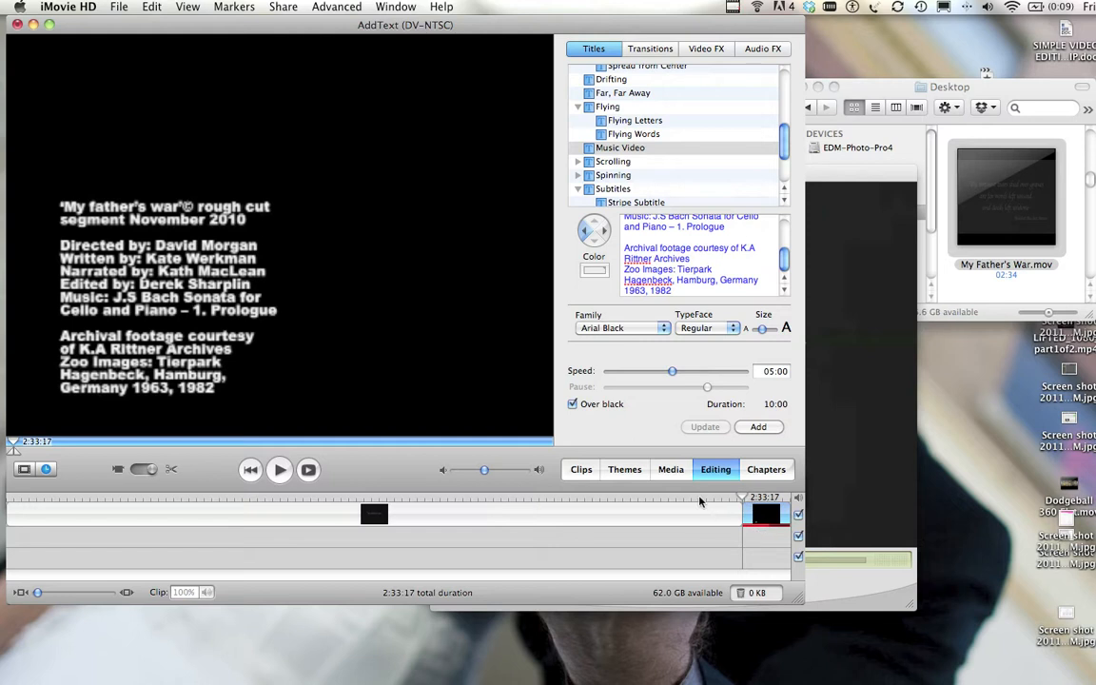
pyautogui.moveTo(424, 289)
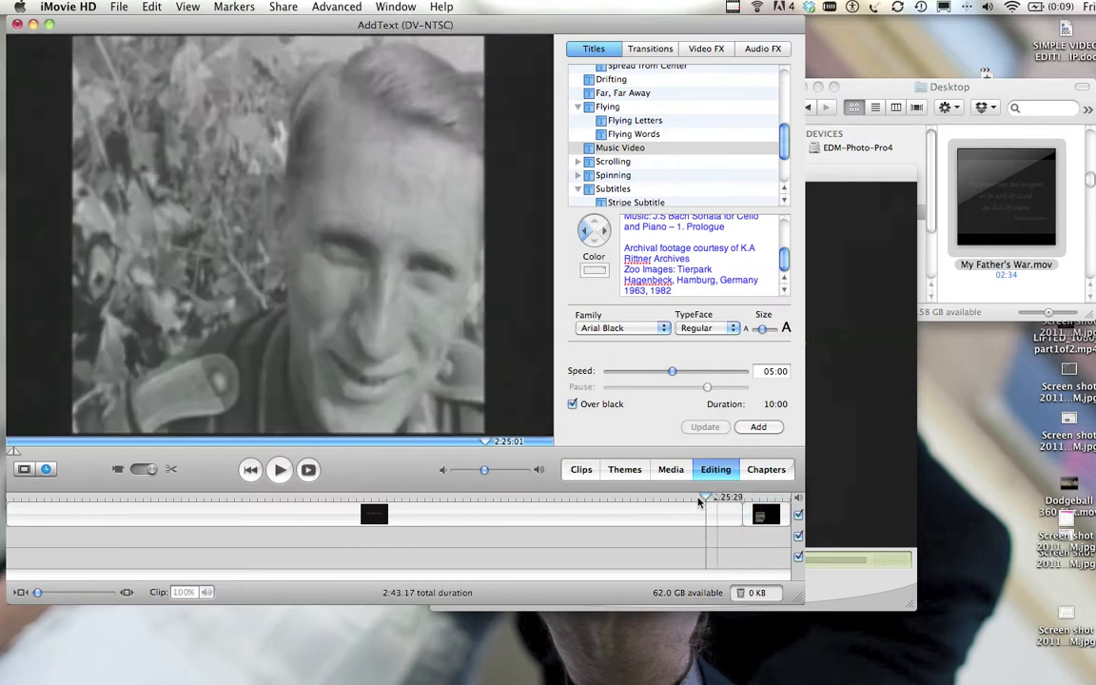
# Scrub the playhead through the movie's ending to preview the rendered credits
pyautogui.moveTo(699, 496); pyautogui.dragTo(737, 497)
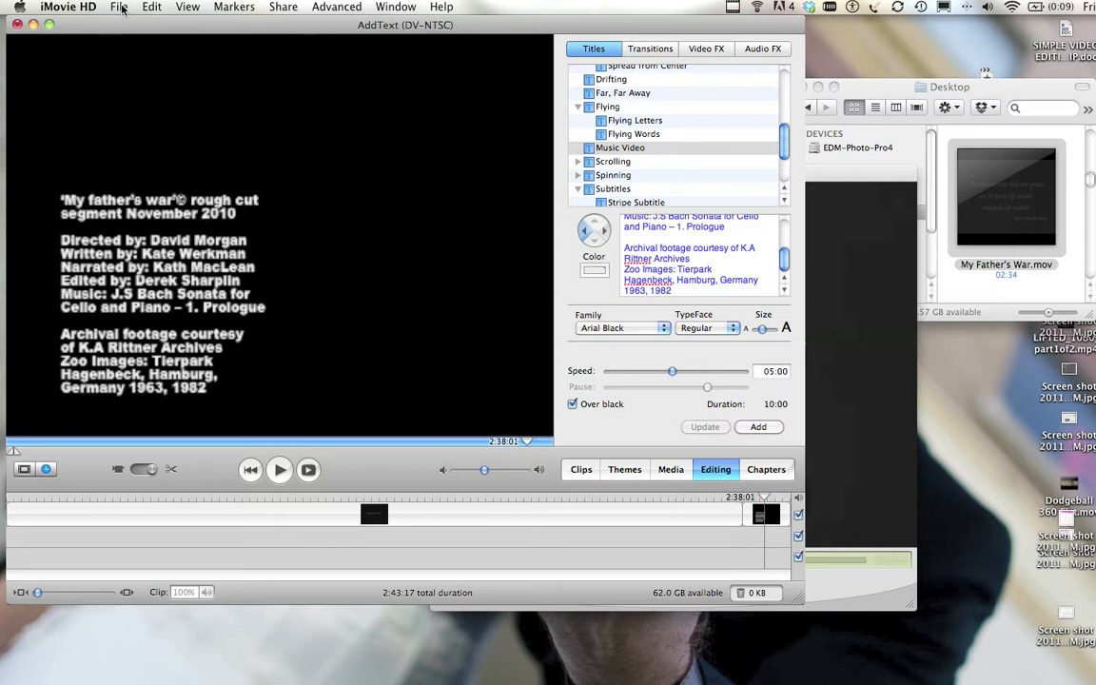
# Share the movie as a QuickTime export using Expert Settings compression
pyautogui.click(119, 7)
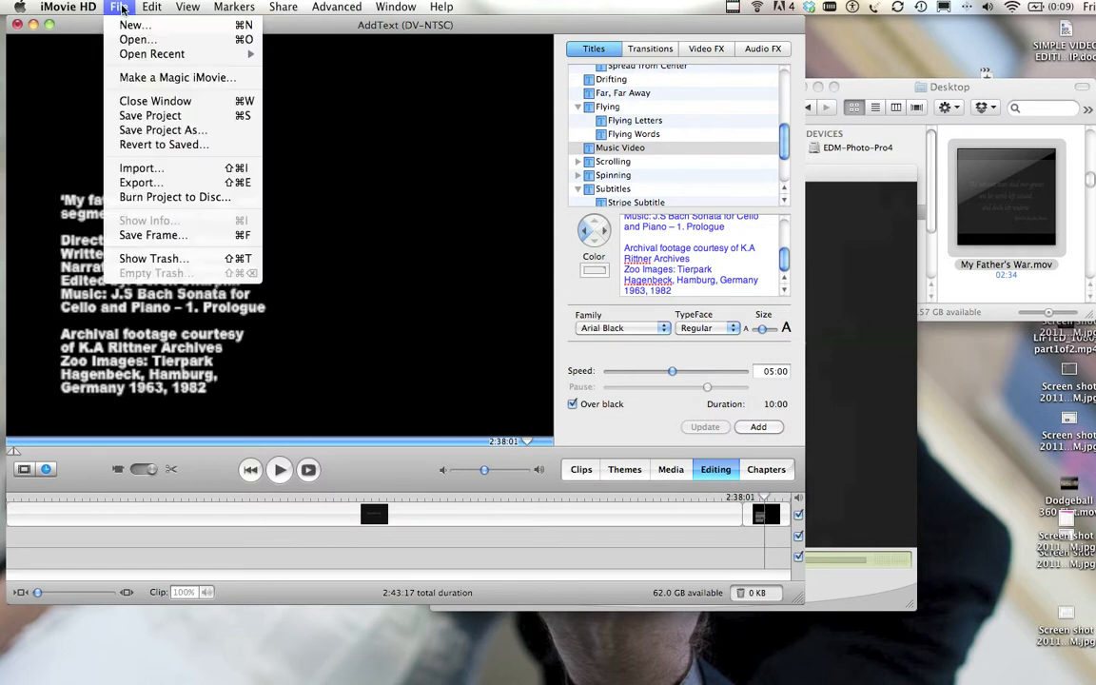
pyautogui.moveTo(149, 115)
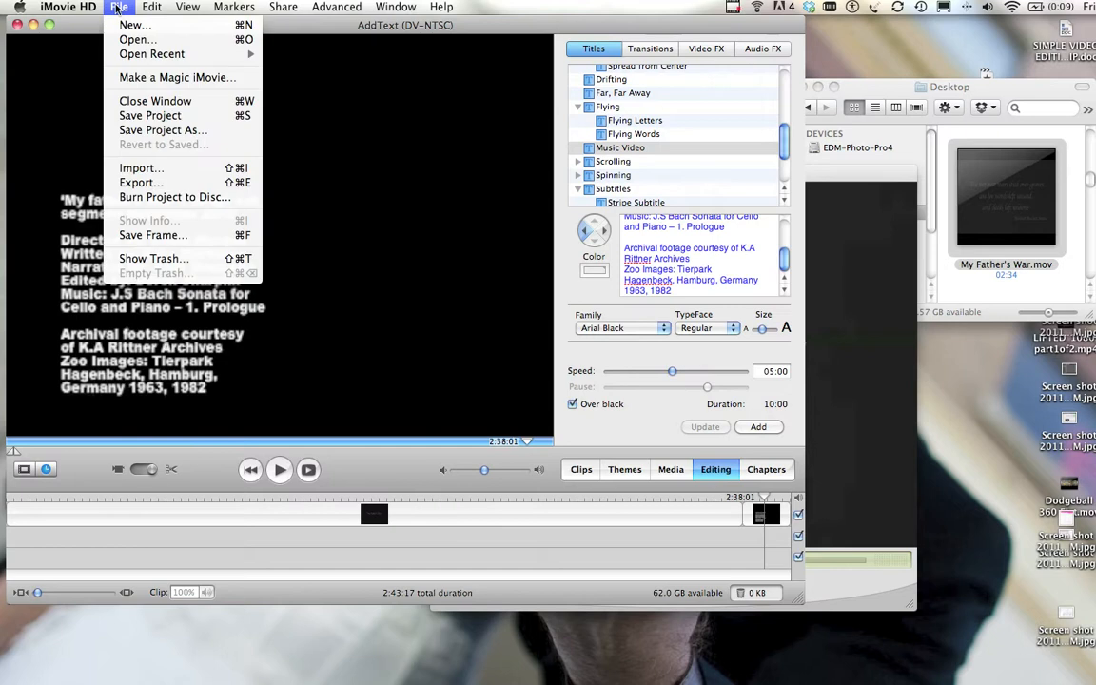
pyautogui.moveTo(140, 182)
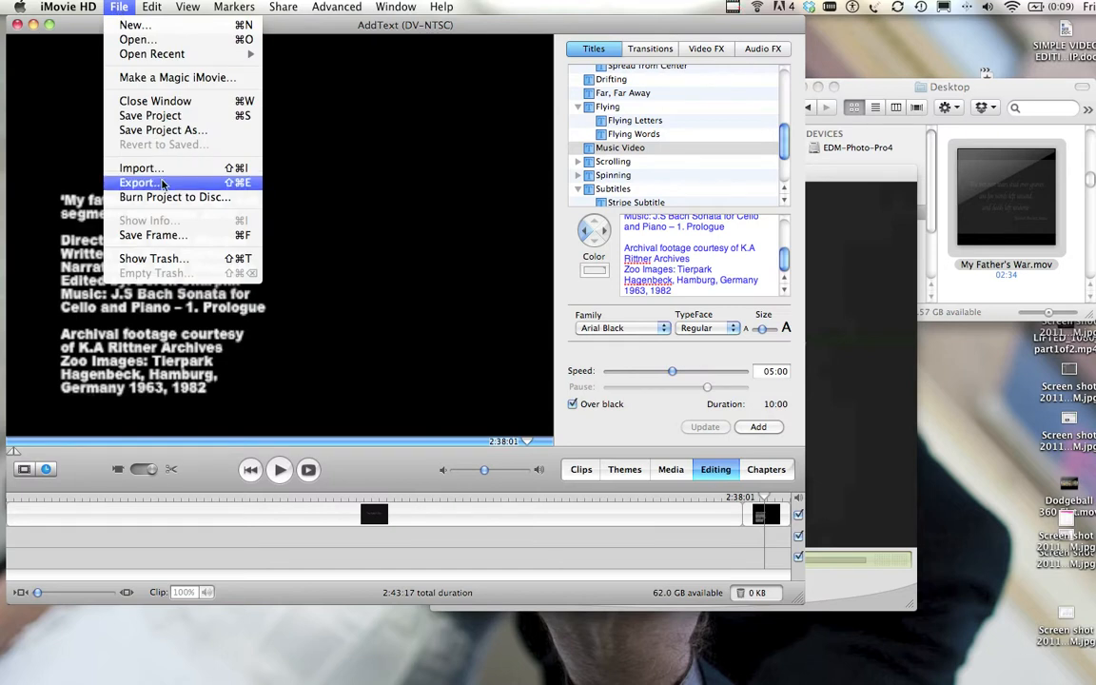
pyautogui.click(140, 182)
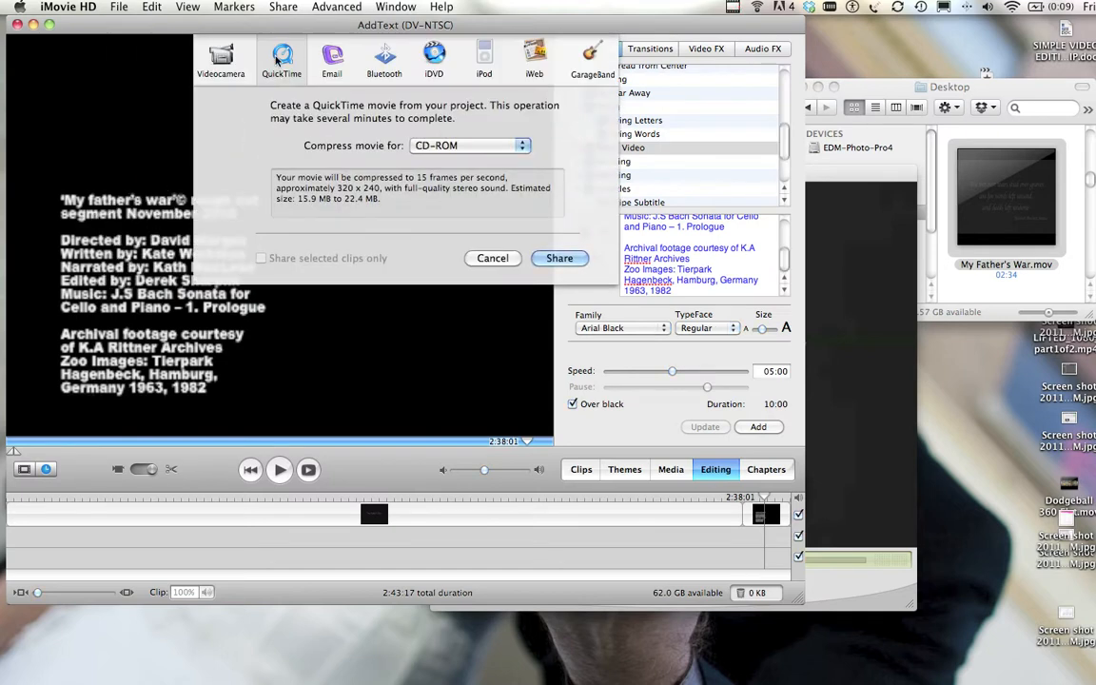
pyautogui.click(466, 145)
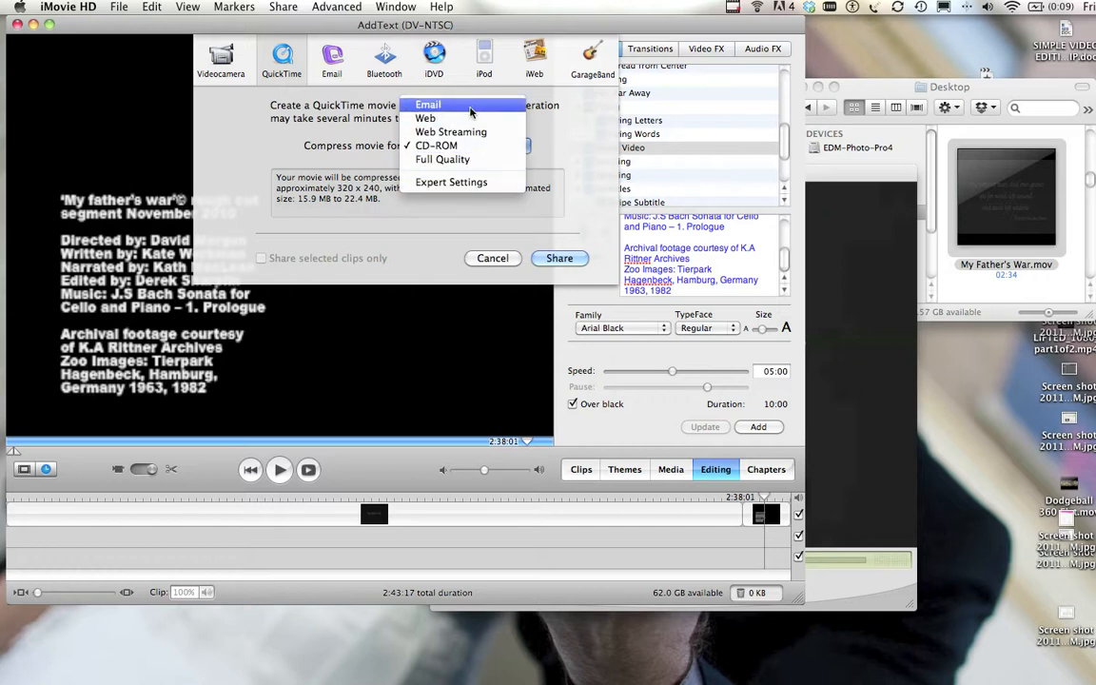
pyautogui.moveTo(442, 158)
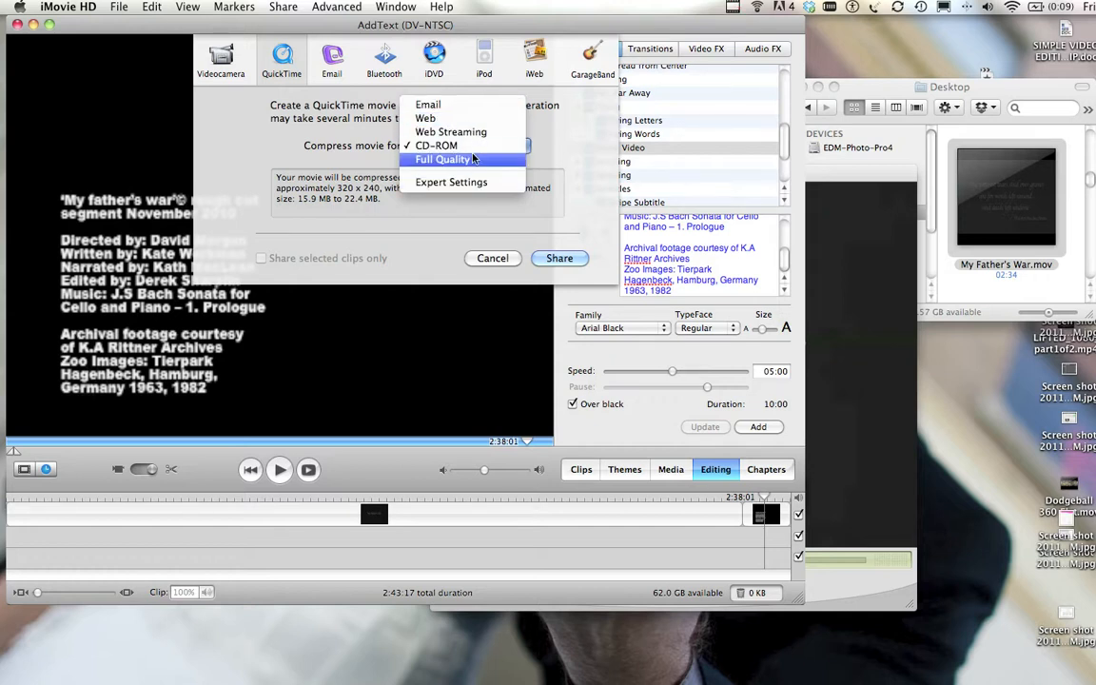
pyautogui.click(451, 181)
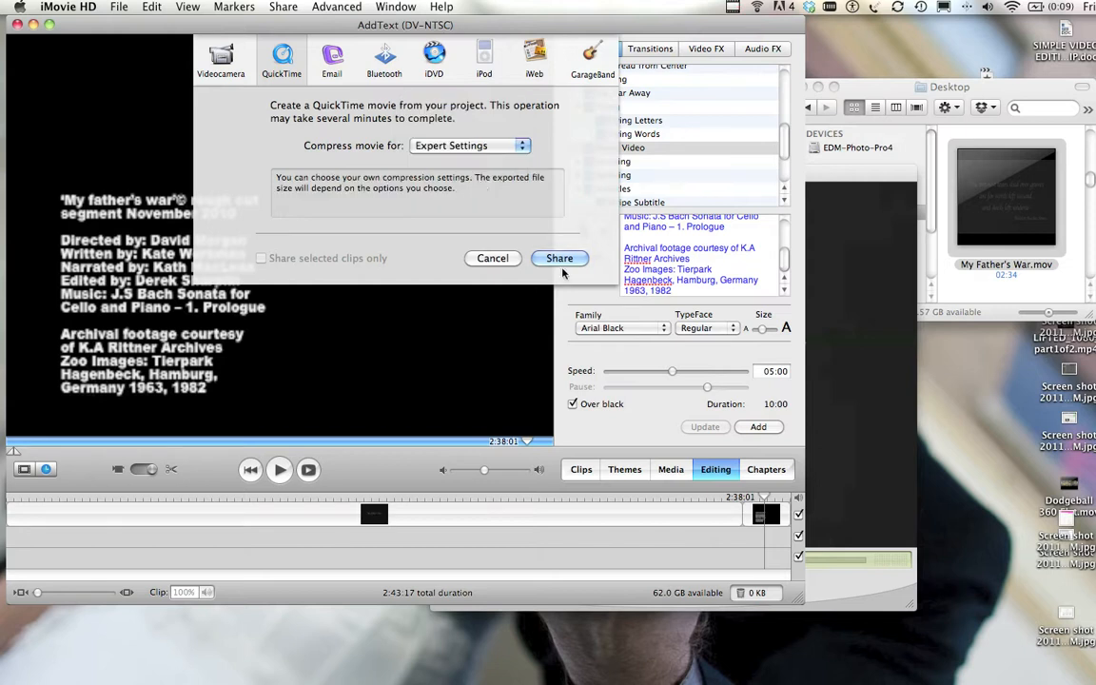
pyautogui.click(559, 258)
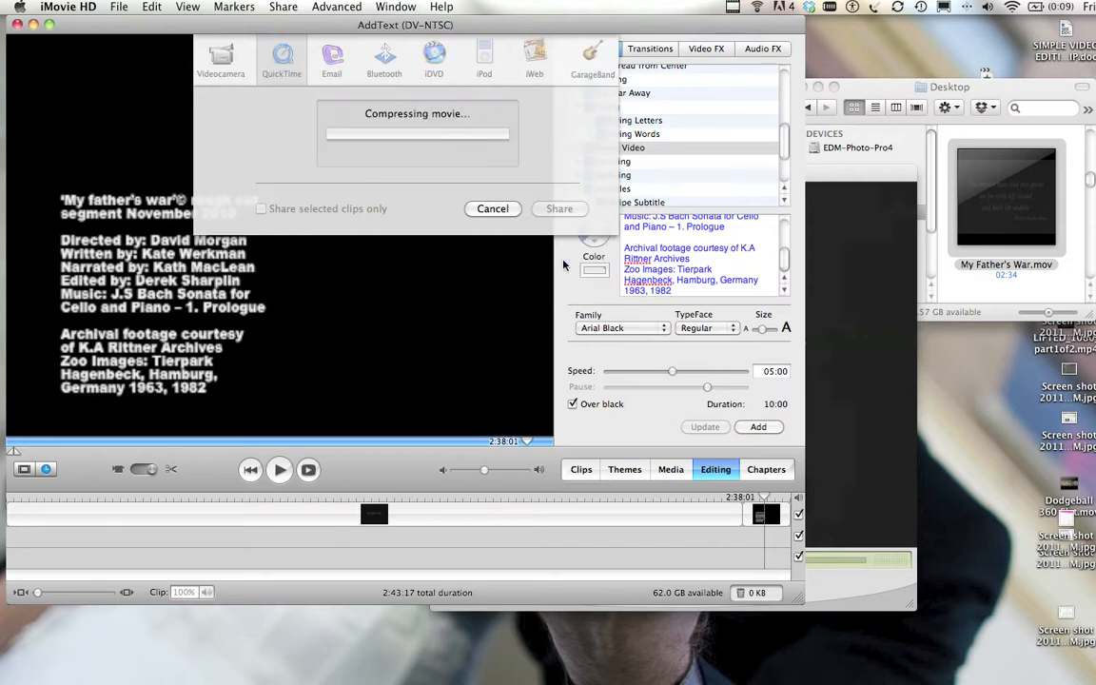
# Save the export as MyFathersWarWithText.mov and bring up its video compression settings
pyautogui.click(559, 208)
pyautogui.write('MyFathersWarWithText.mov')
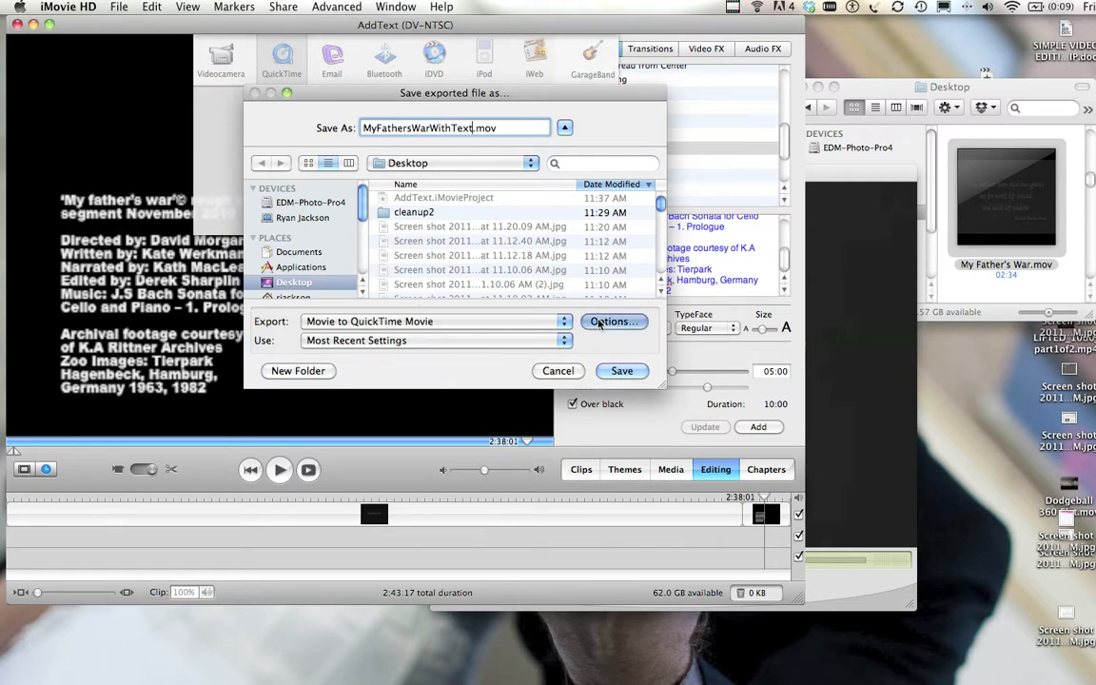
pyautogui.click(614, 320)
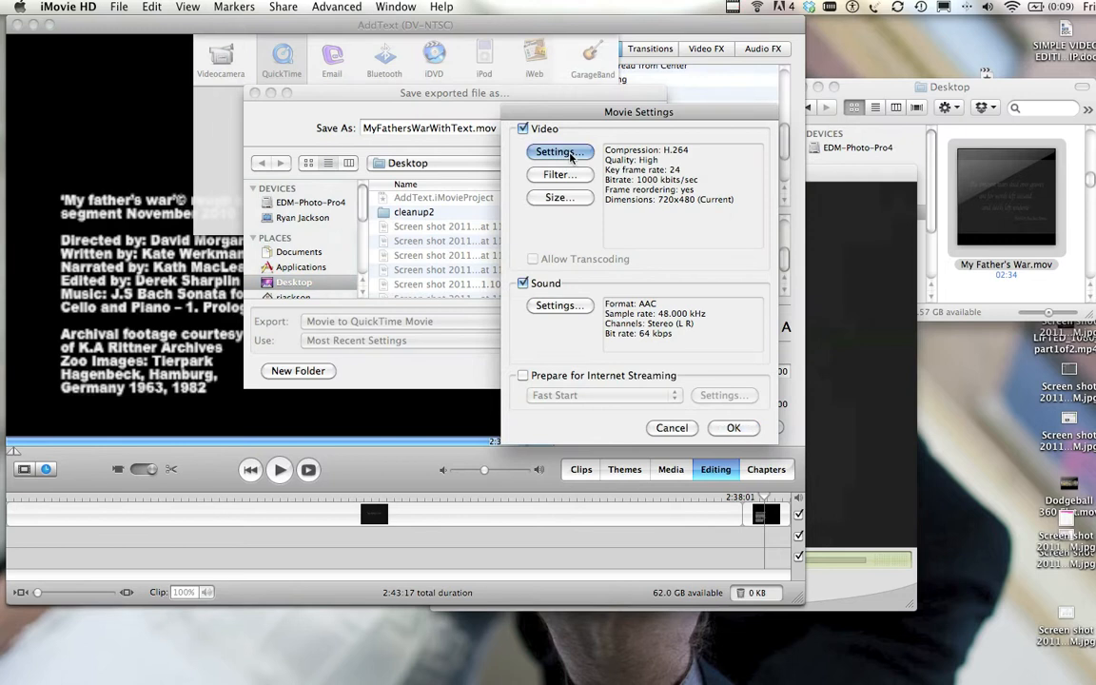
pyautogui.click(559, 152)
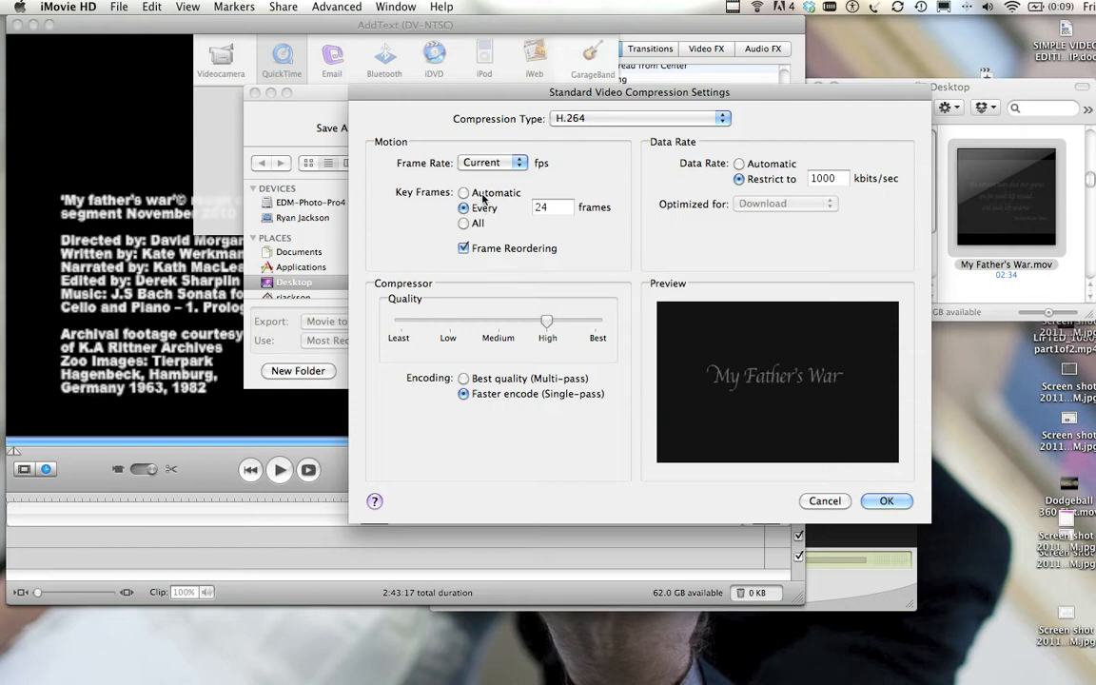
# Set H.264 key frames to Automatic and the data rate to 3000 kbits/sec, then confirm
pyautogui.click(463, 192)
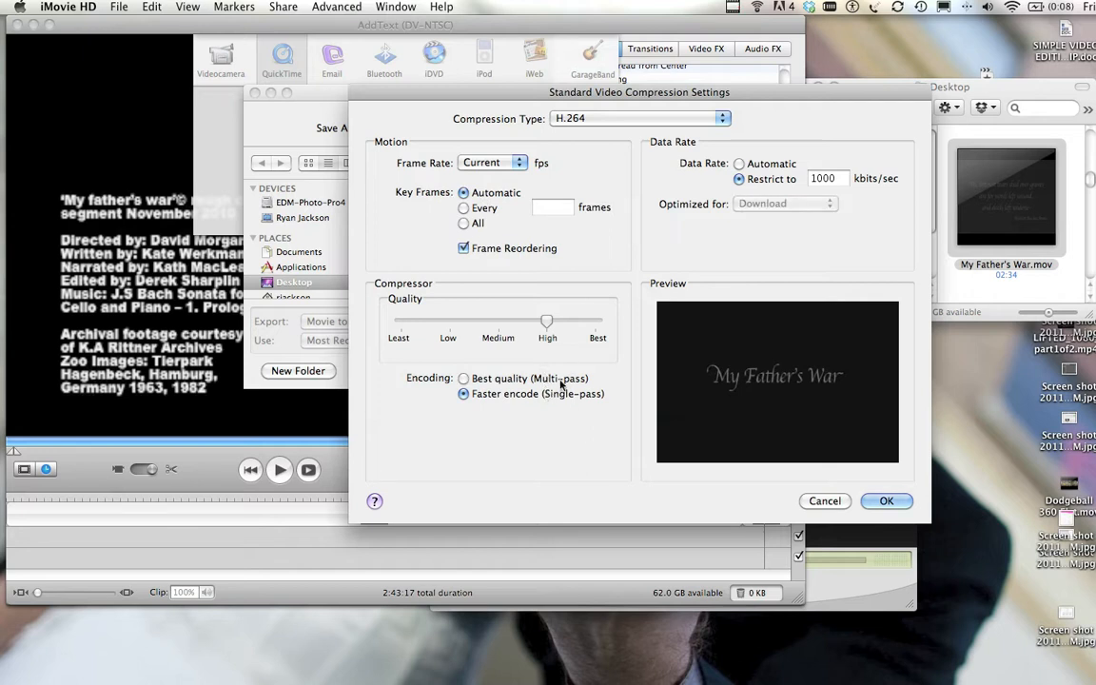
pyautogui.click(463, 394)
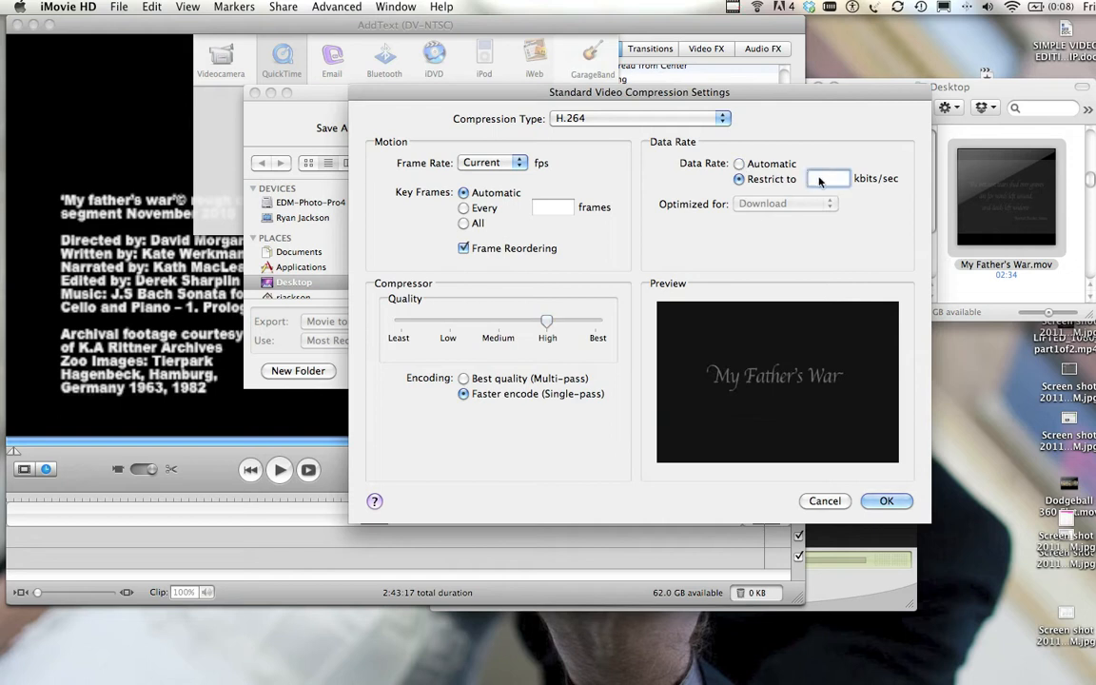
pyautogui.write('2000')
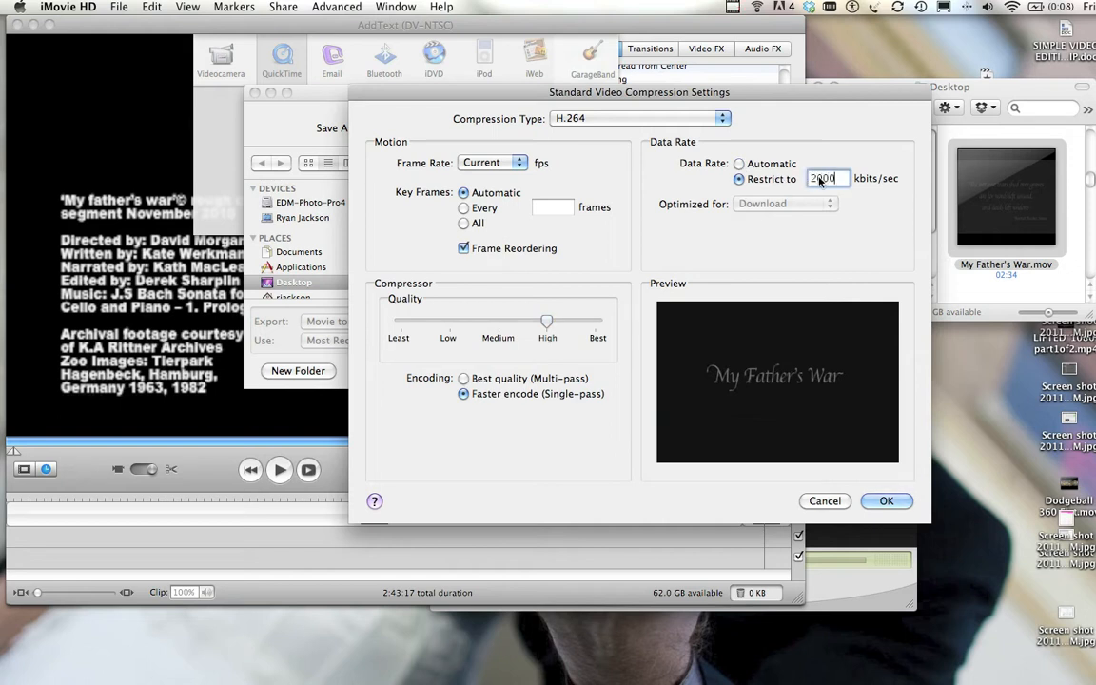
pyautogui.write('3000')
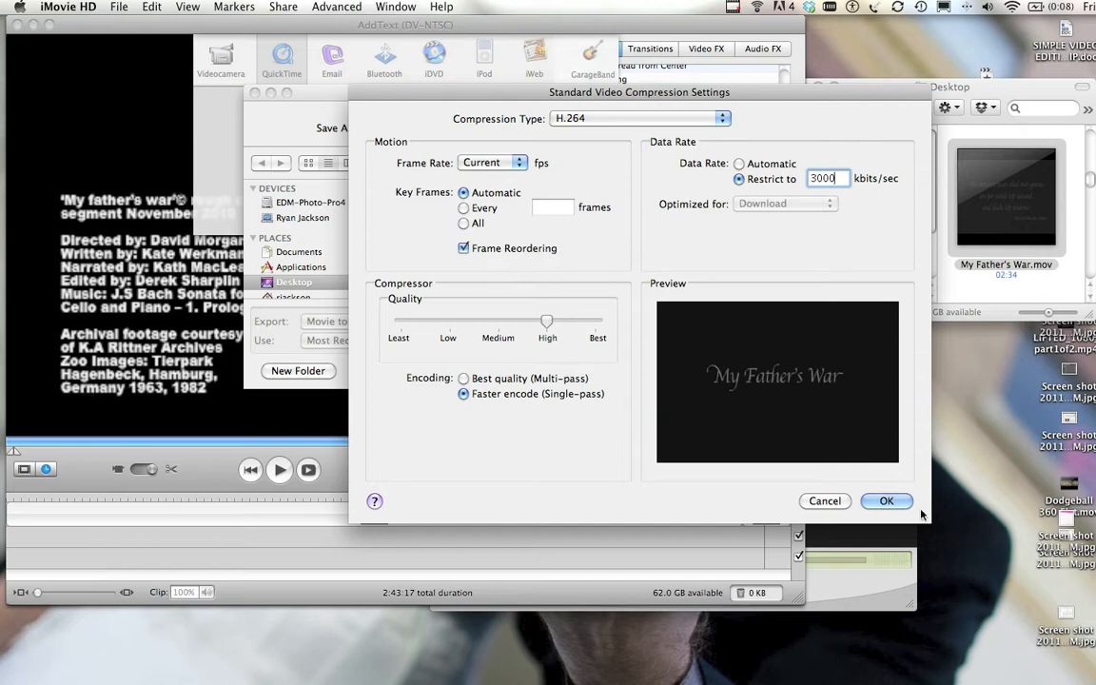
pyautogui.click(886, 500)
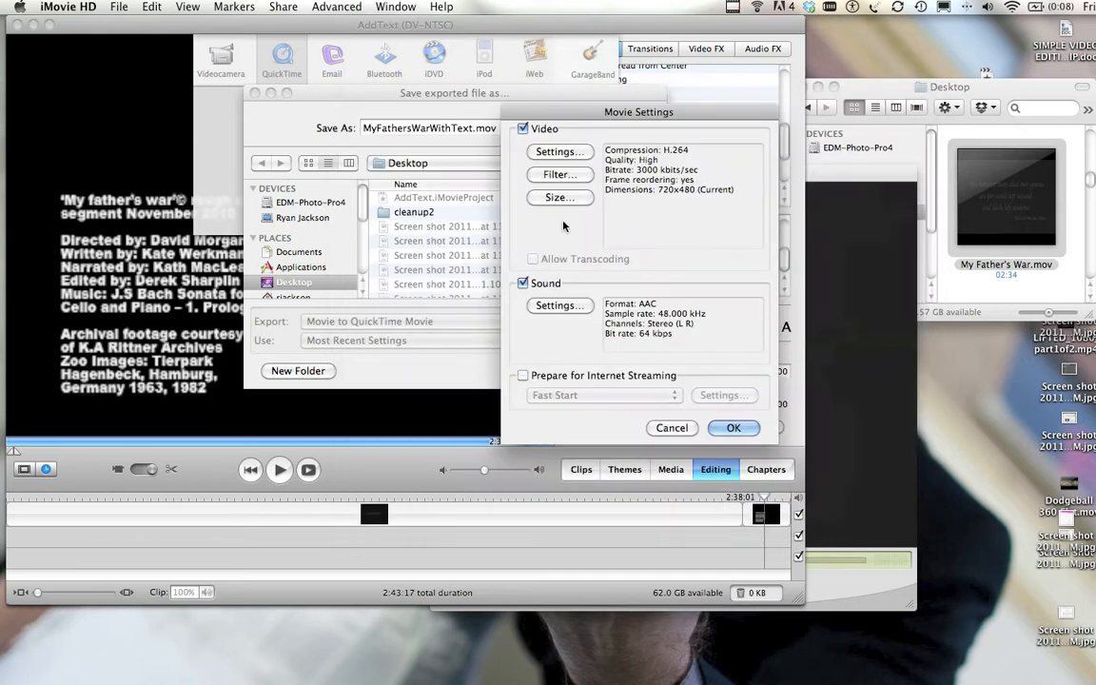
pyautogui.click(560, 197)
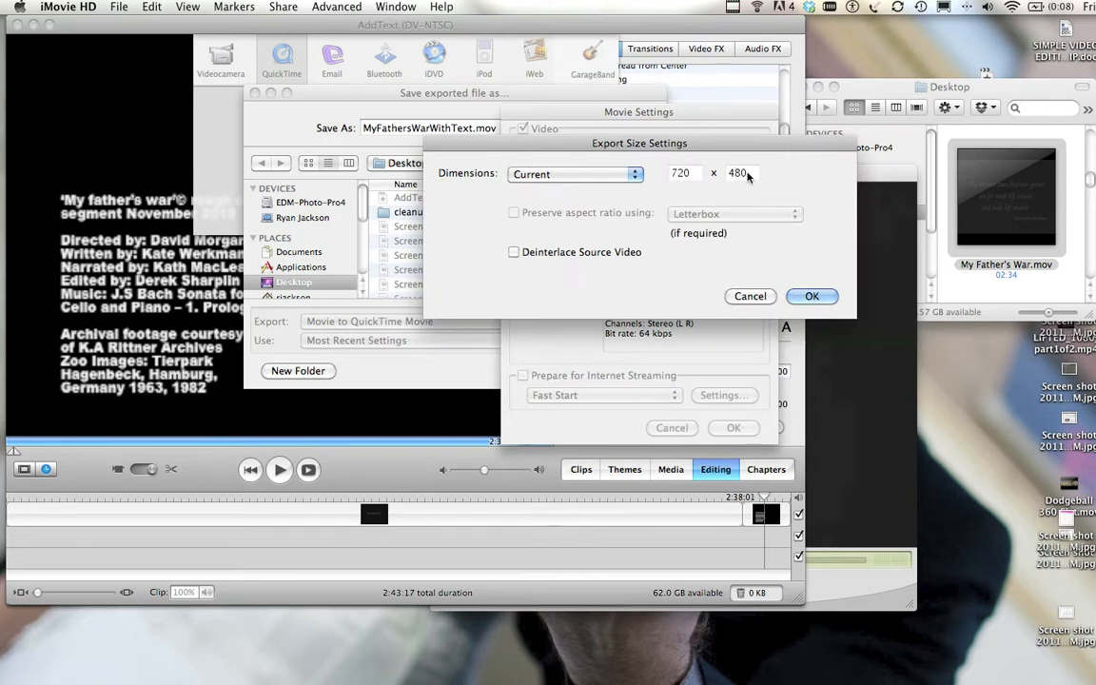
pyautogui.click(575, 173)
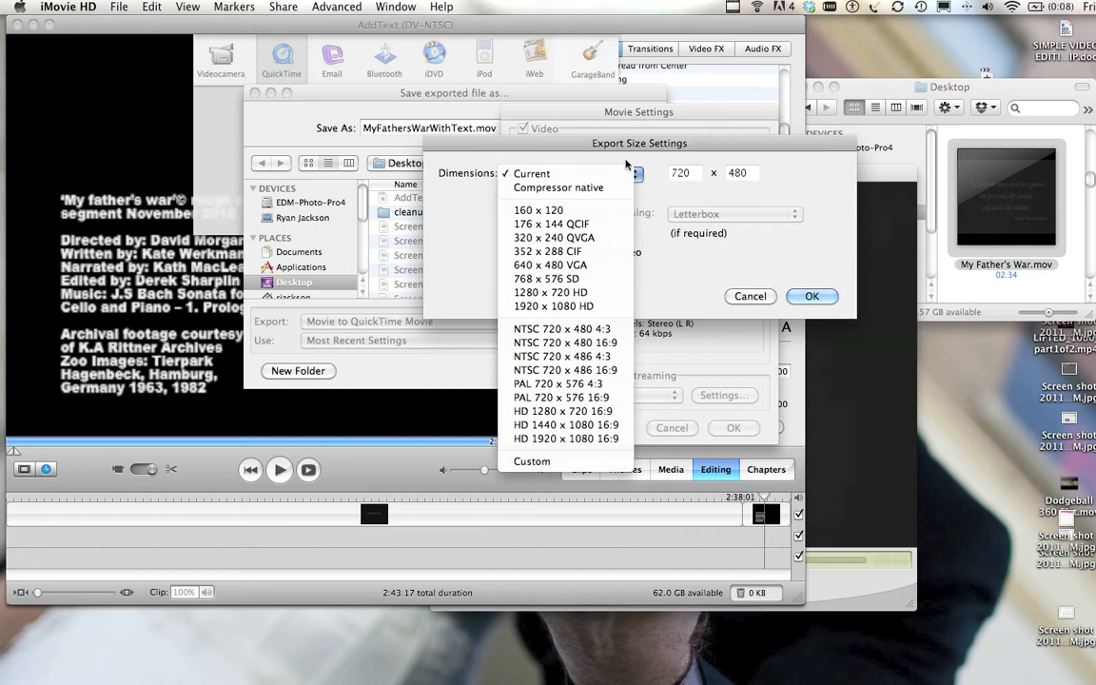
pyautogui.click(530, 173)
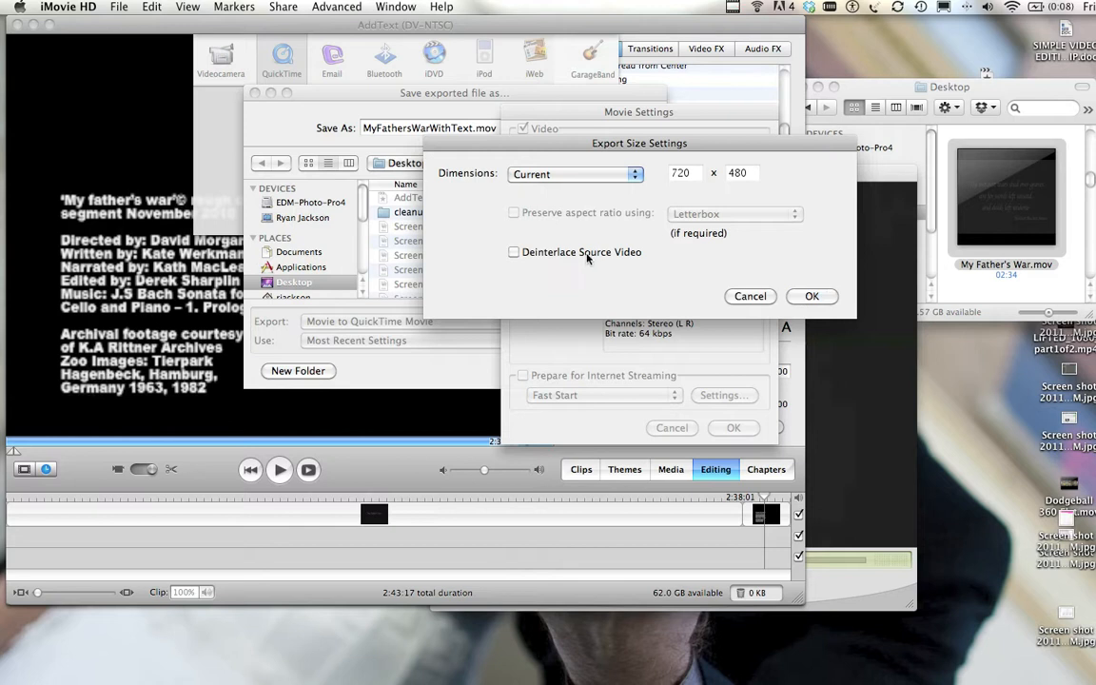
pyautogui.click(514, 252)
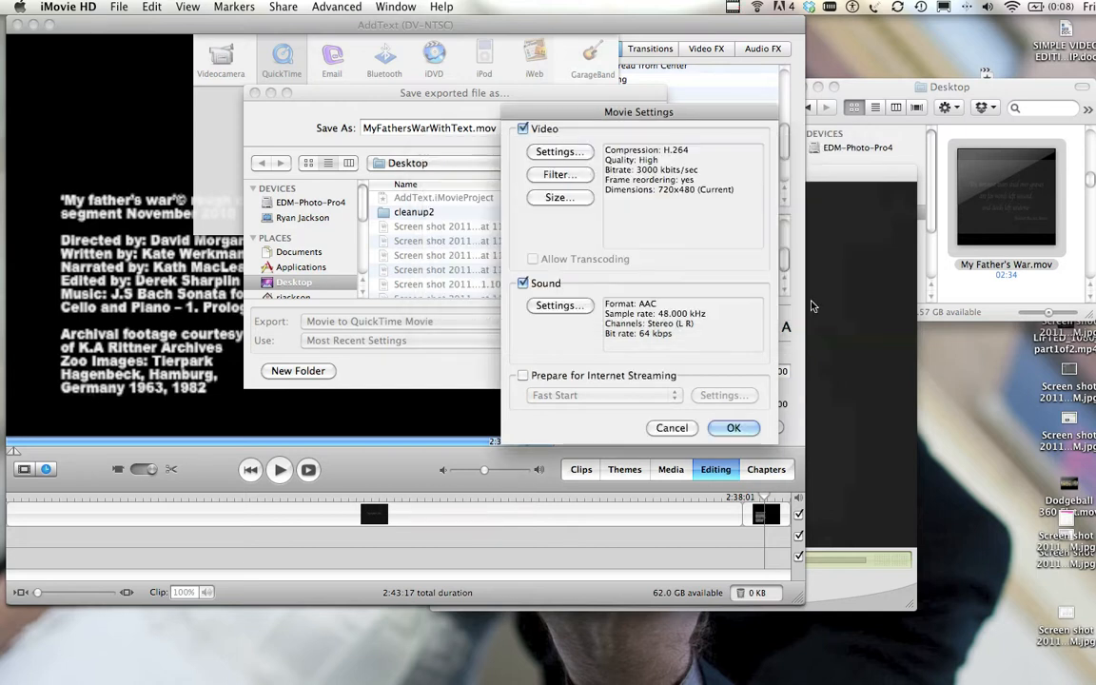
# Set the sound target bit rate to 128 kbps and accept the movie settings
pyautogui.click(560, 305)
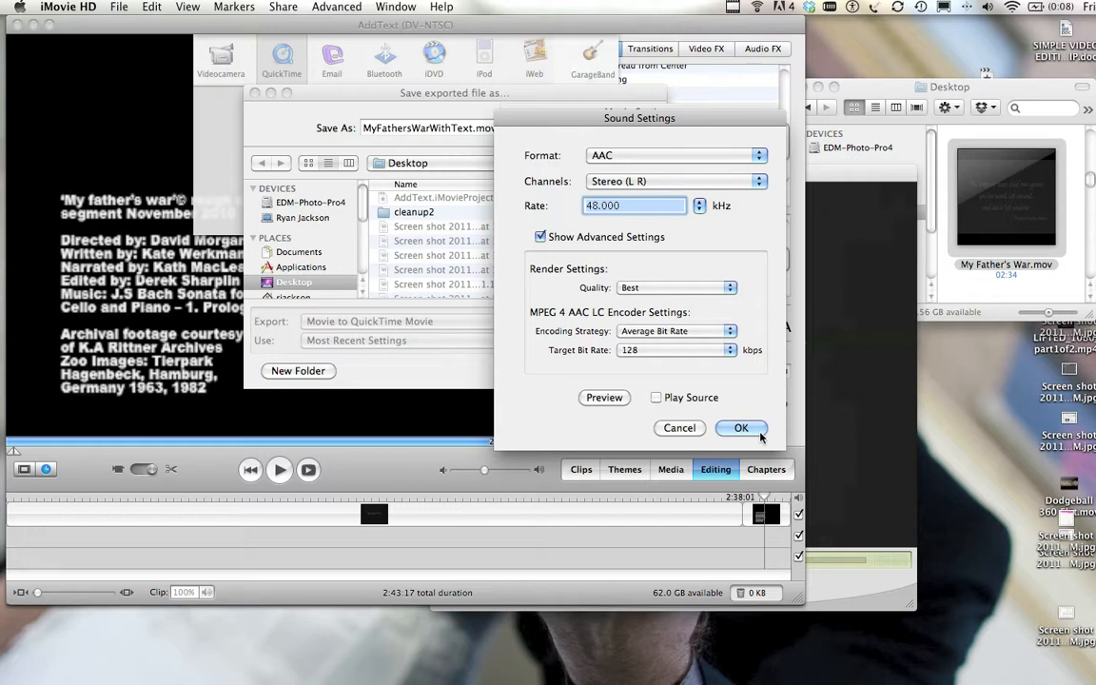
pyautogui.click(741, 427)
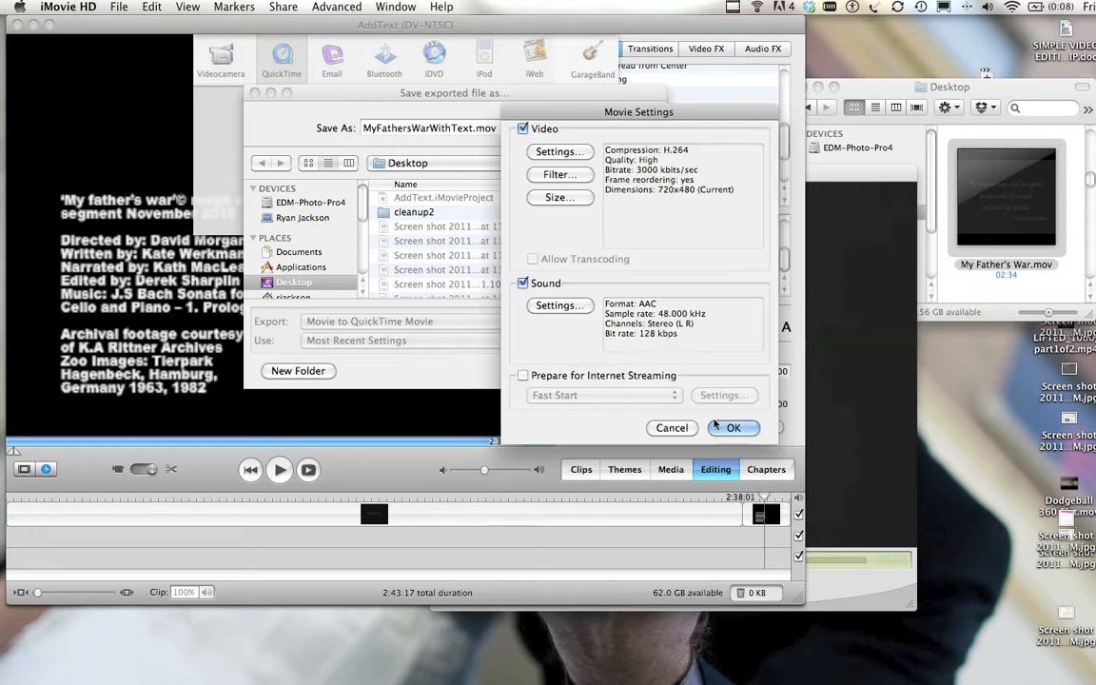
pyautogui.click(522, 375)
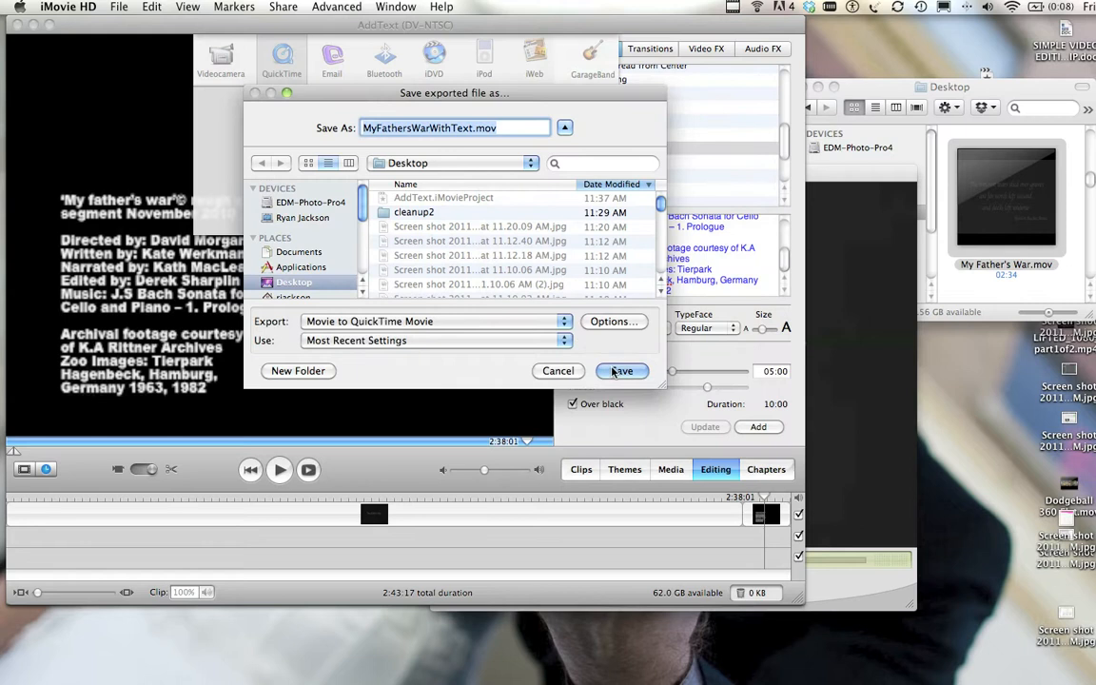
# Save MyFathersWarWithText.mov to start compressing, then cancel the compression
pyautogui.click(621, 371)
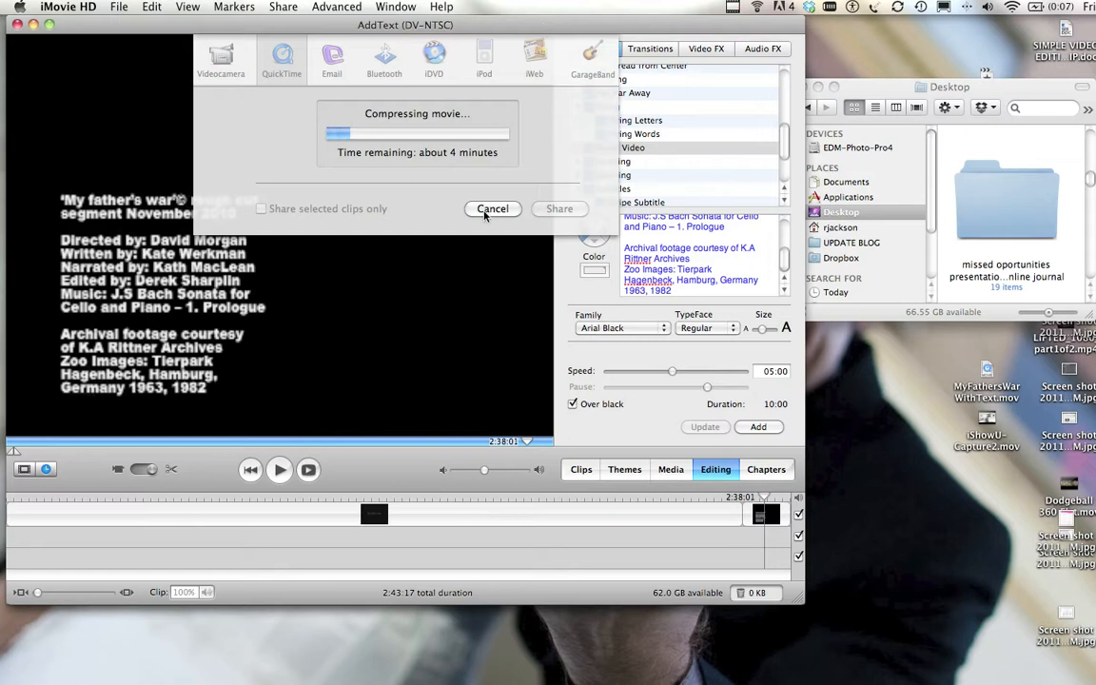
pyautogui.click(492, 208)
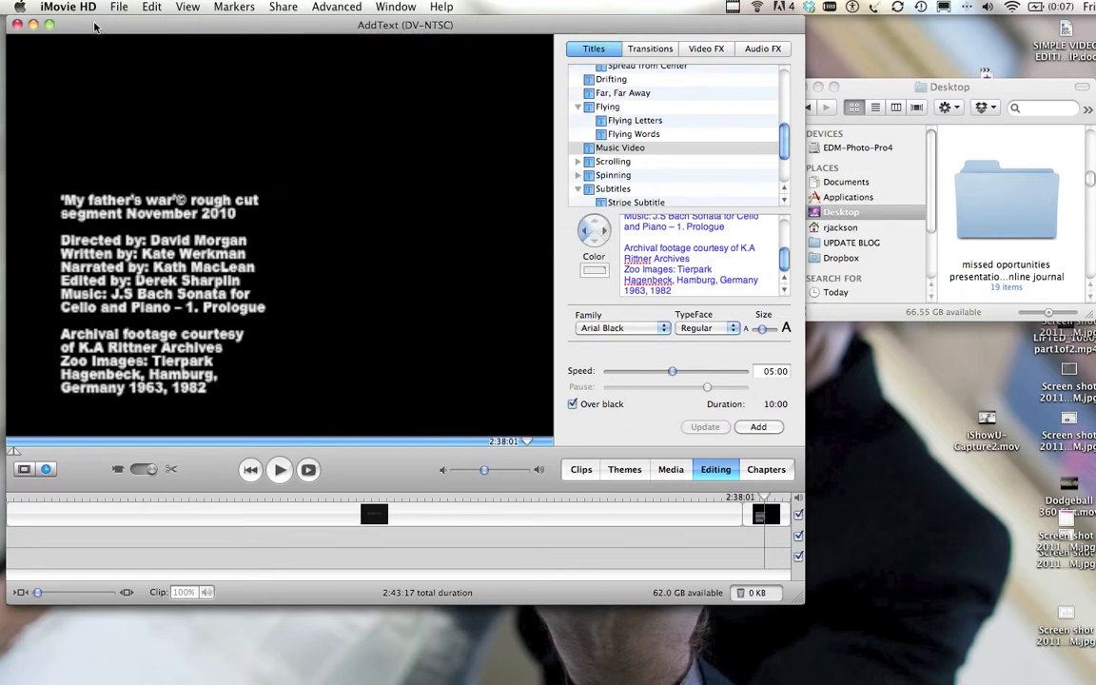
# Start a new project in HDV 720p video format and create My Great Movie
pyautogui.click(119, 6)
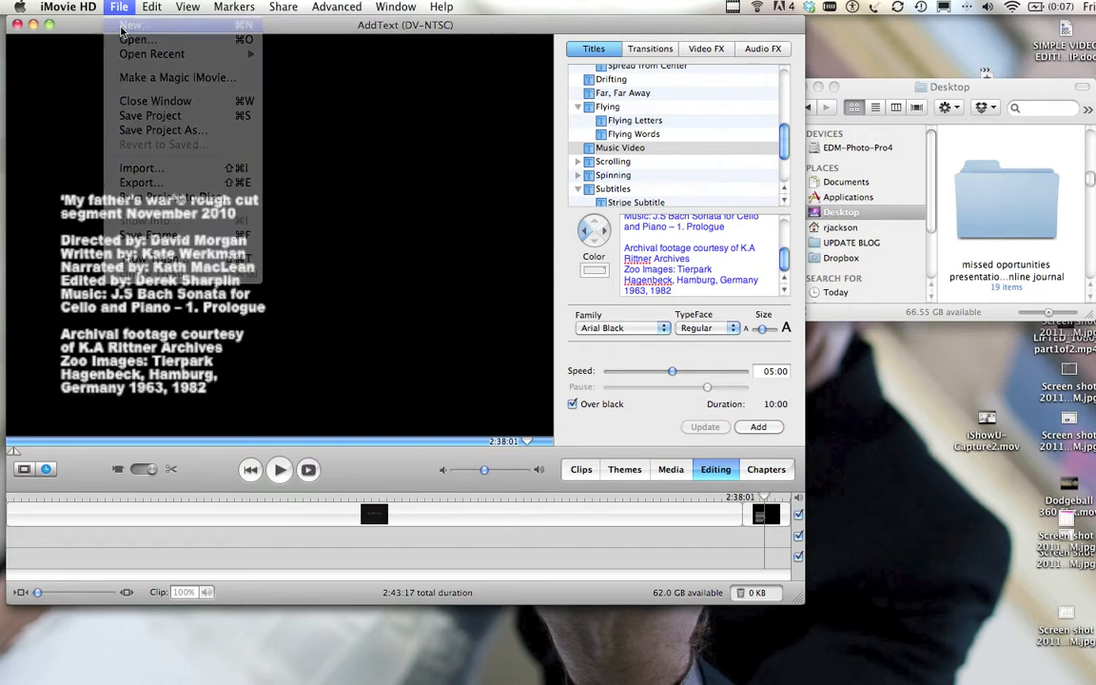
pyautogui.click(130, 25)
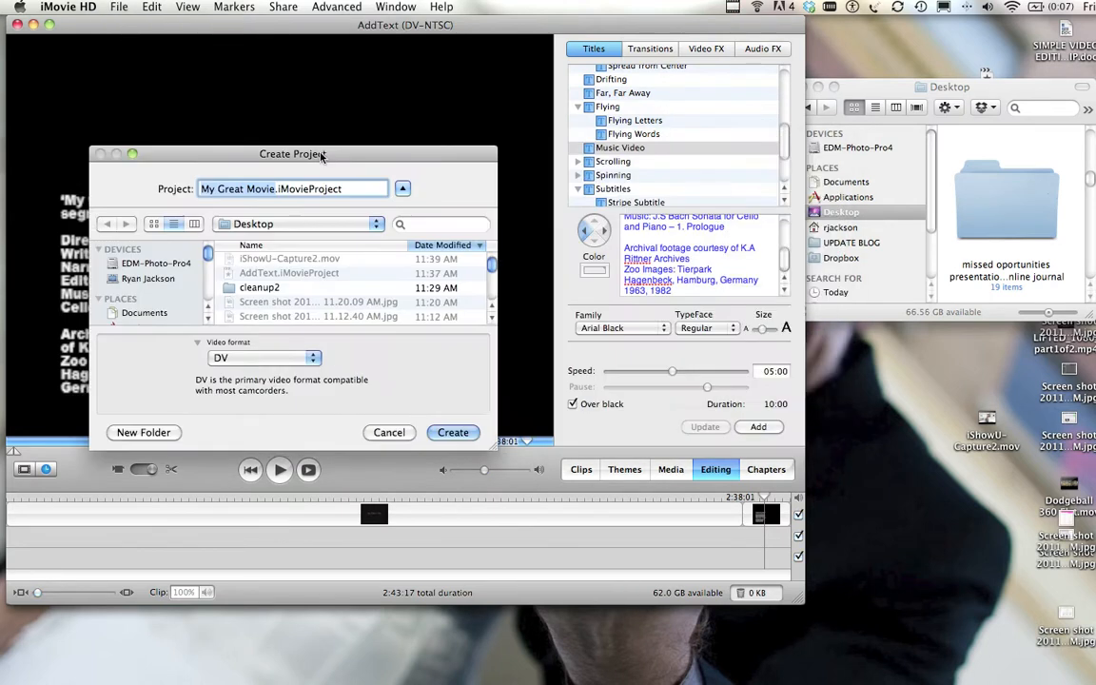
pyautogui.click(265, 357)
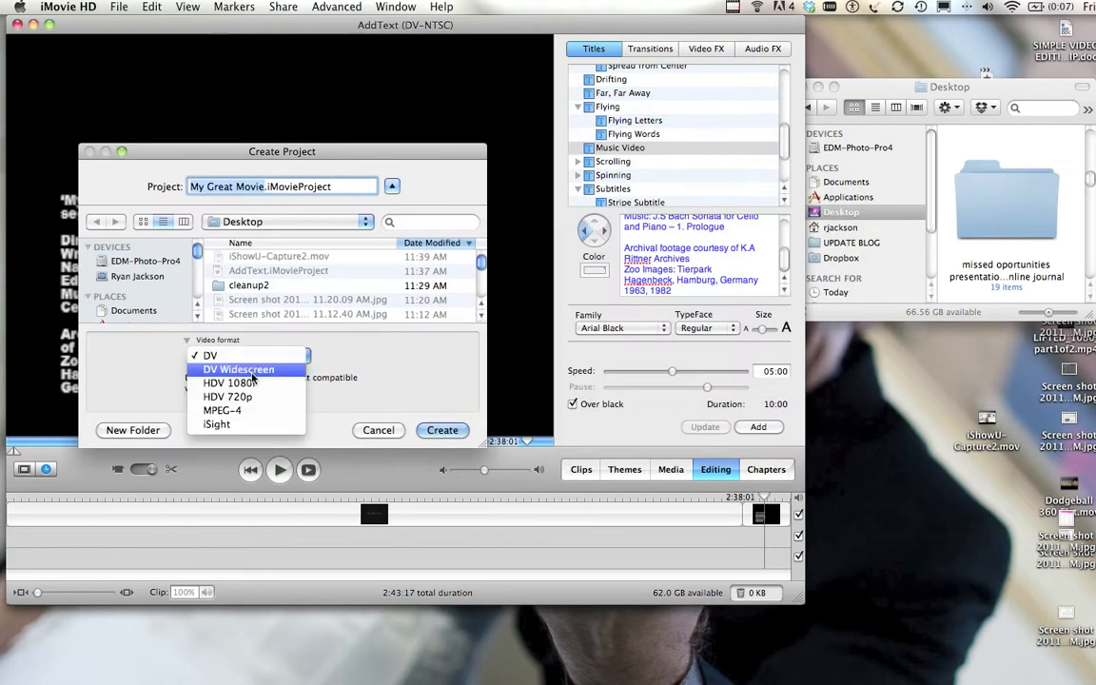
pyautogui.moveTo(247, 397)
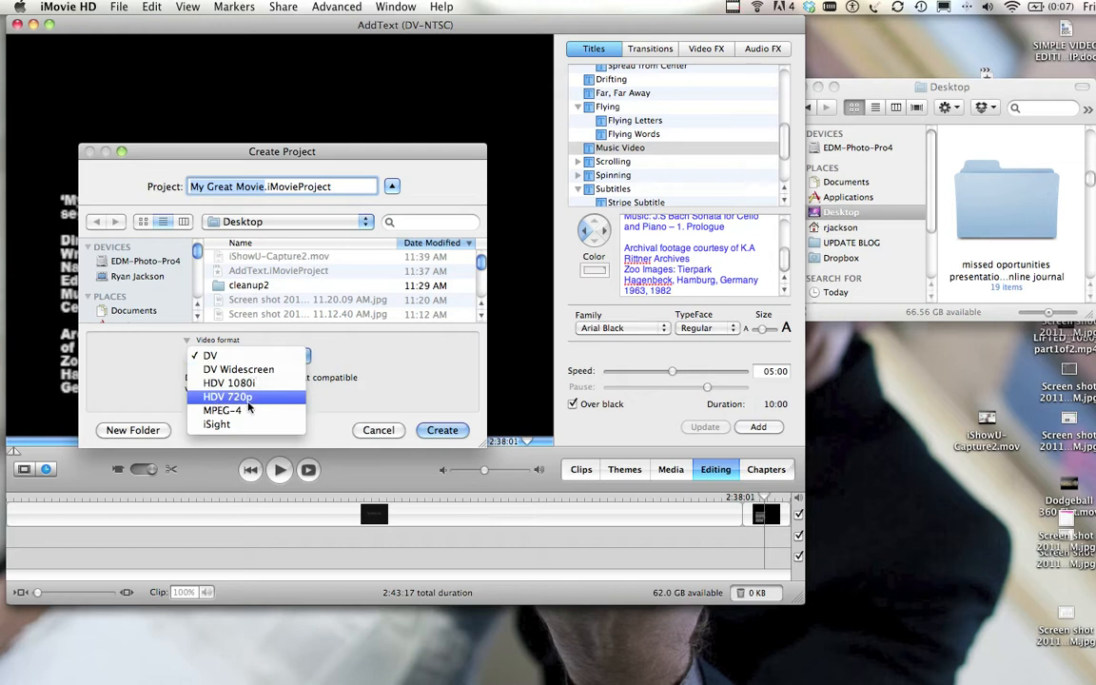
pyautogui.click(227, 397)
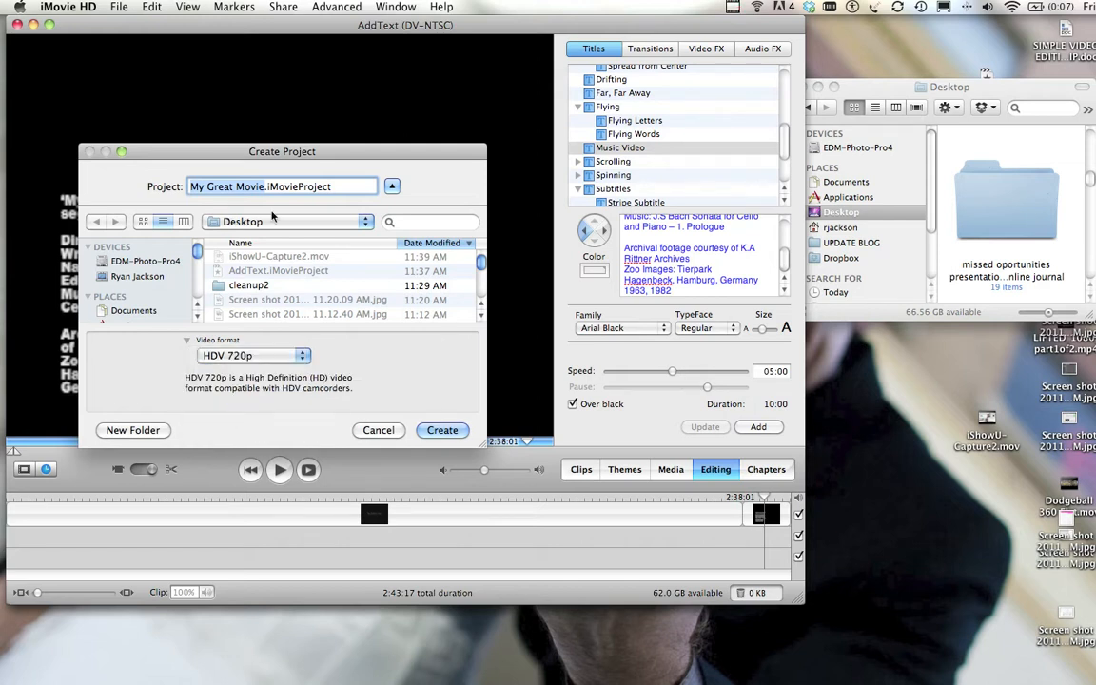
pyautogui.click(441, 430)
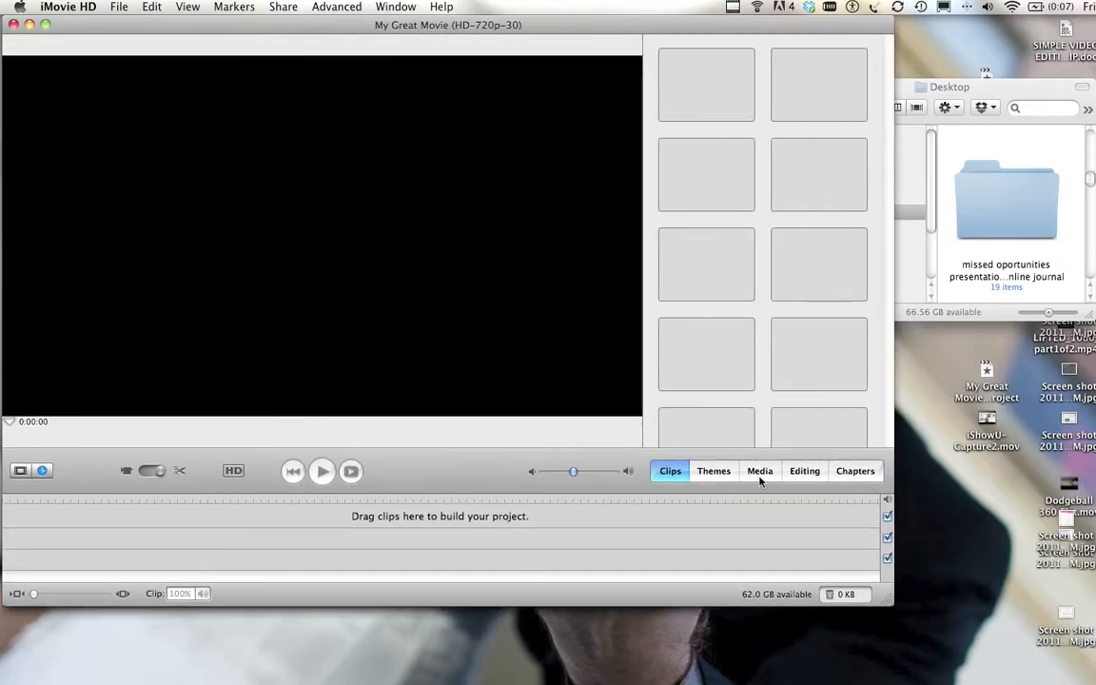
pyautogui.click(804, 470)
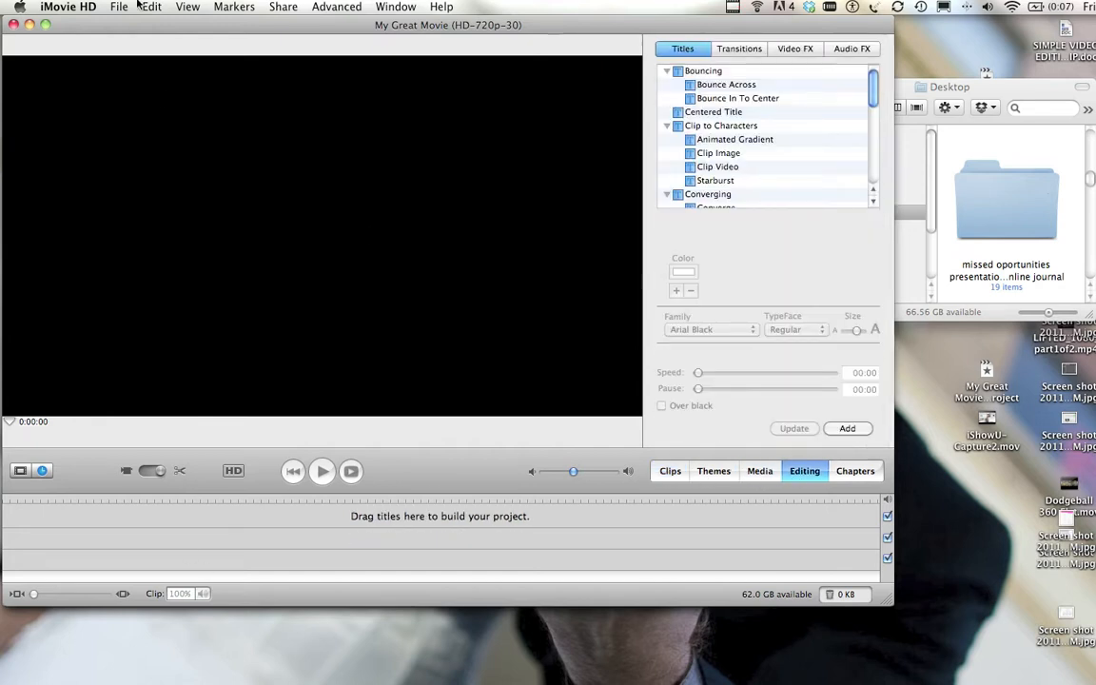
pyautogui.click(68, 7)
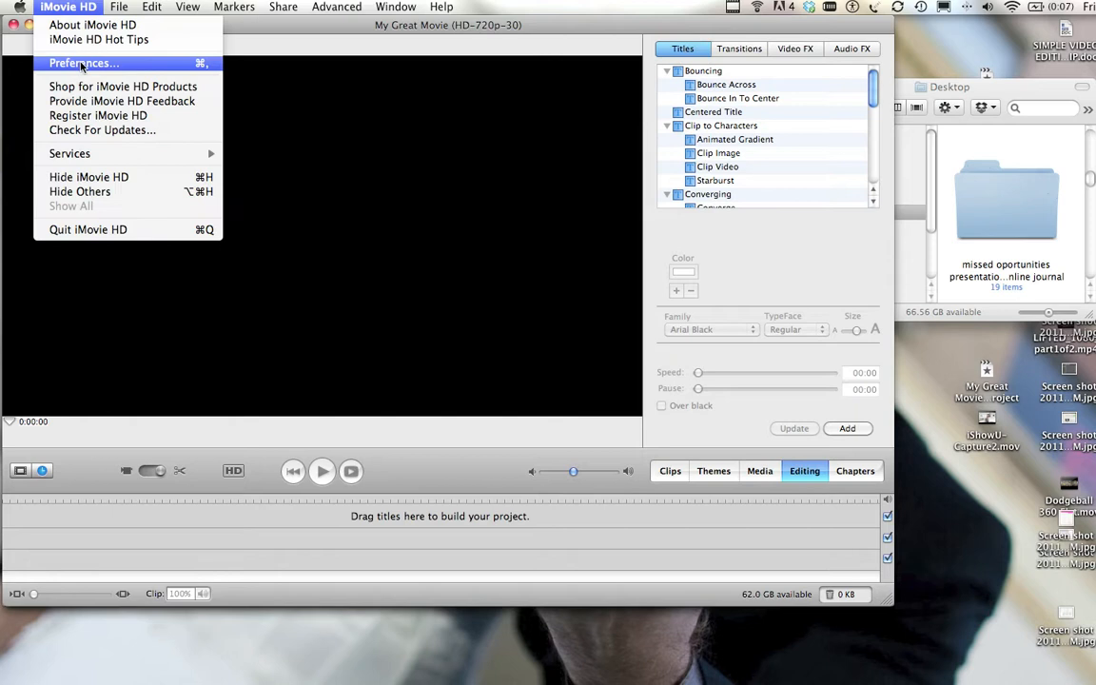
pyautogui.click(84, 63)
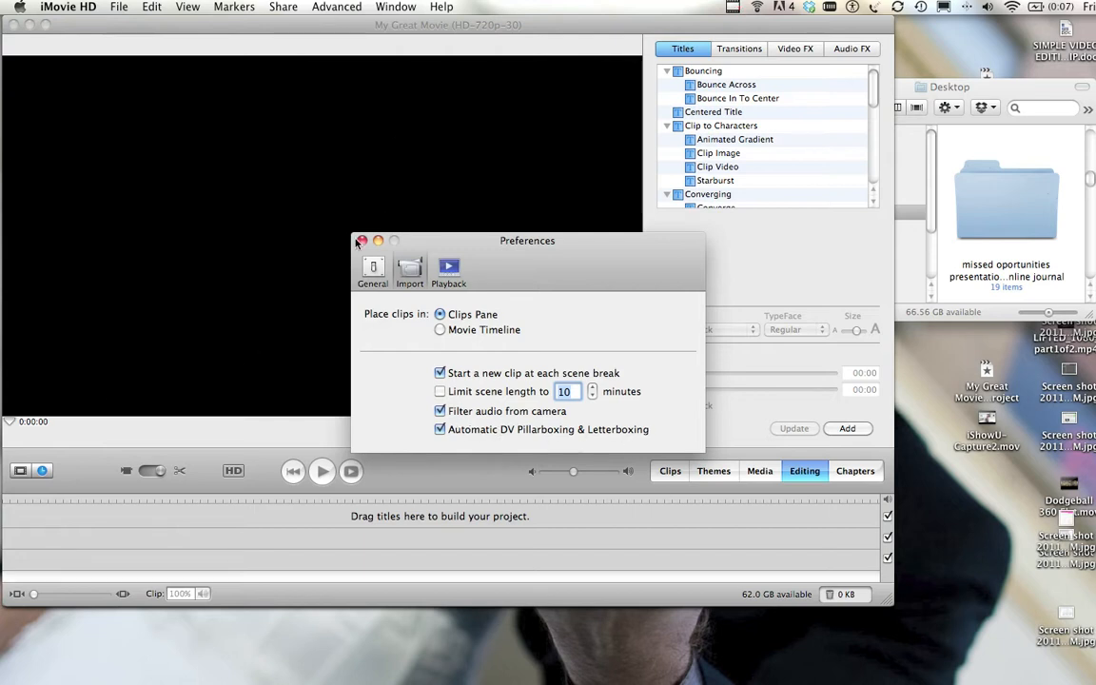
pyautogui.click(360, 241)
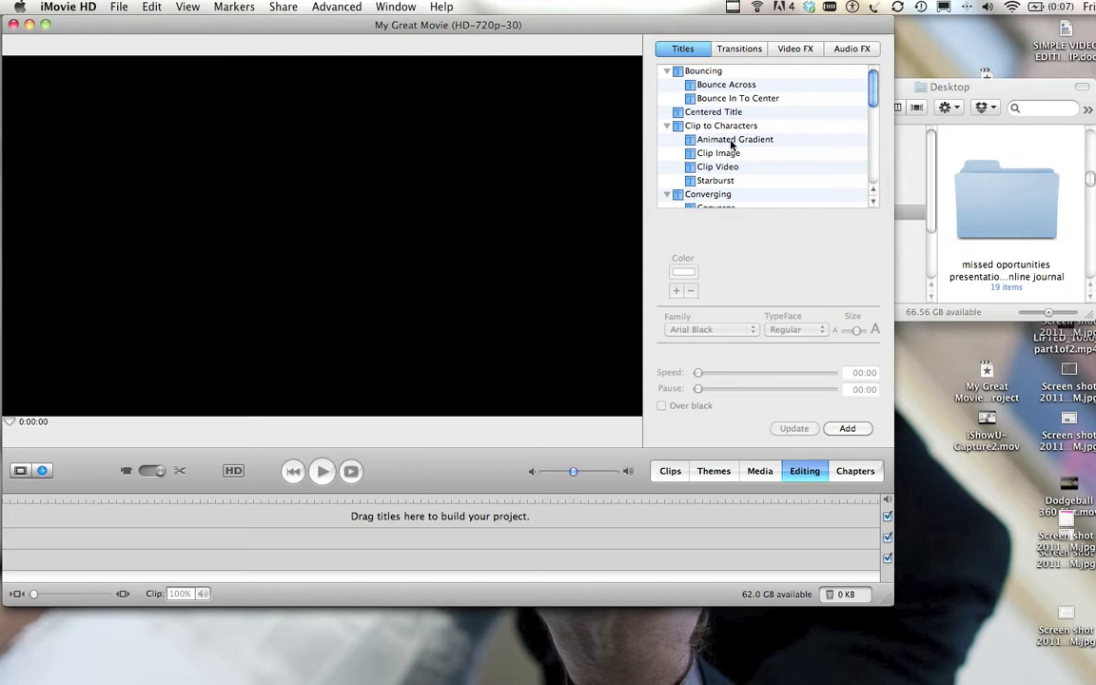
pyautogui.scroll(-3)
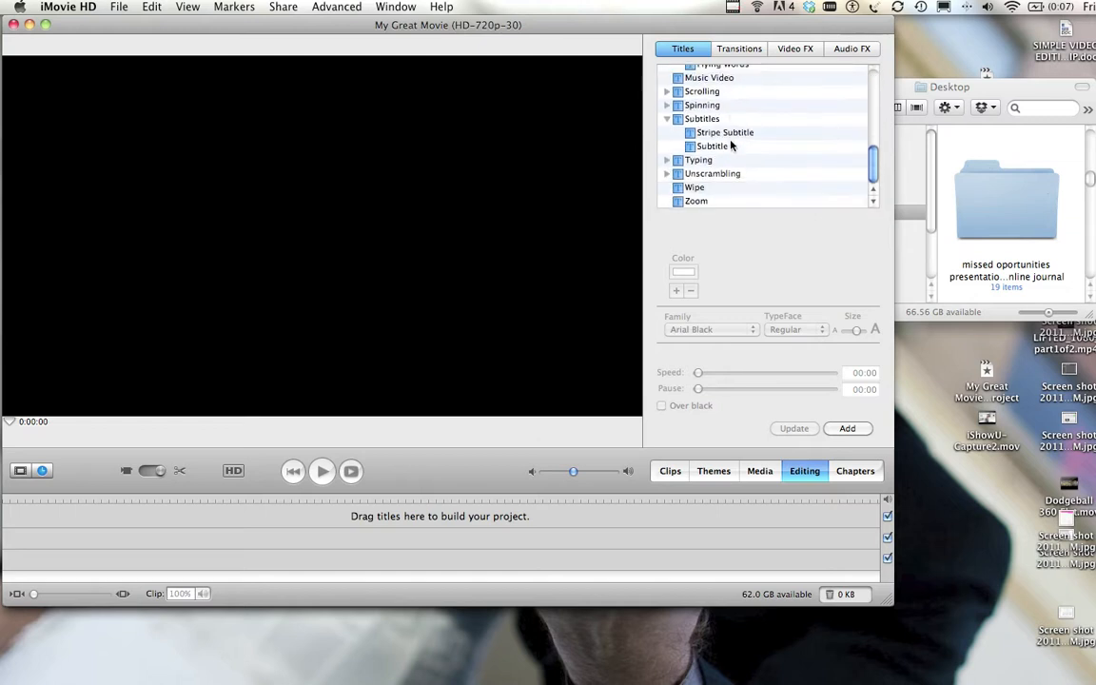
# Select the Music Video title style for the credits
pyautogui.click(709, 77)
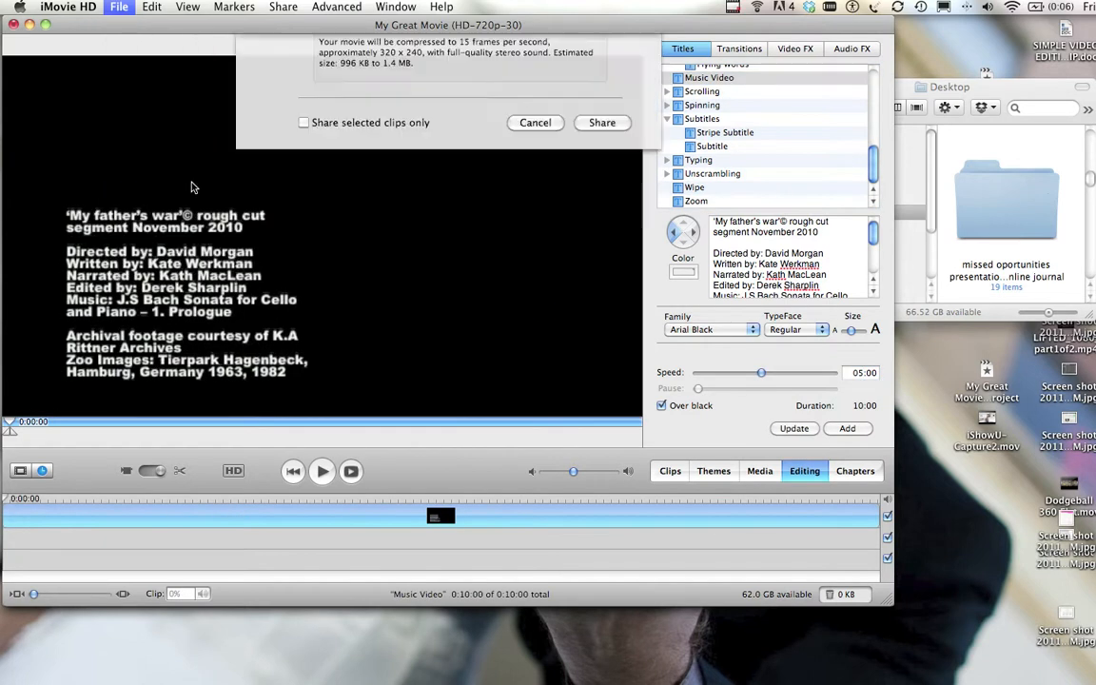
# Share as a QuickTime movie with Expert Settings, edit the file name, and bring up export options
pyautogui.click(324, 59)
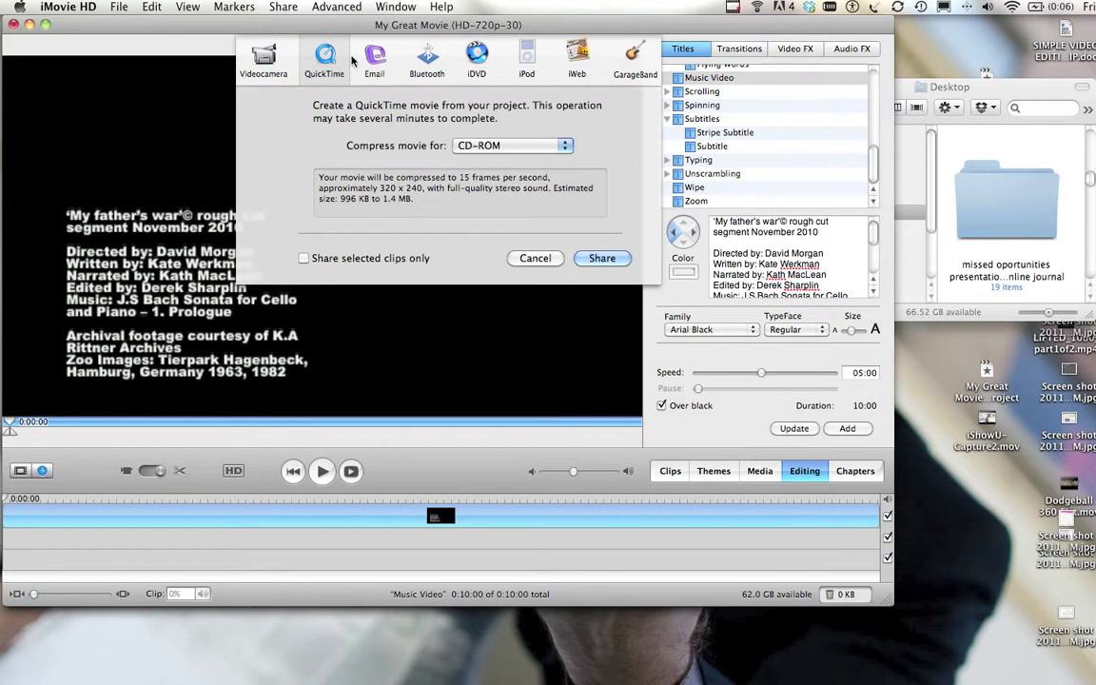
pyautogui.click(513, 145)
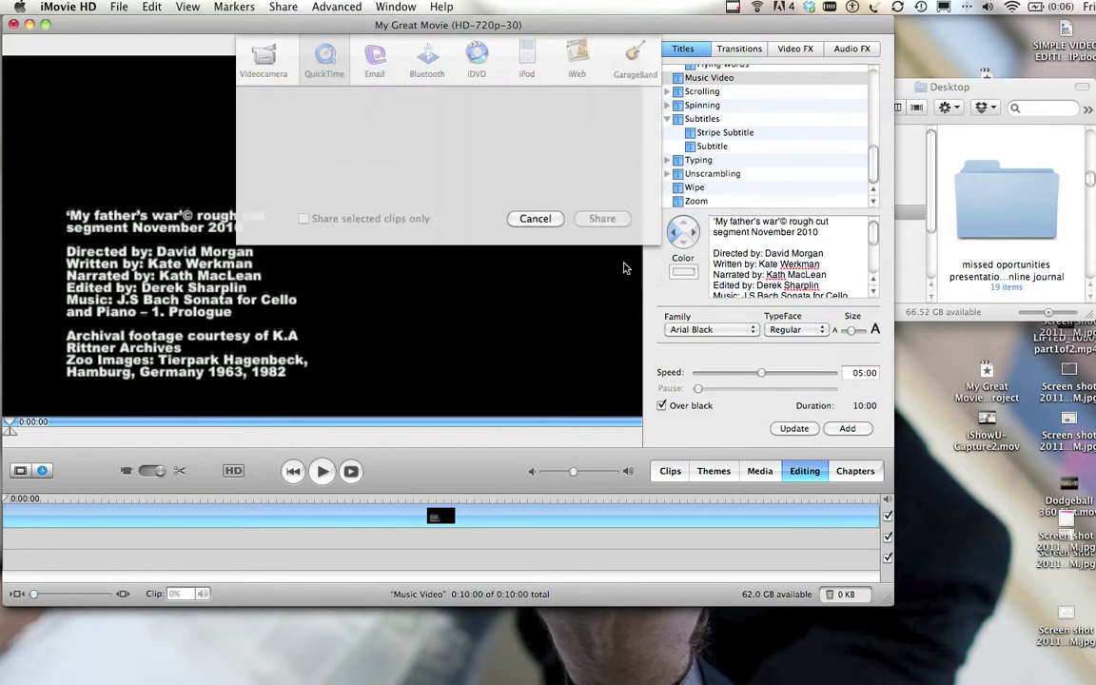
pyautogui.click(602, 218)
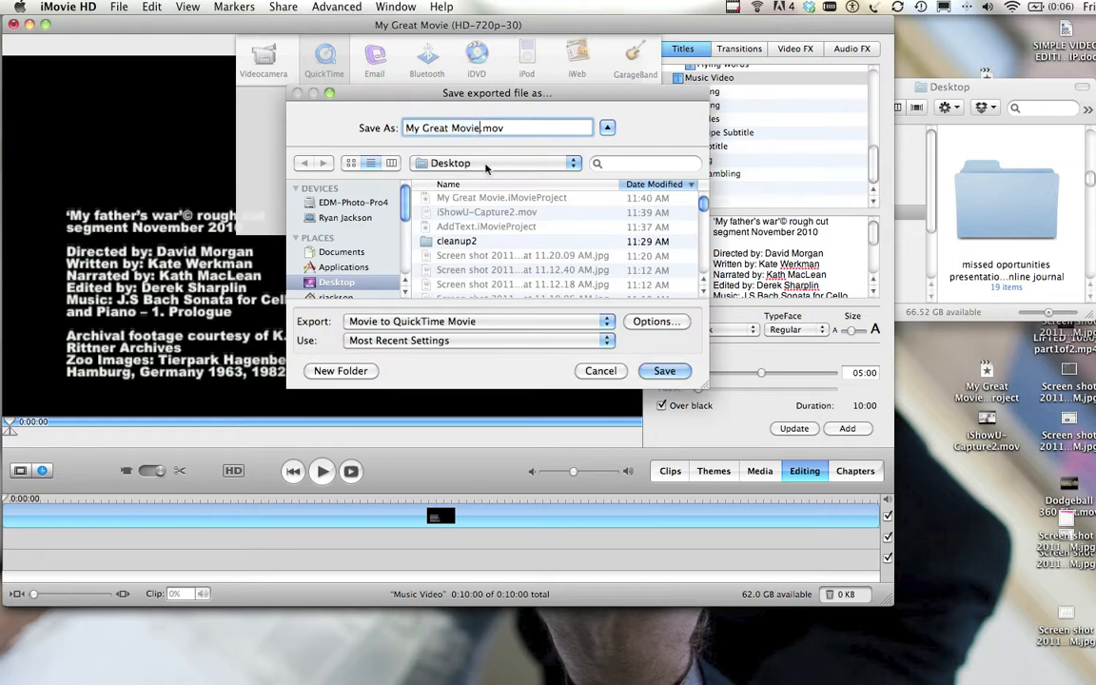
pyautogui.write('&')
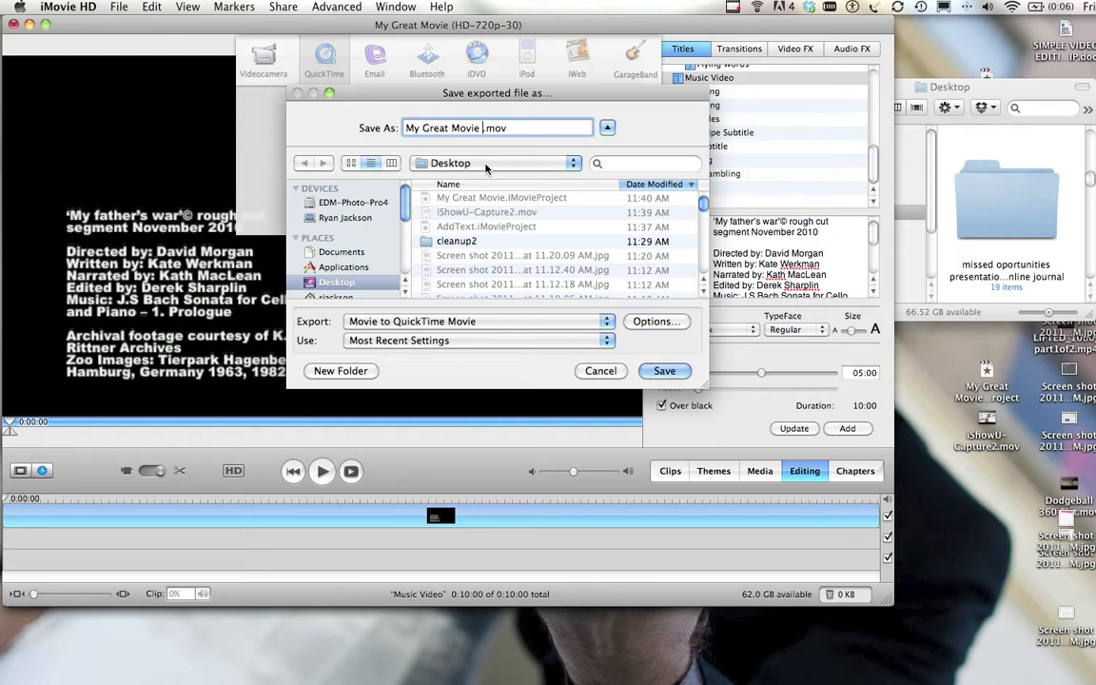
pyautogui.click(655, 320)
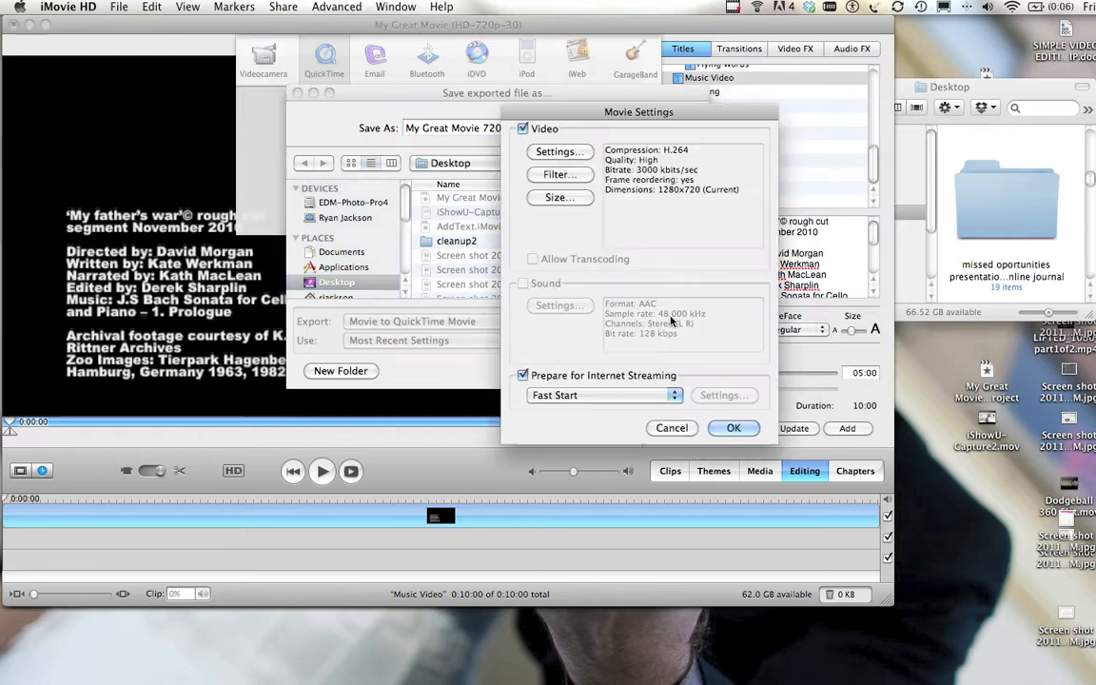
# Restrict the H.264 compression data rate to 5000 kbits/sec
pyautogui.click(560, 151)
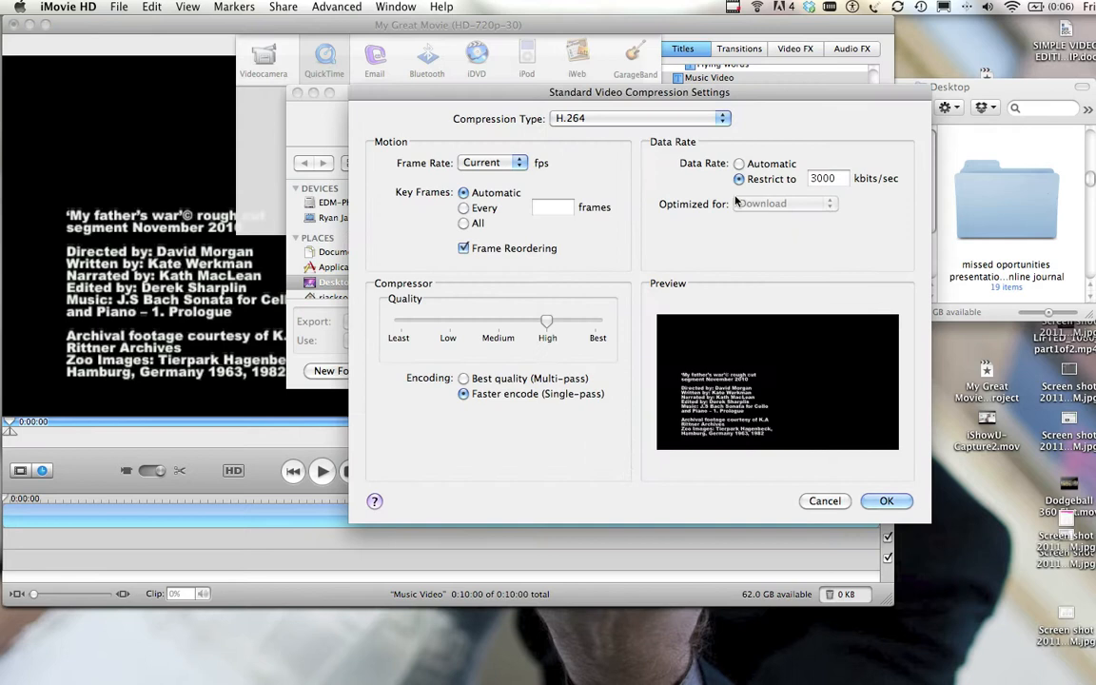
pyautogui.click(826, 178)
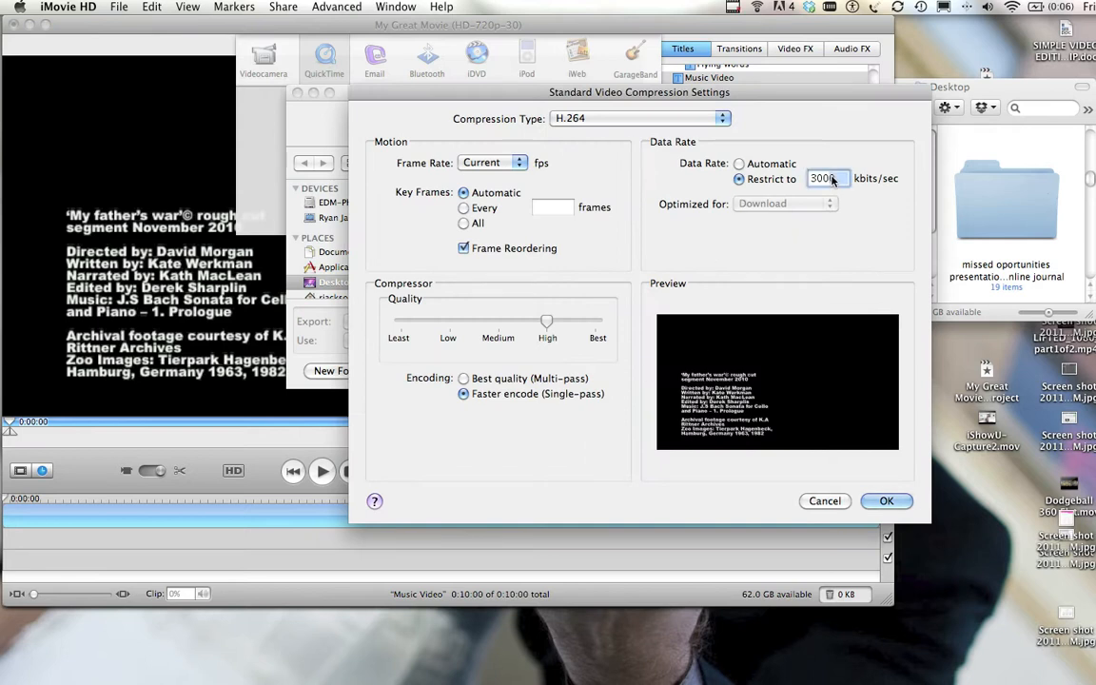
pyautogui.write('5000')
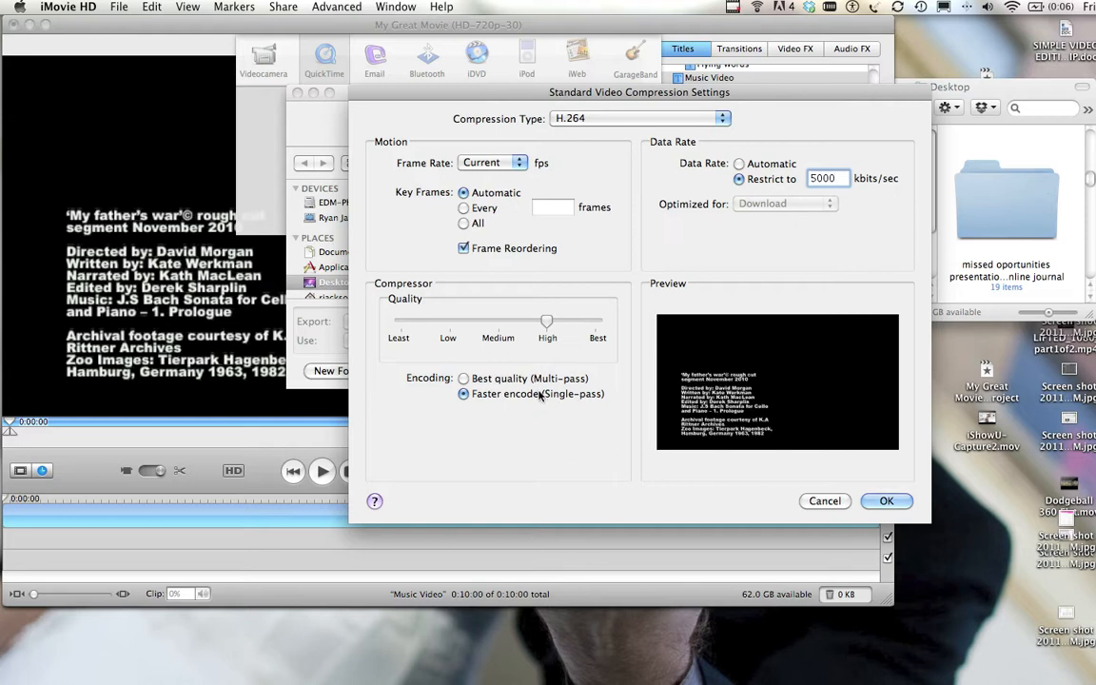
pyautogui.click(886, 501)
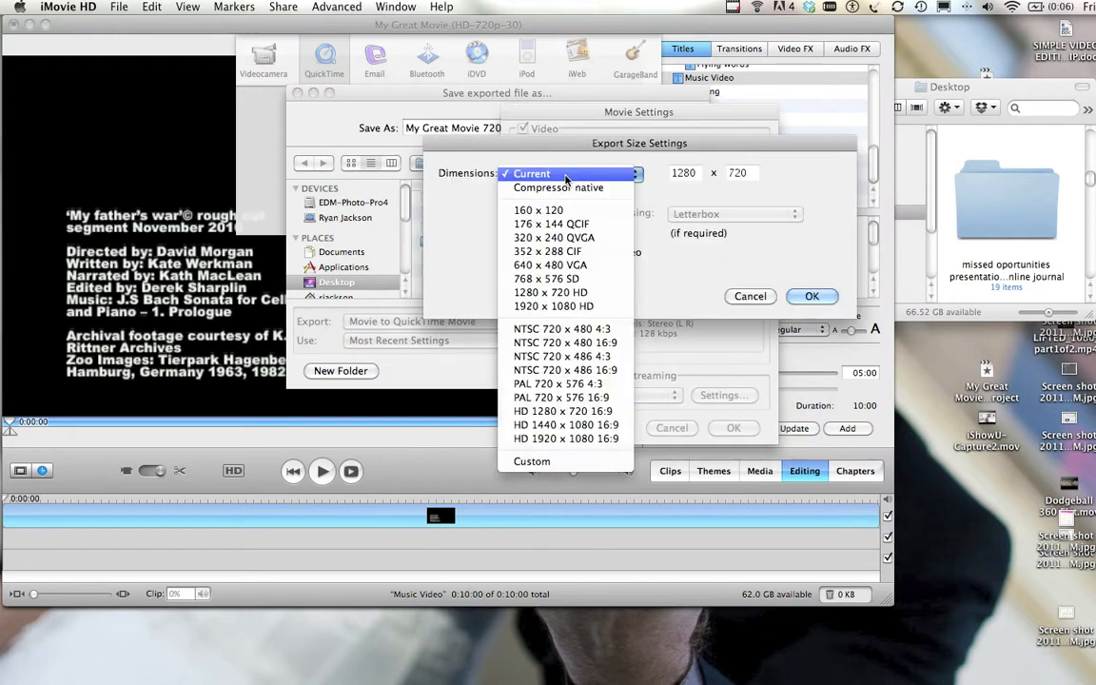
# Keep export dimensions at the current 1280×720 with Deinterlace Source Video unchecked
pyautogui.click(529, 173)
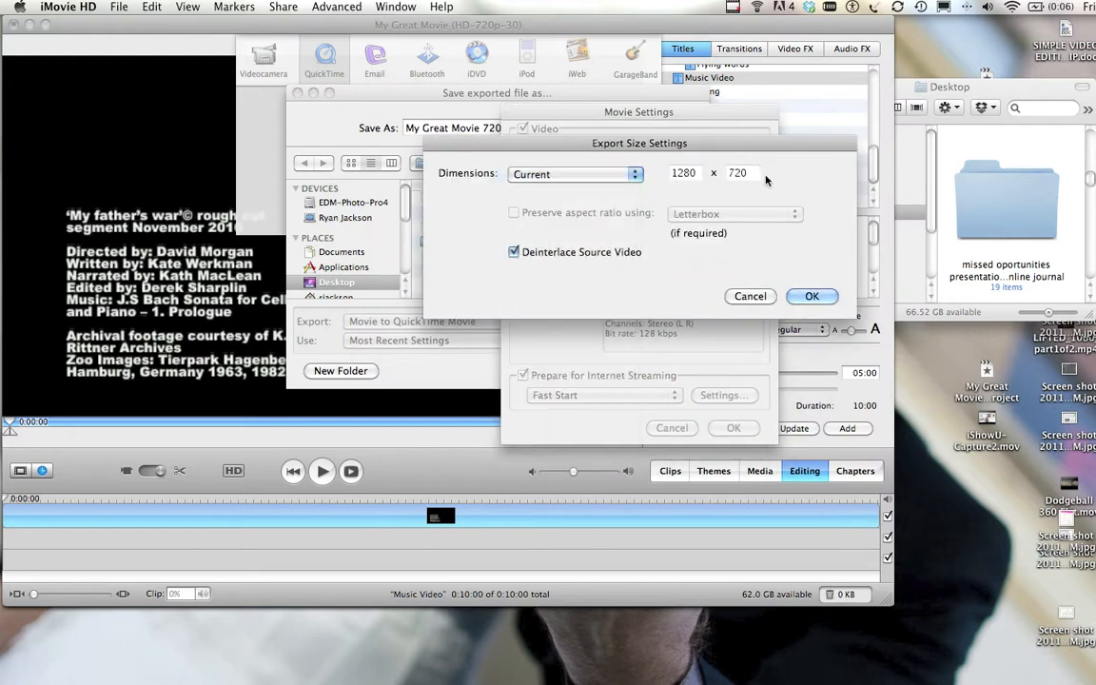
pyautogui.click(514, 251)
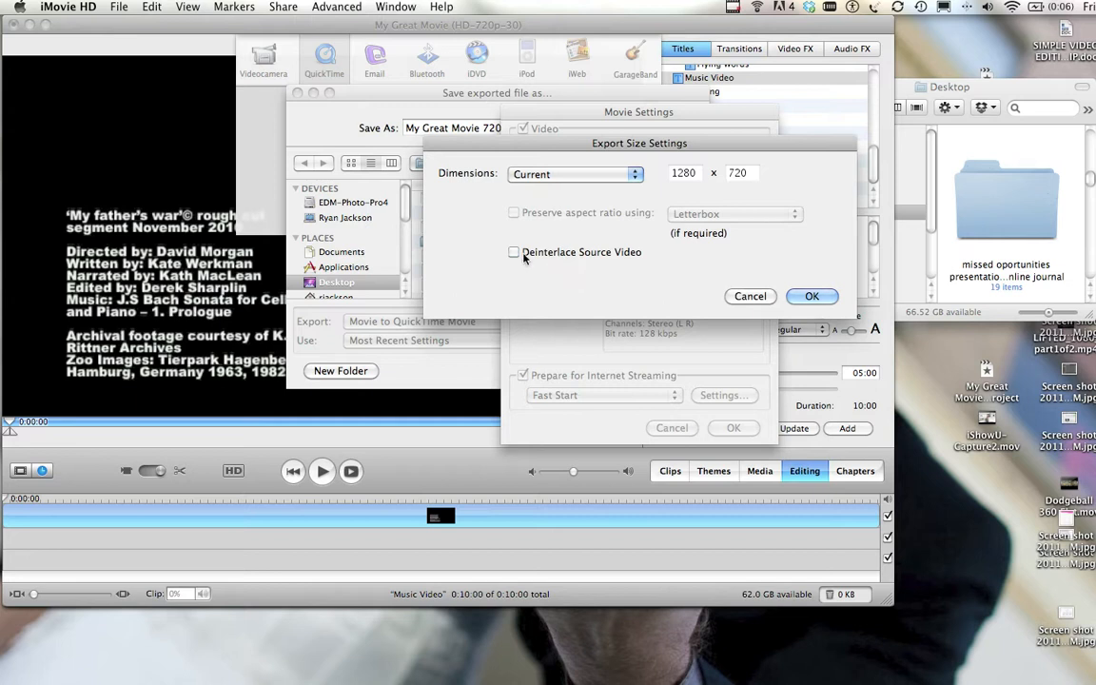
pyautogui.moveTo(576, 254)
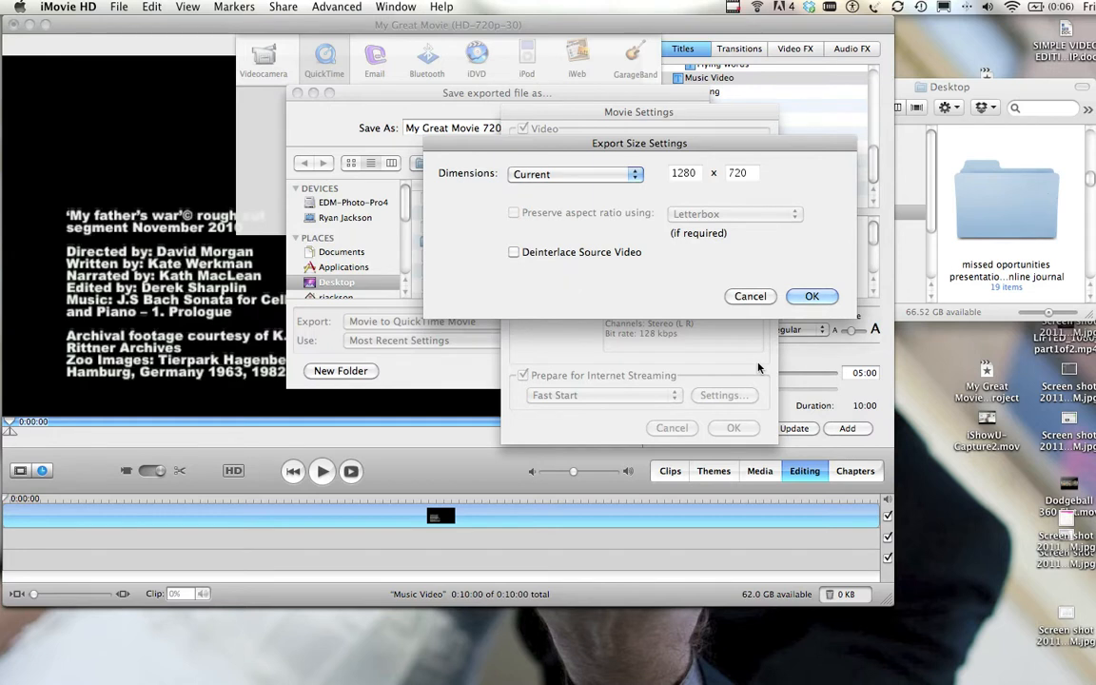
pyautogui.moveTo(565, 304)
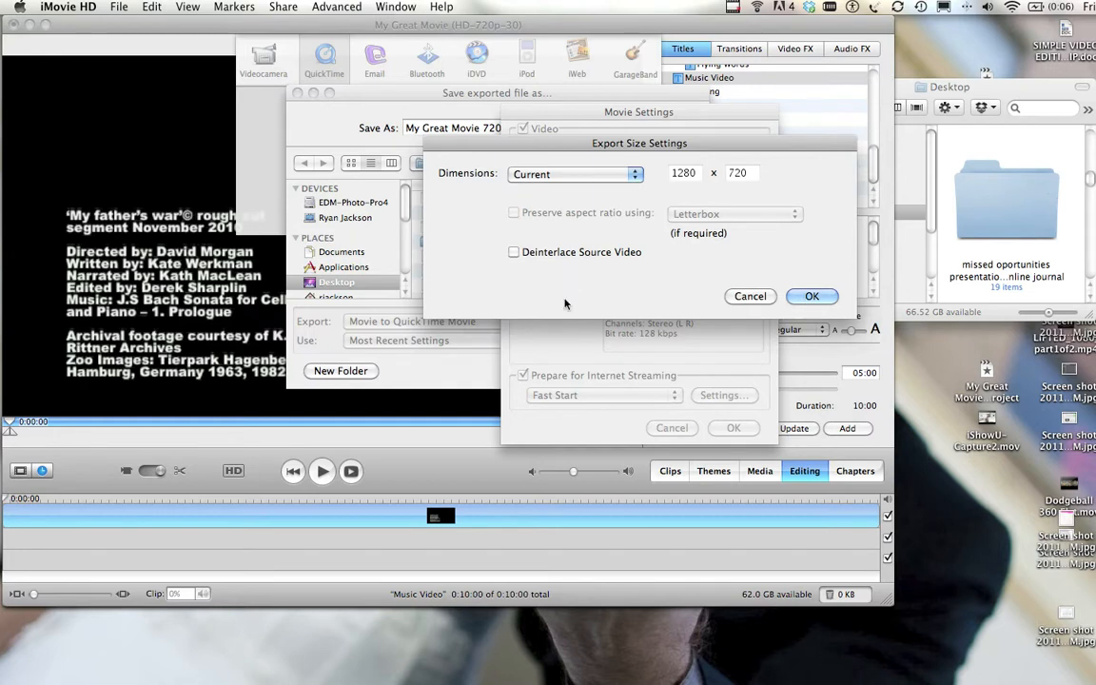
pyautogui.click(811, 296)
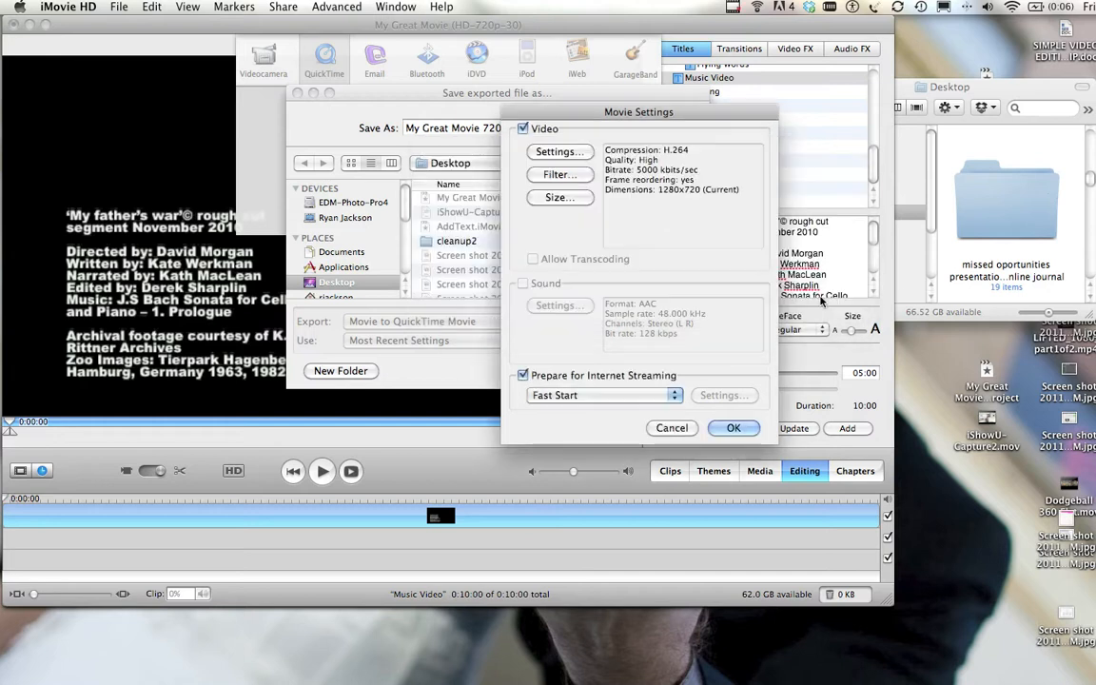
pyautogui.moveTo(650, 402)
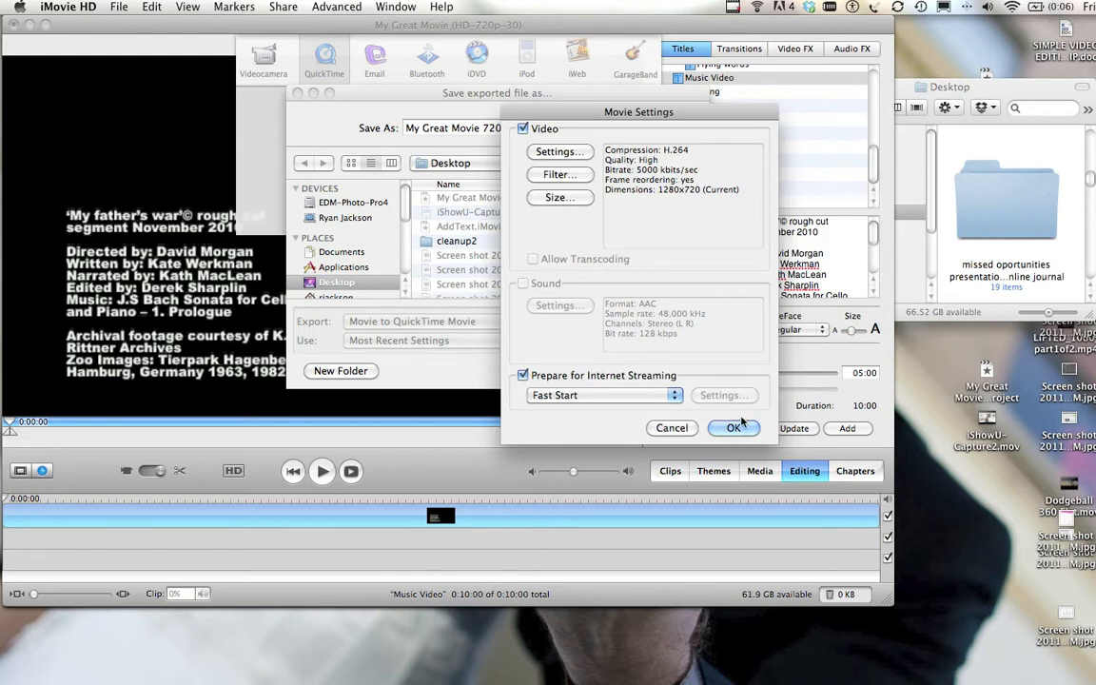
# Accept the H.264, 5000 kbits/sec, 1280×720 movie settings
pyautogui.click(734, 428)
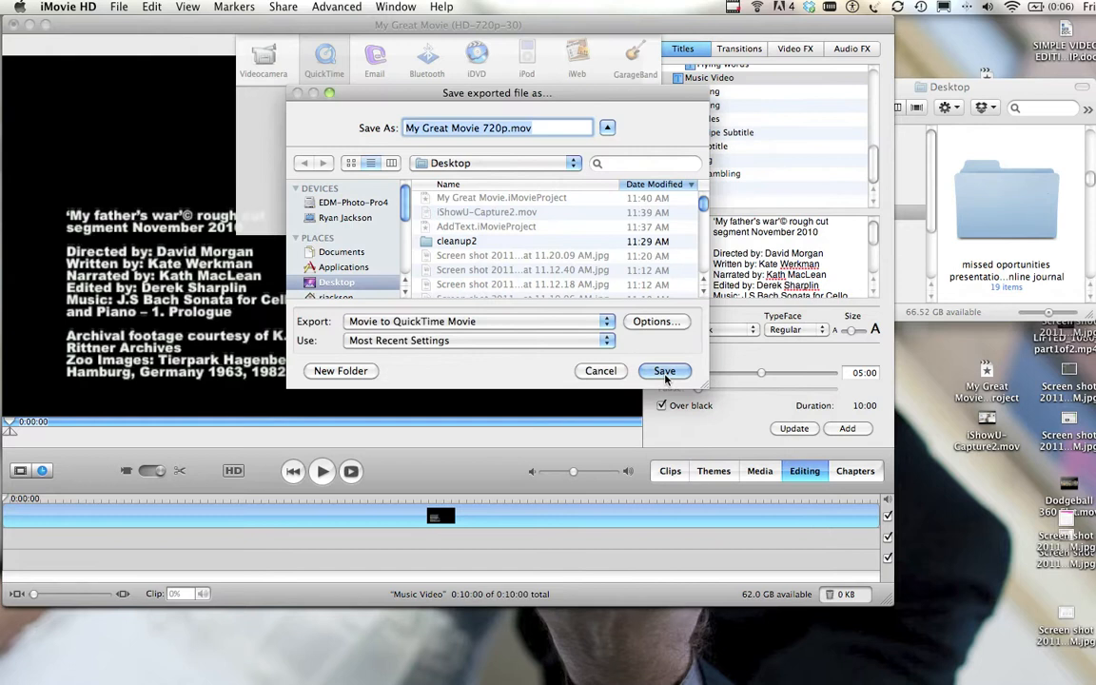